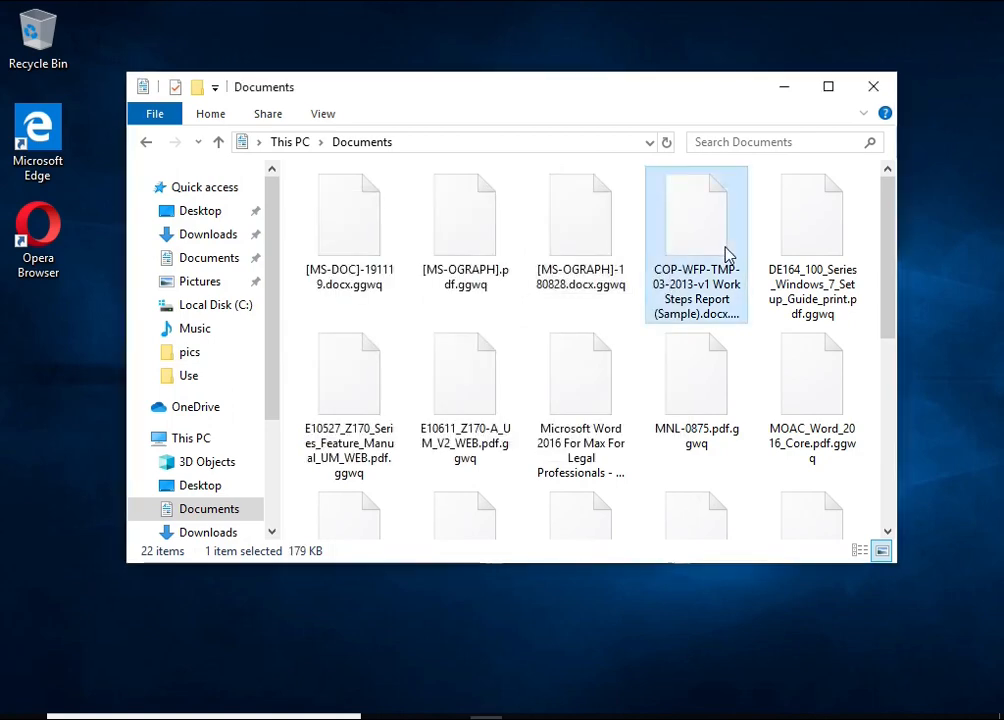
mouse_move(358, 202)
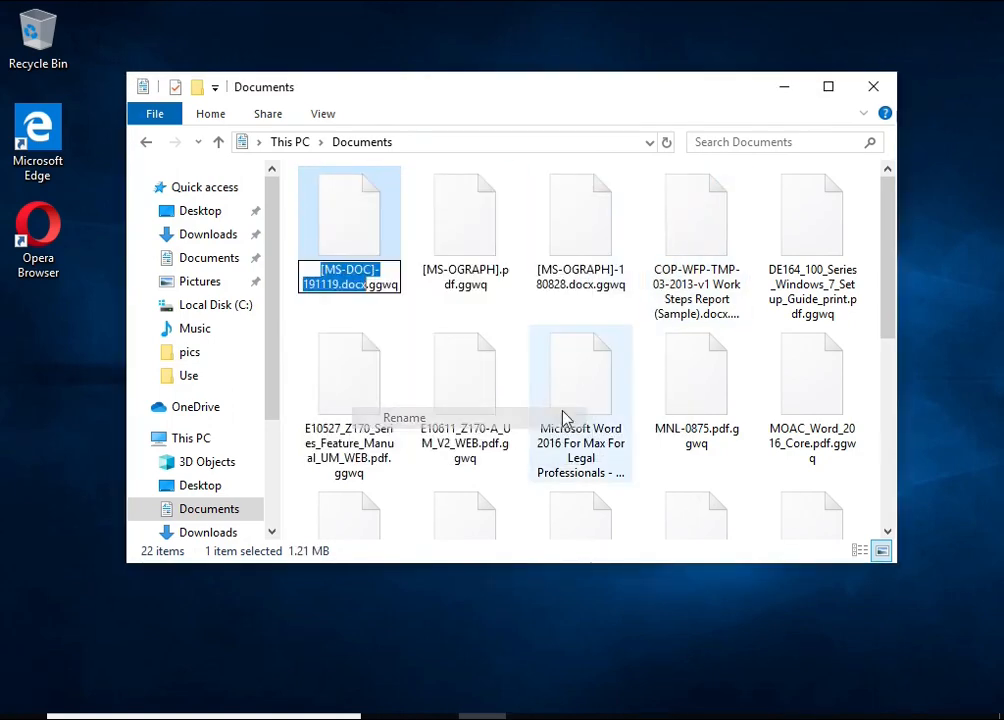
- Rename [MS-DOC]-191119.docx.ggwq to .docx and try opening it, dismissing the error
key(Enter)
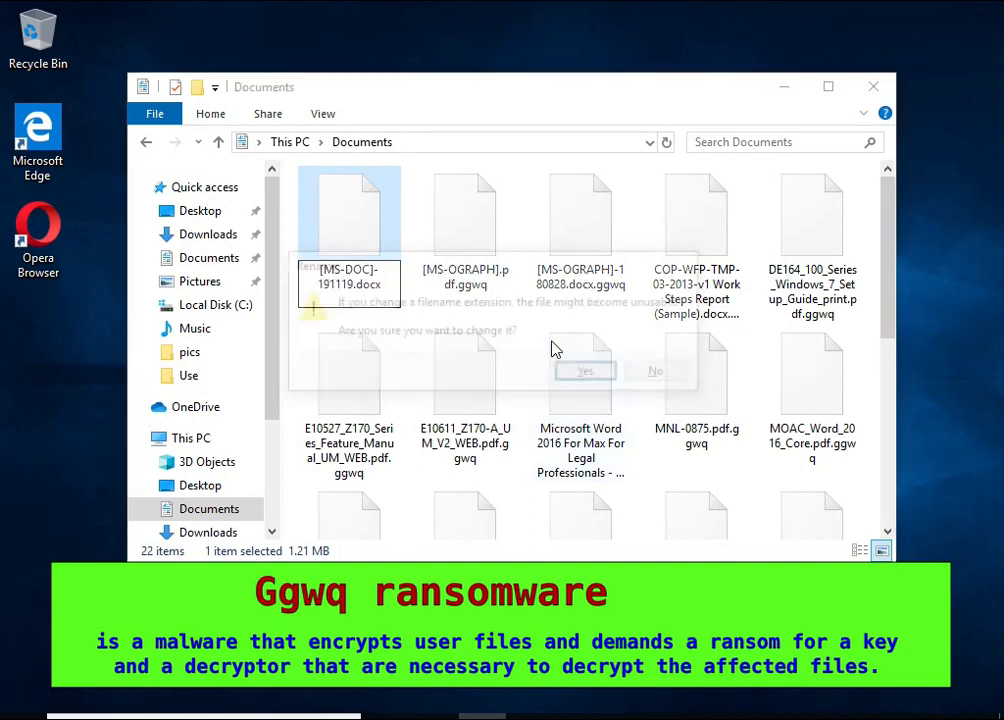
click(585, 370)
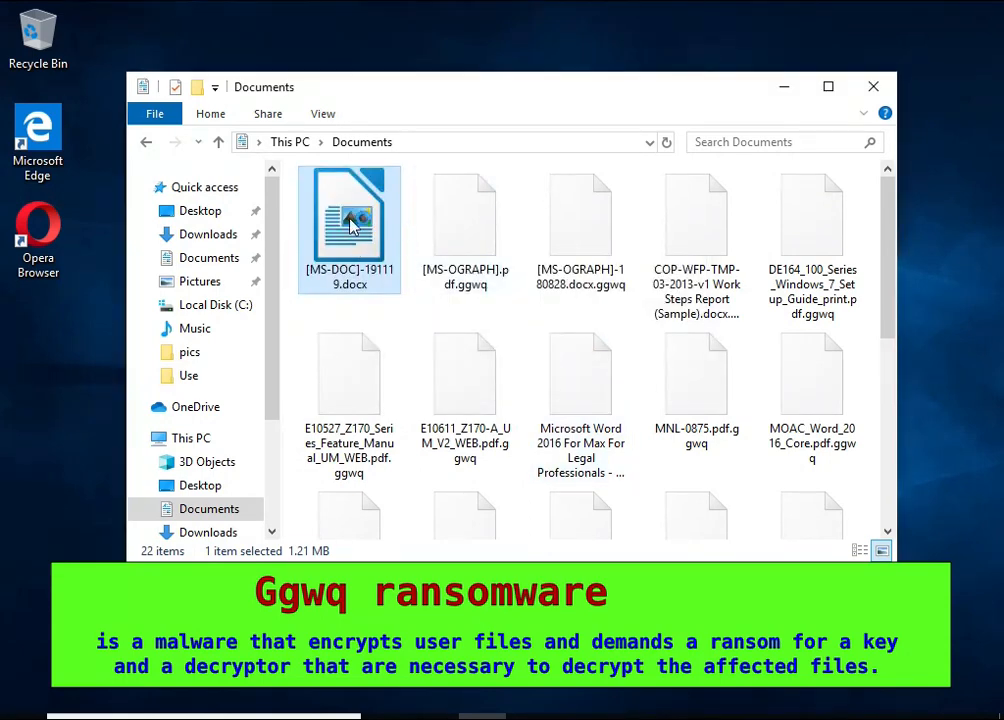
double_click(349, 225)
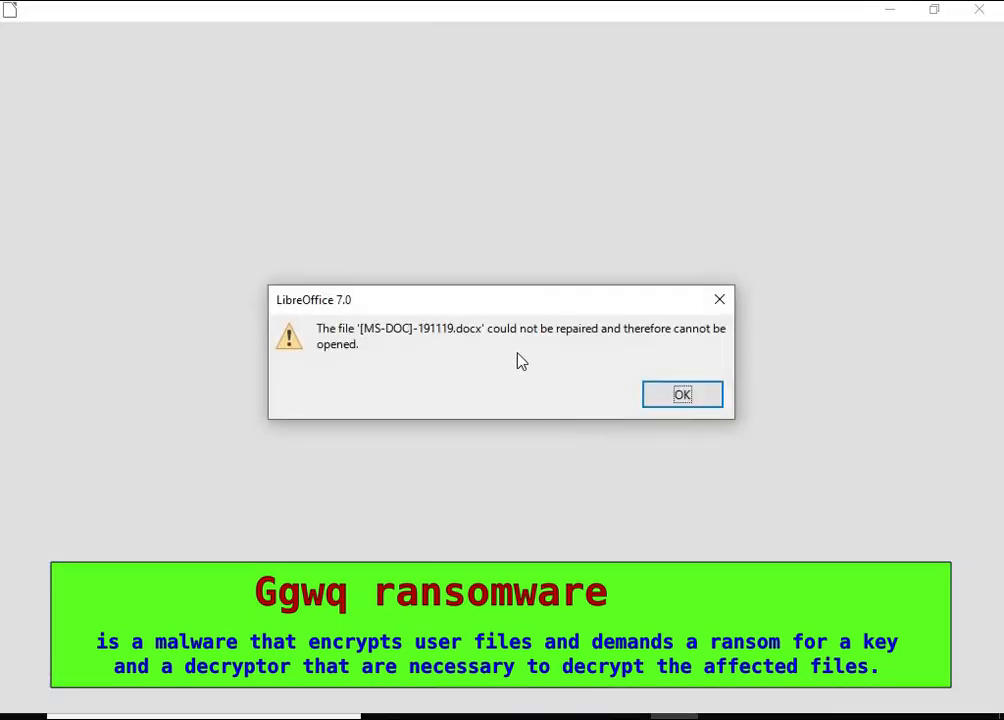
click(681, 394)
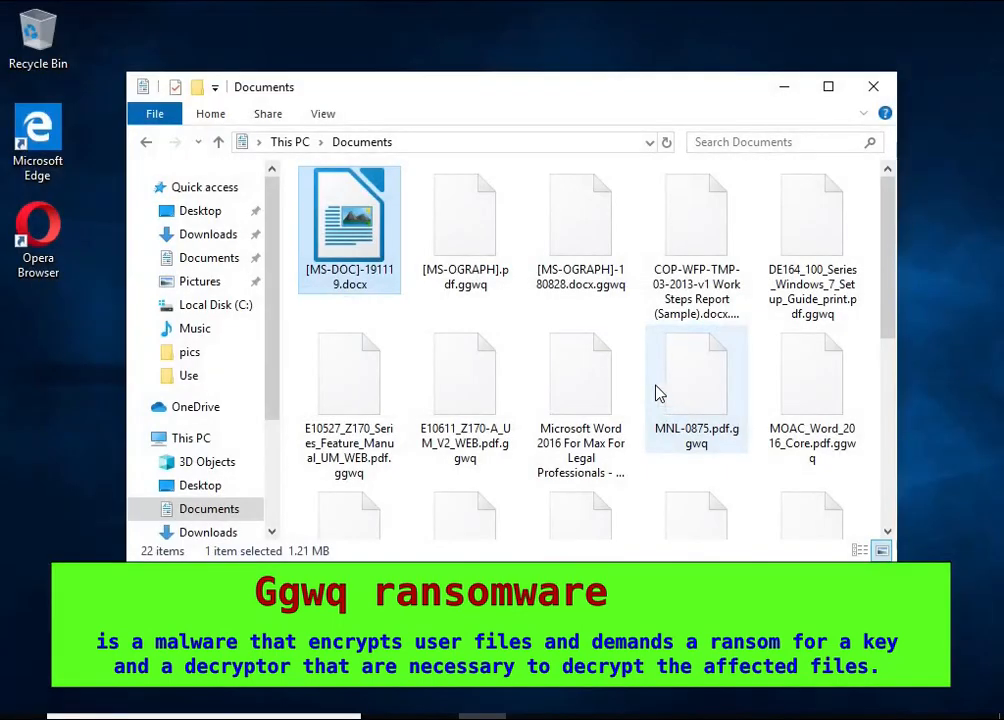
- Remove .ggwq from [MS-OGRAPH].pdf and try opening the PDF
click(464, 213)
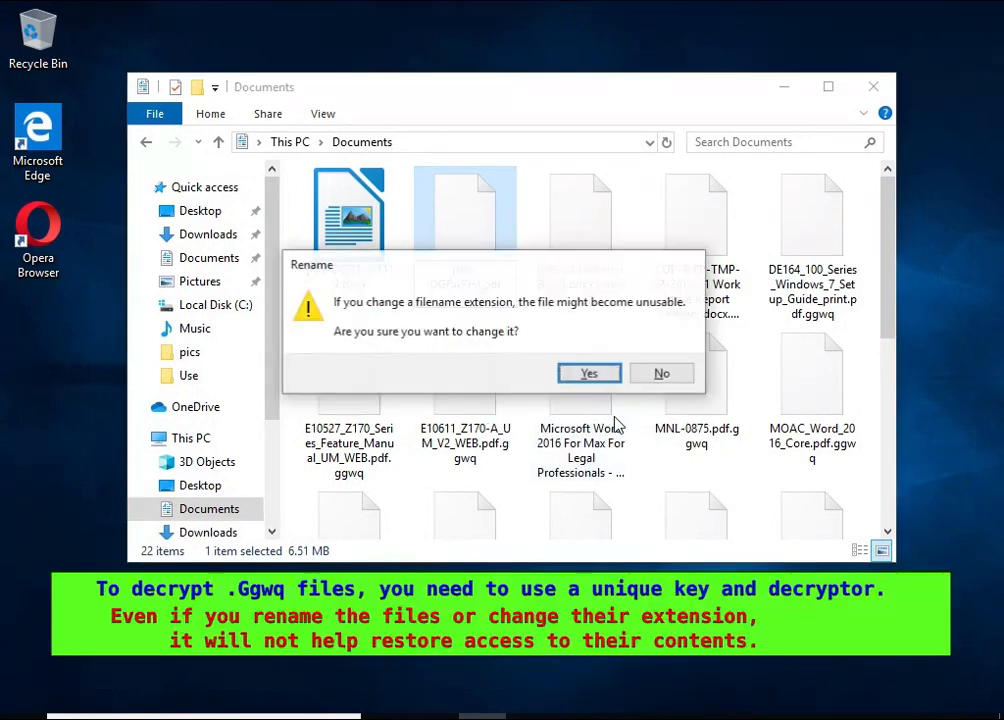
click(588, 373)
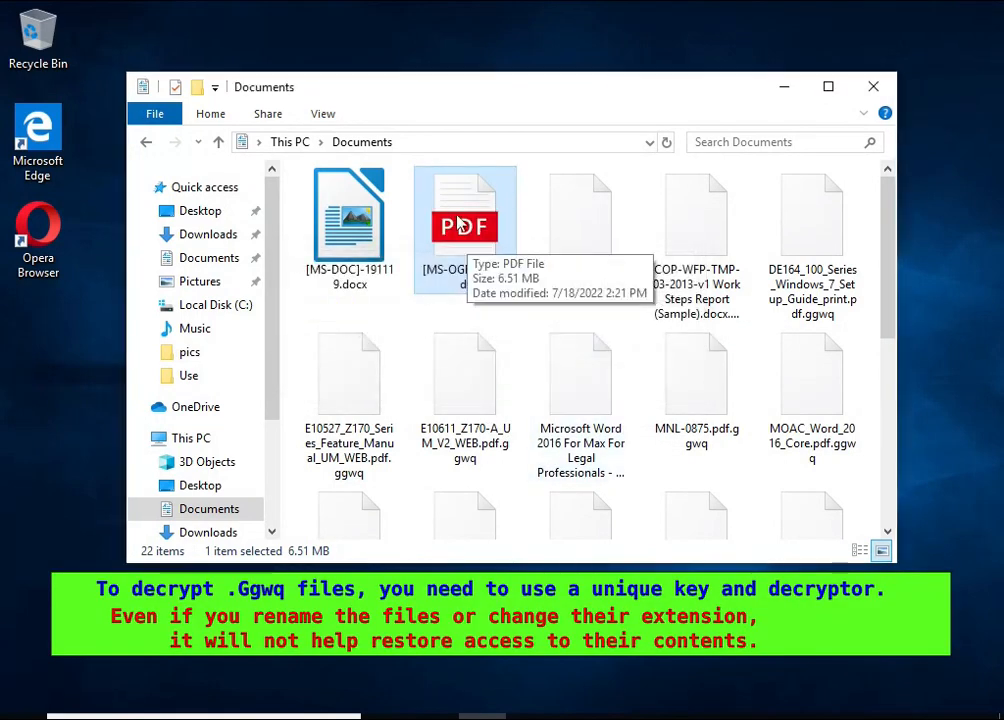
double_click(464, 215)
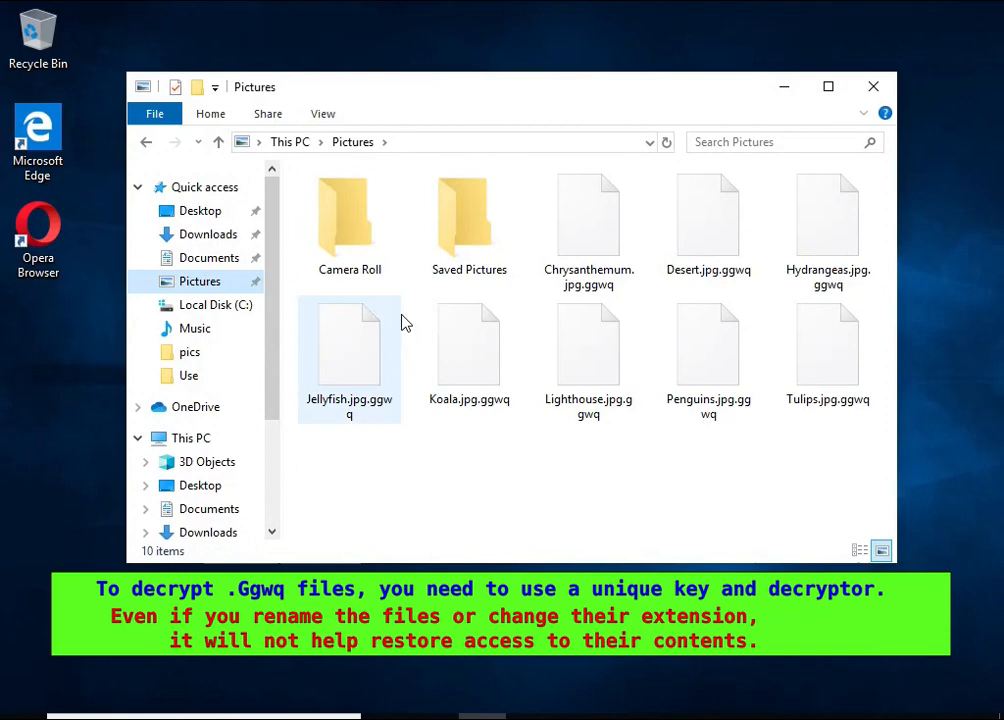
- Rename Desert.jpg.ggwq to Desert.jpg, confirming the extension change
double_click(348, 345)
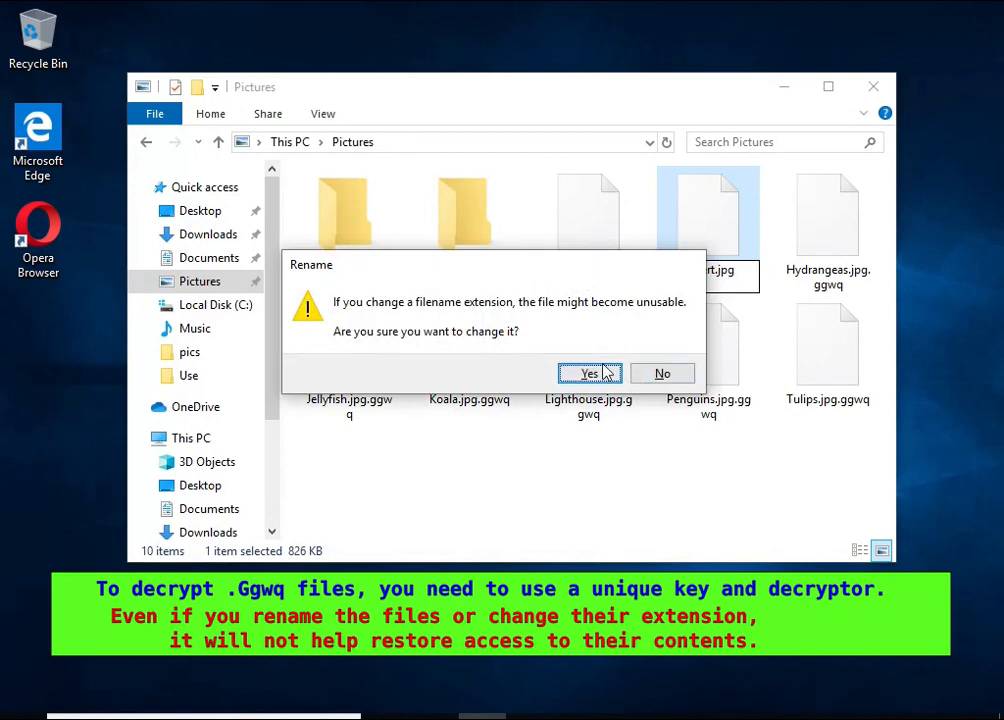
click(589, 373)
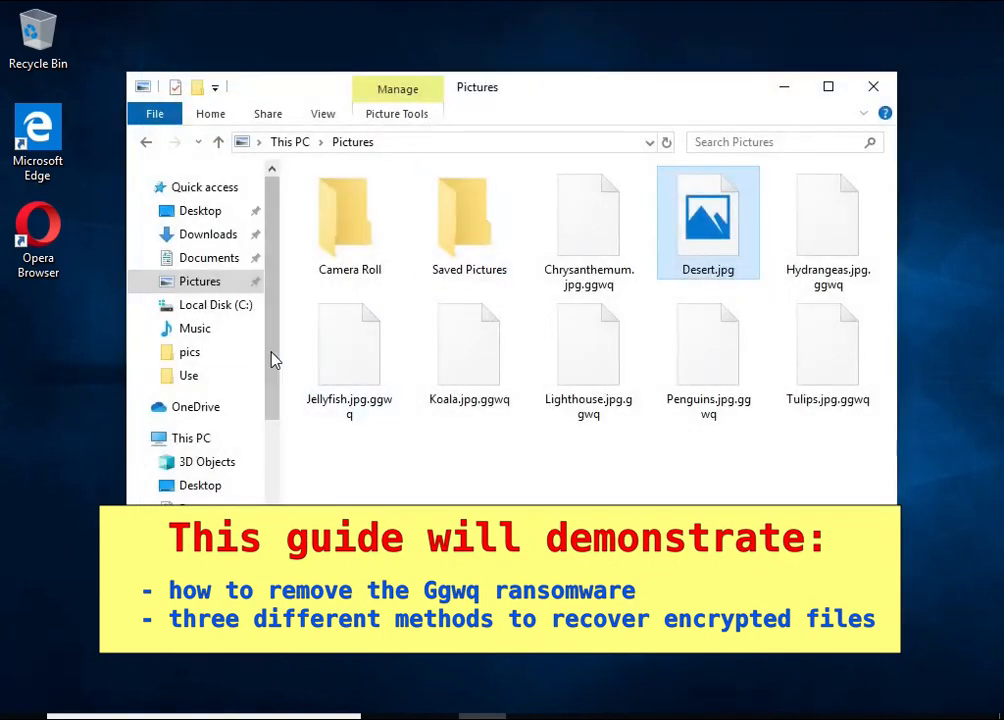
- Open the _readme.txt ransom note on Local Disk (C:) in Notepad, then close it
click(215, 305)
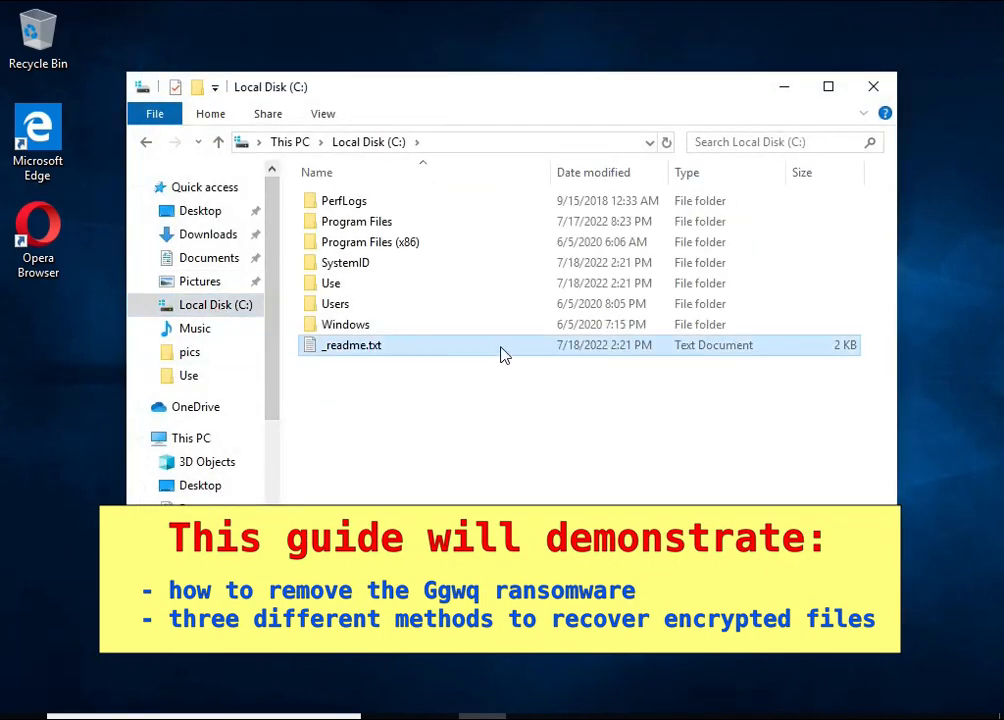
double_click(352, 345)
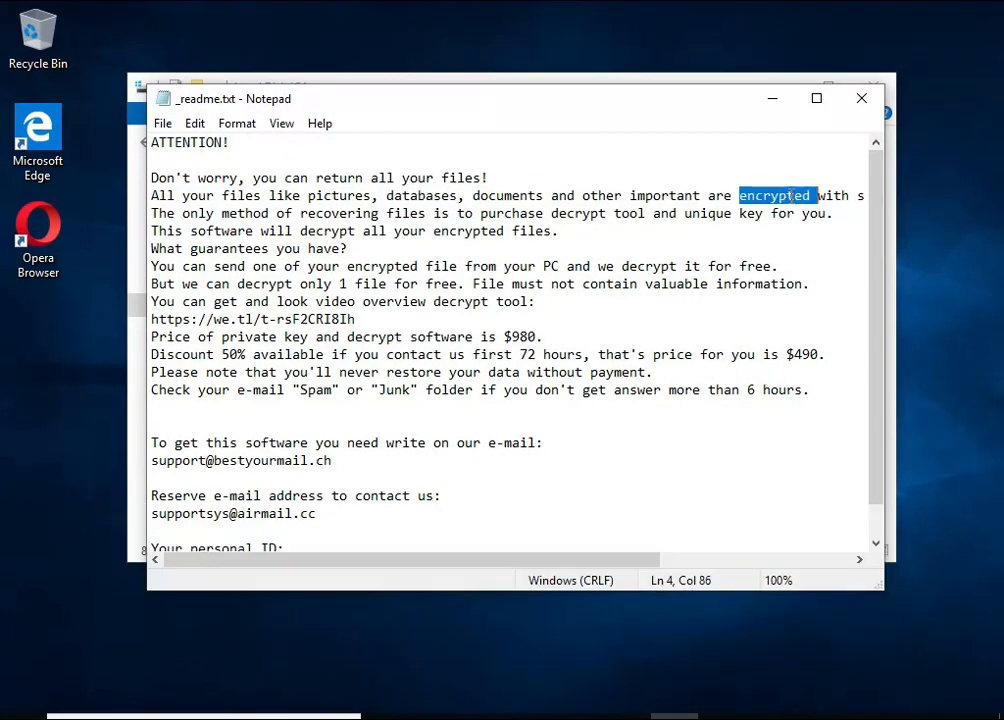
click(860, 98)
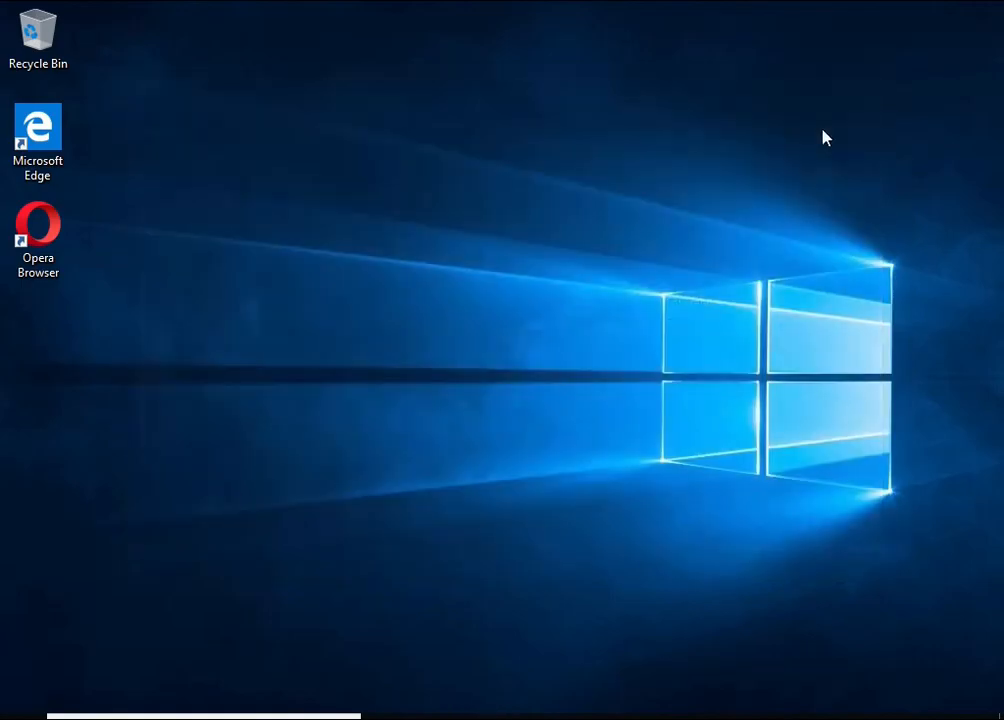
mouse_move(473, 395)
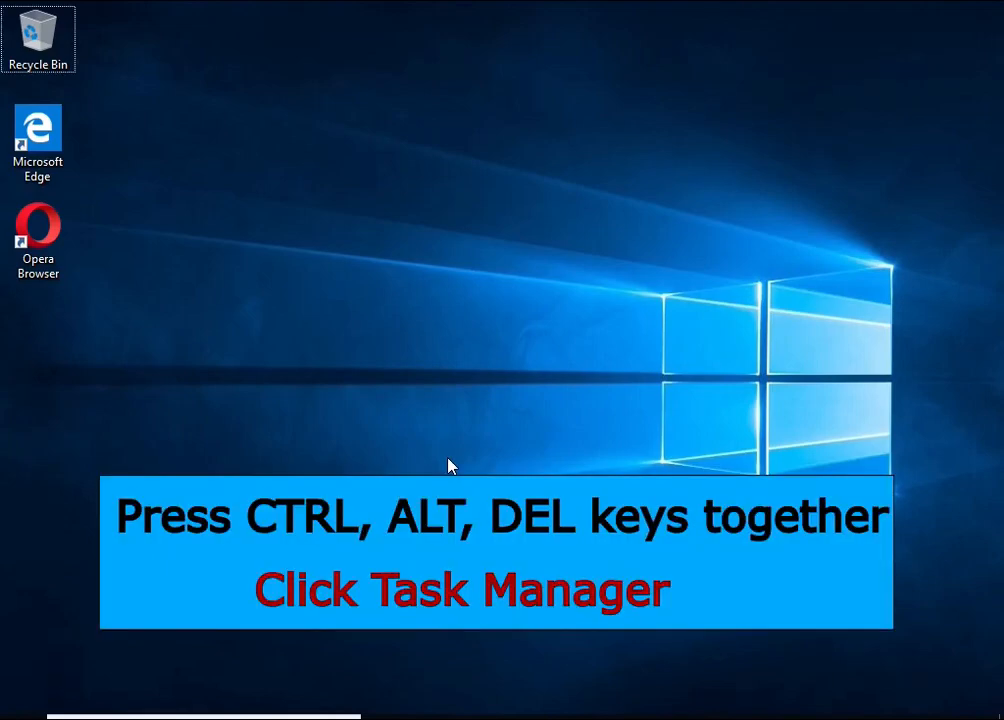
- Open Task Manager via Ctrl+Alt+Delete and end the DB07.exe (32 bit) process
key(Ctrl+Alt+Delete)
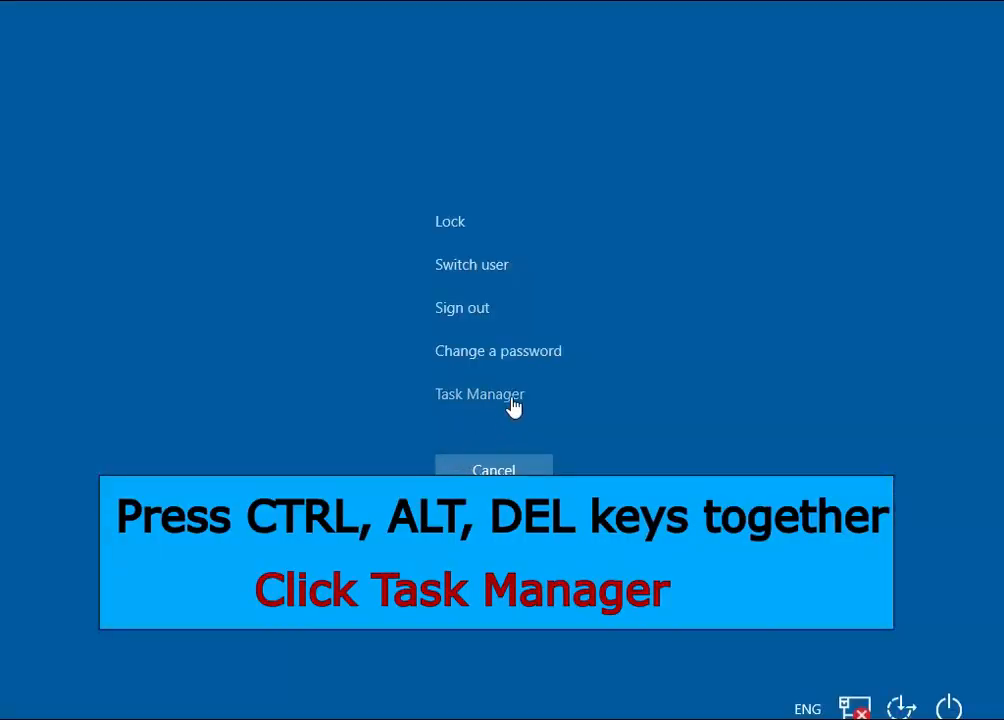
click(480, 394)
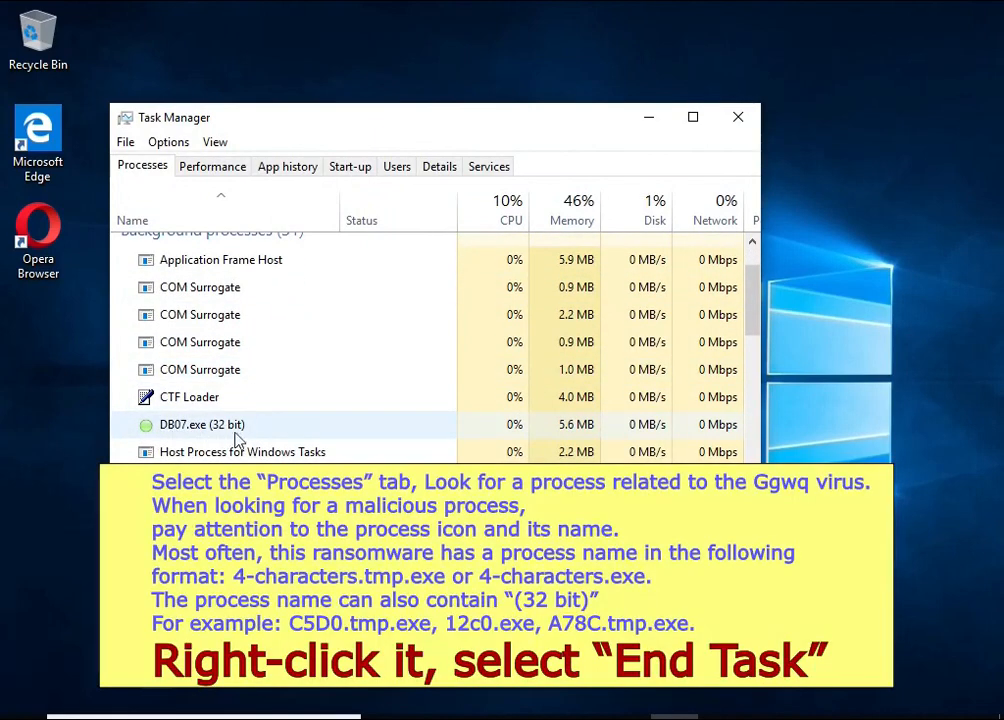
right_click(200, 424)
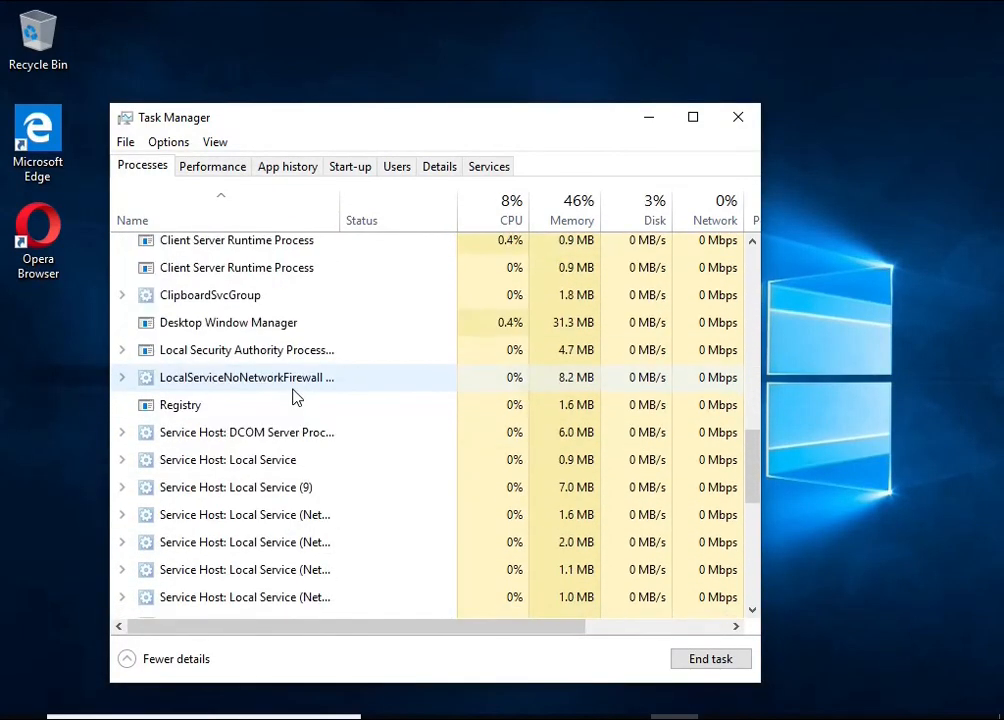
scroll(down, 3)
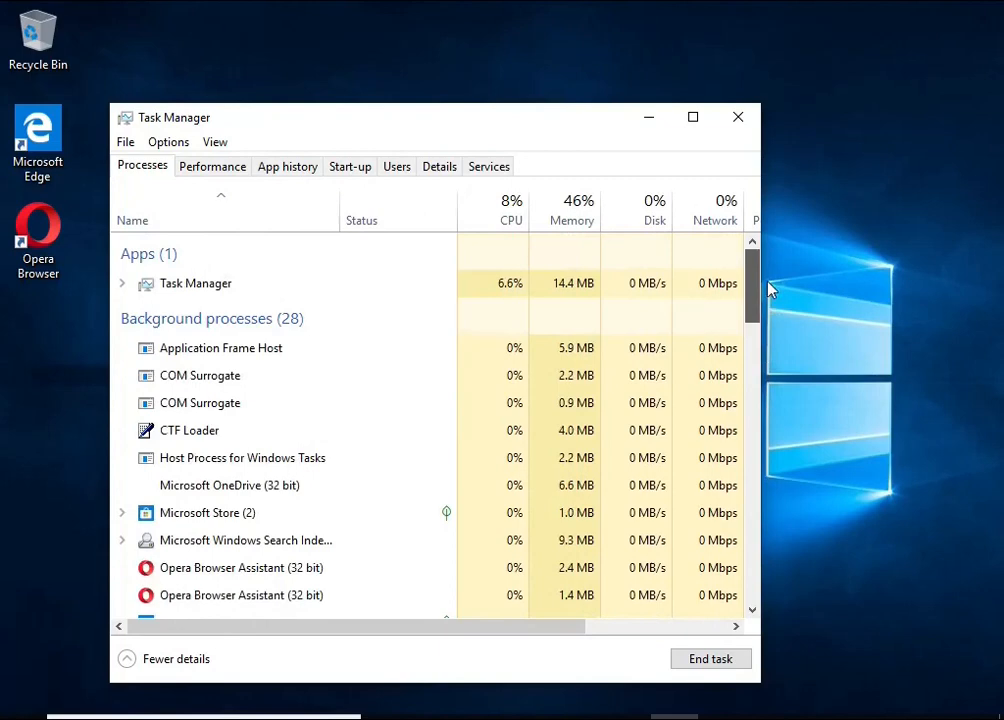
mouse_move(358, 180)
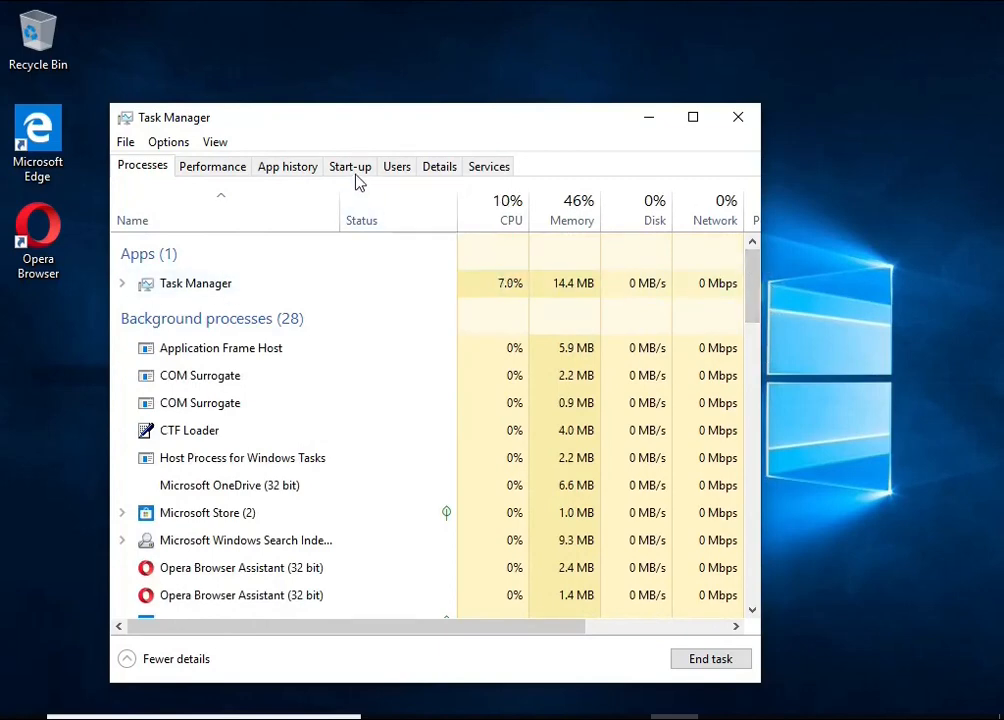
- Disable the DB07.exe start-up entry and close Task Manager
click(349, 166)
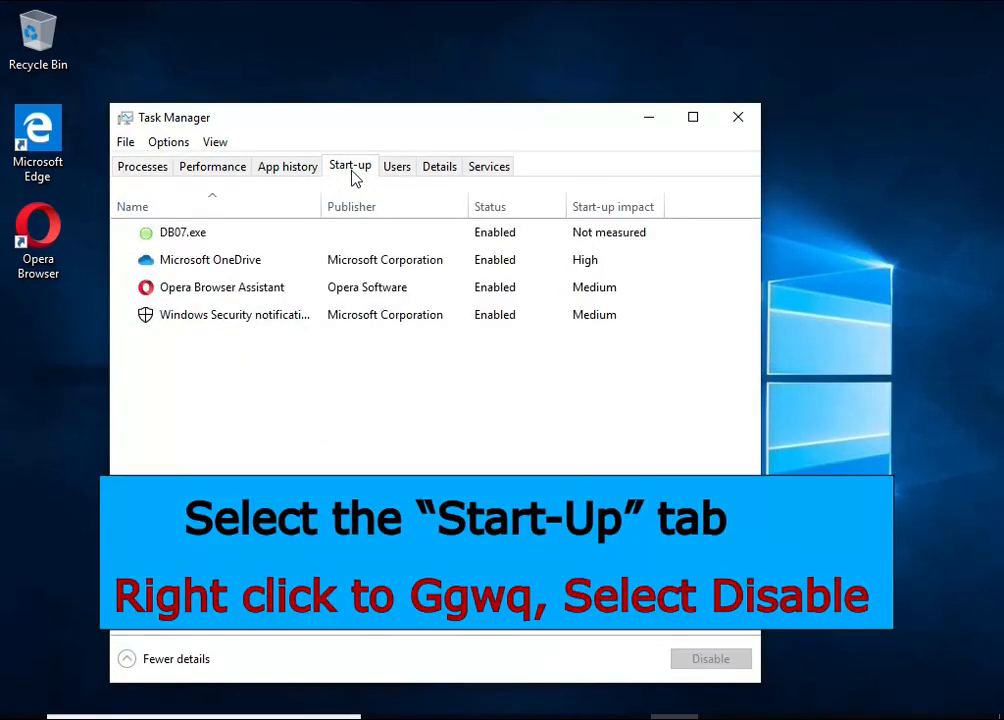
click(183, 232)
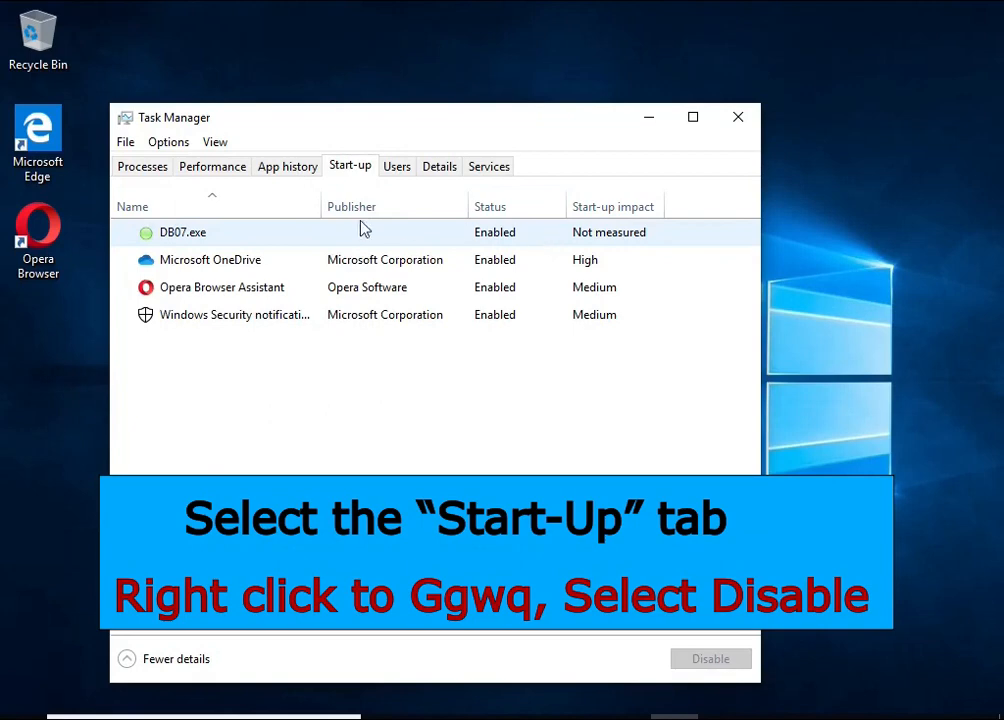
mouse_move(545, 244)
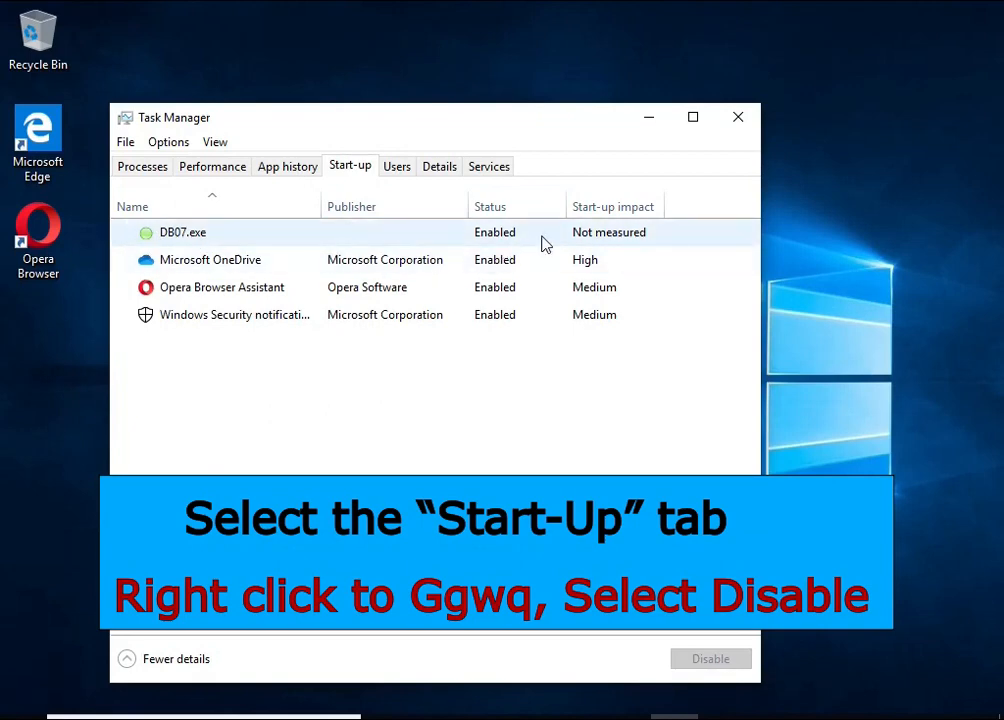
right_click(183, 232)
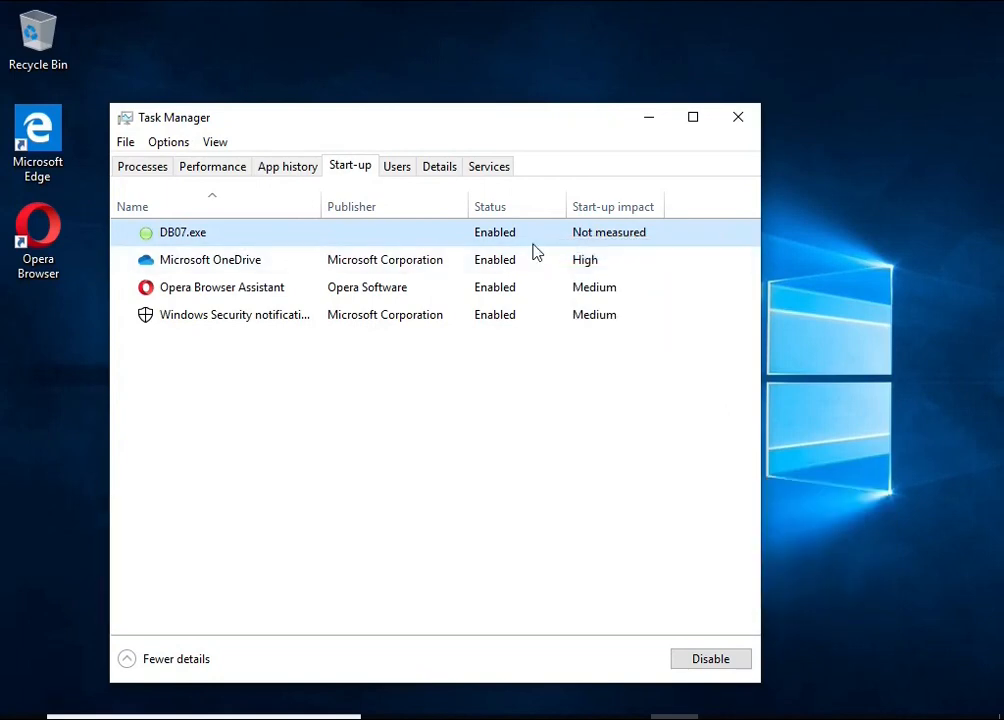
click(711, 658)
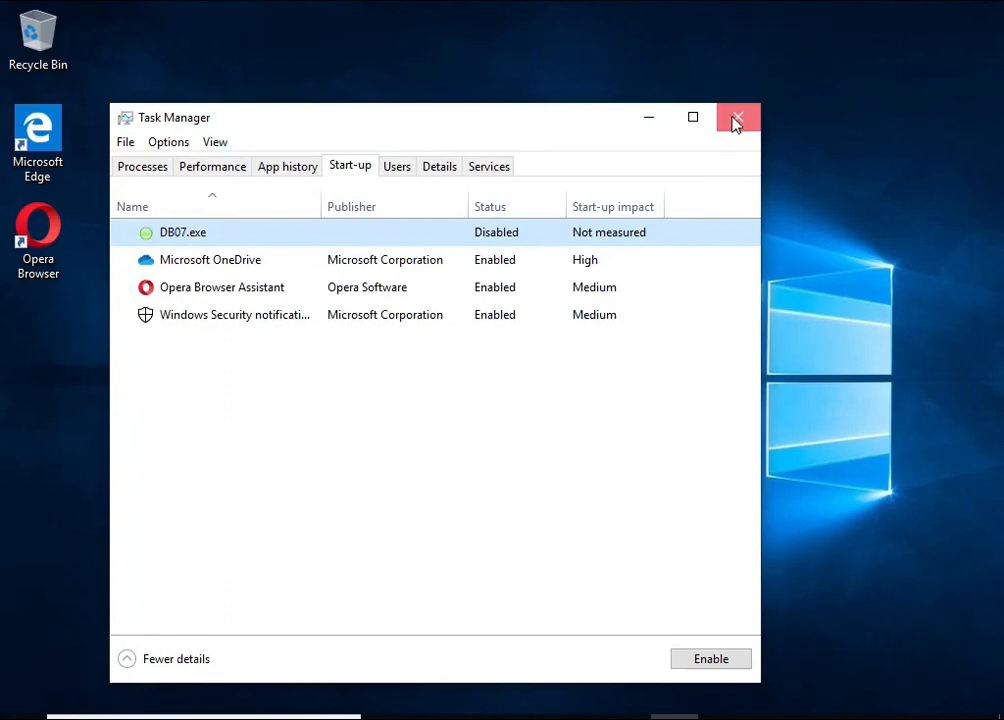
click(736, 118)
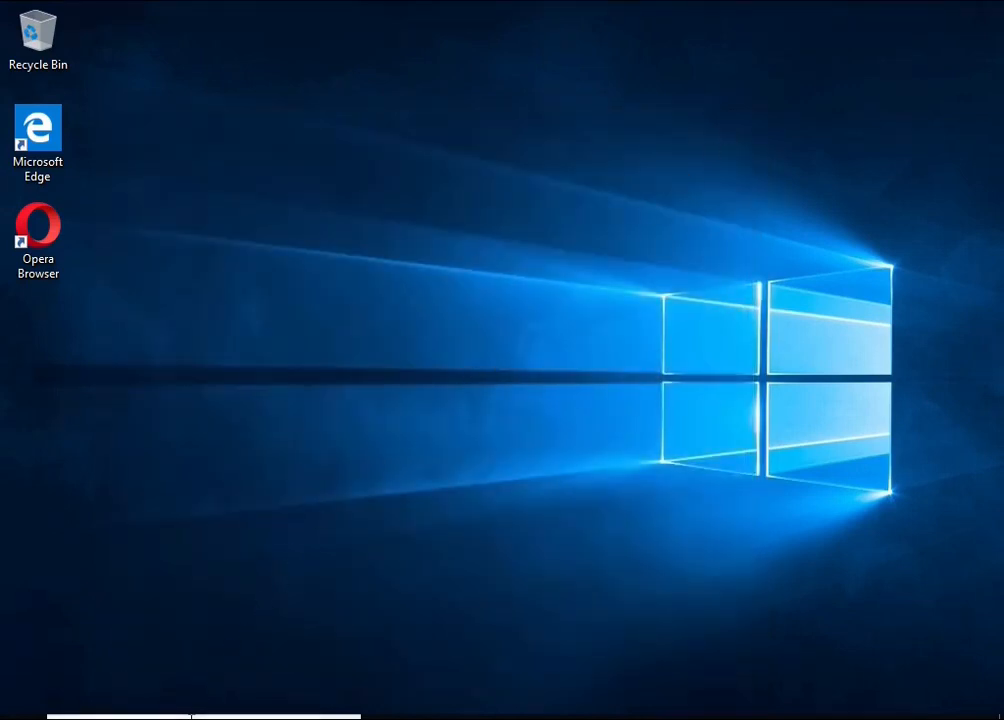
- Delete Time Trigger Task from the Task Scheduler Library, then close Task Scheduler
text(task she)
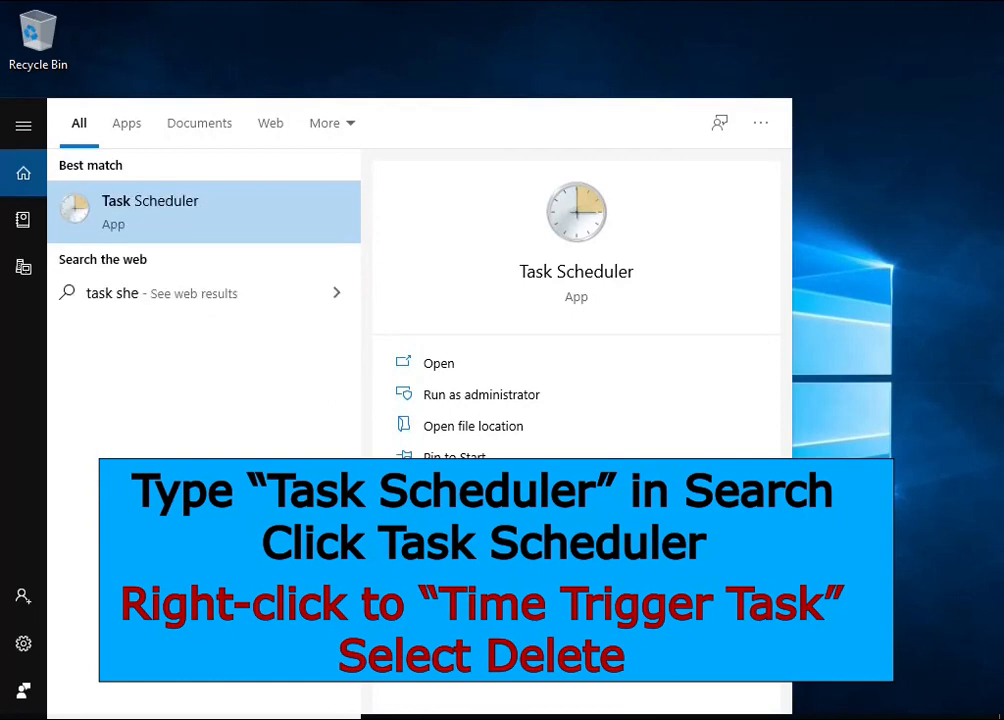
mouse_move(245, 230)
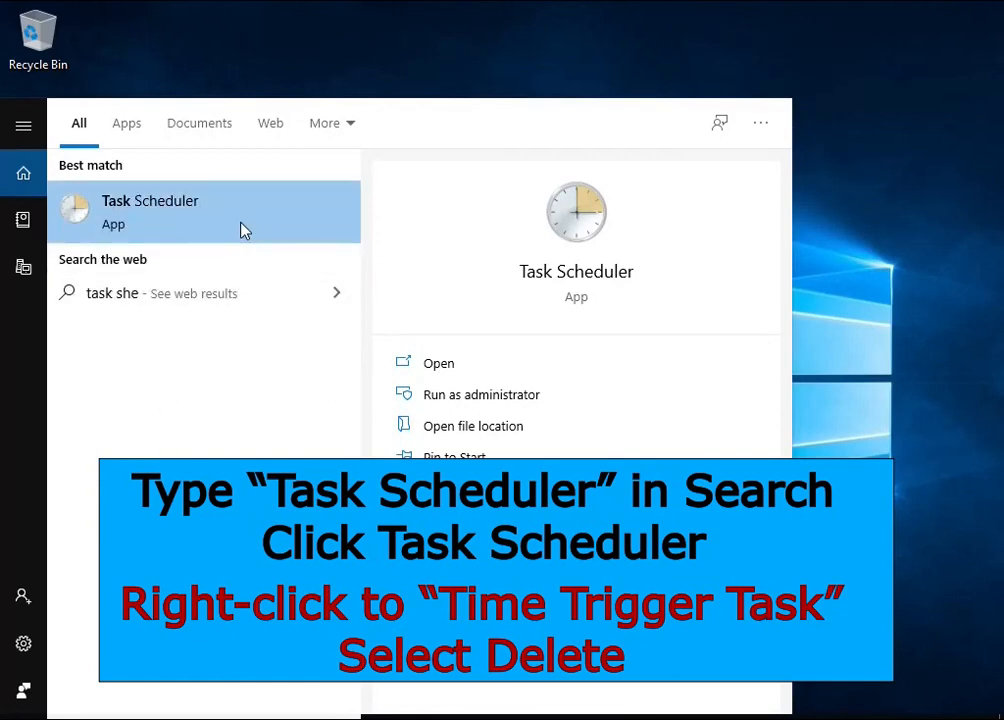
click(150, 211)
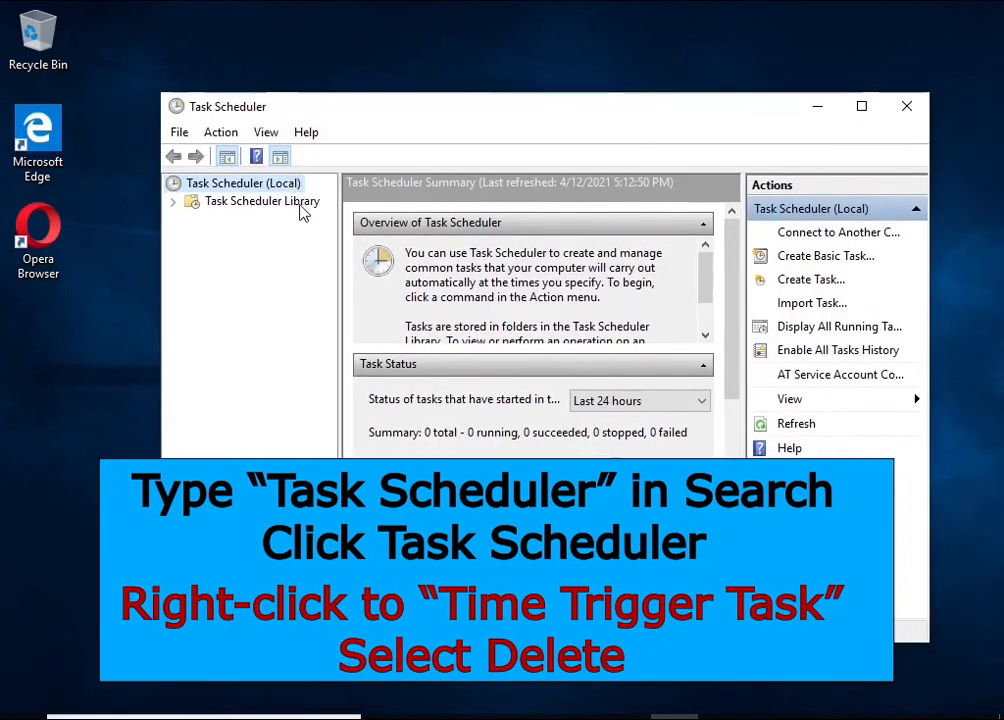
click(262, 201)
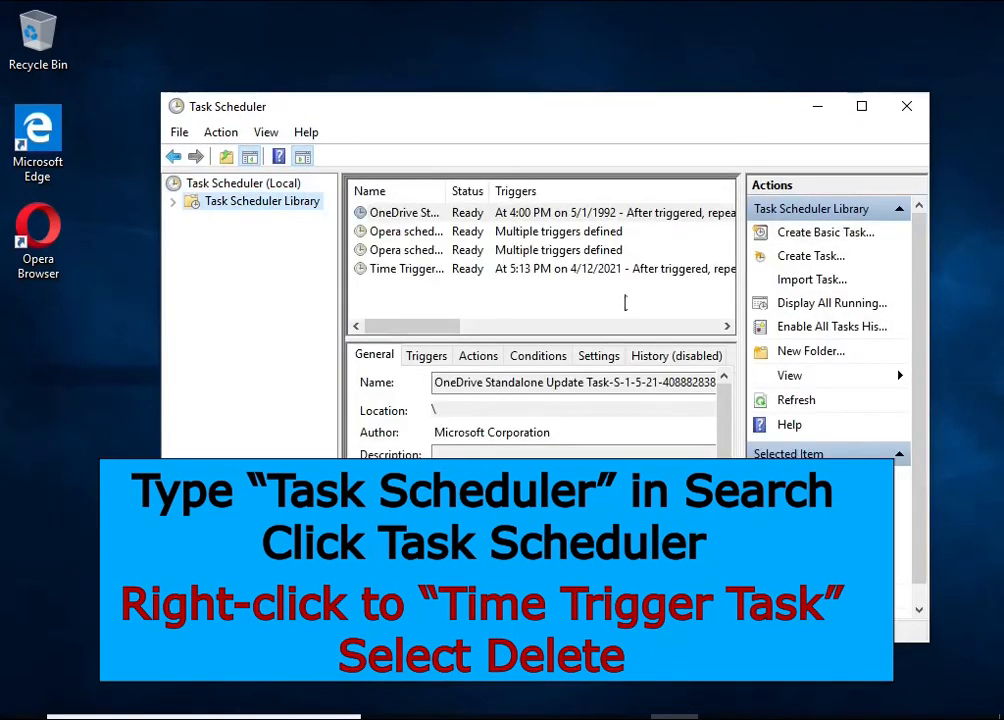
click(408, 268)
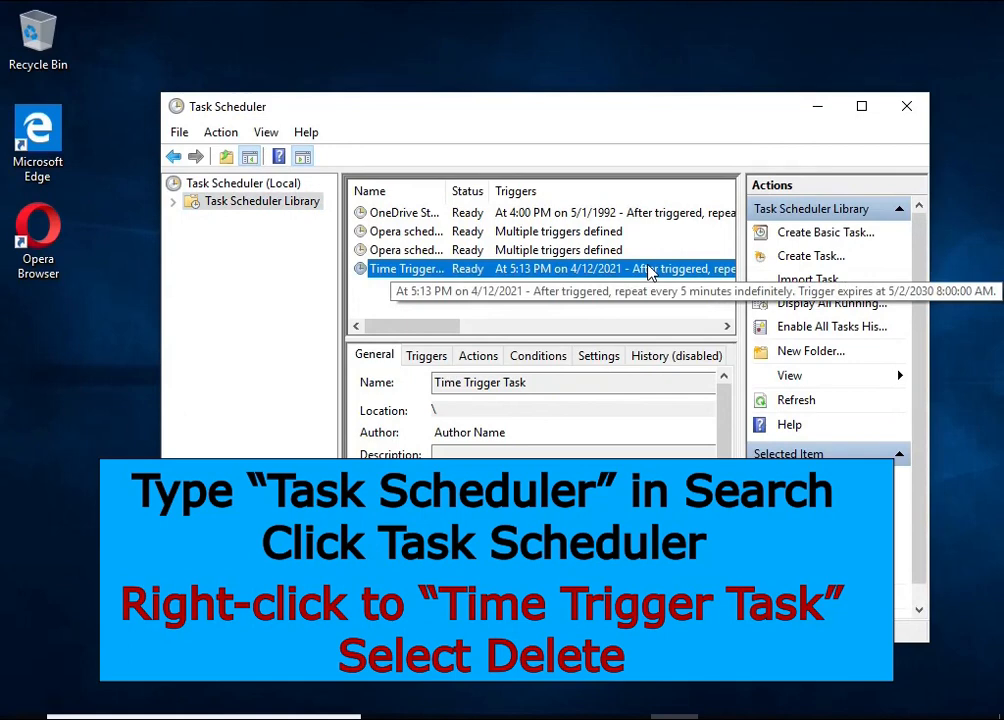
right_click(406, 268)
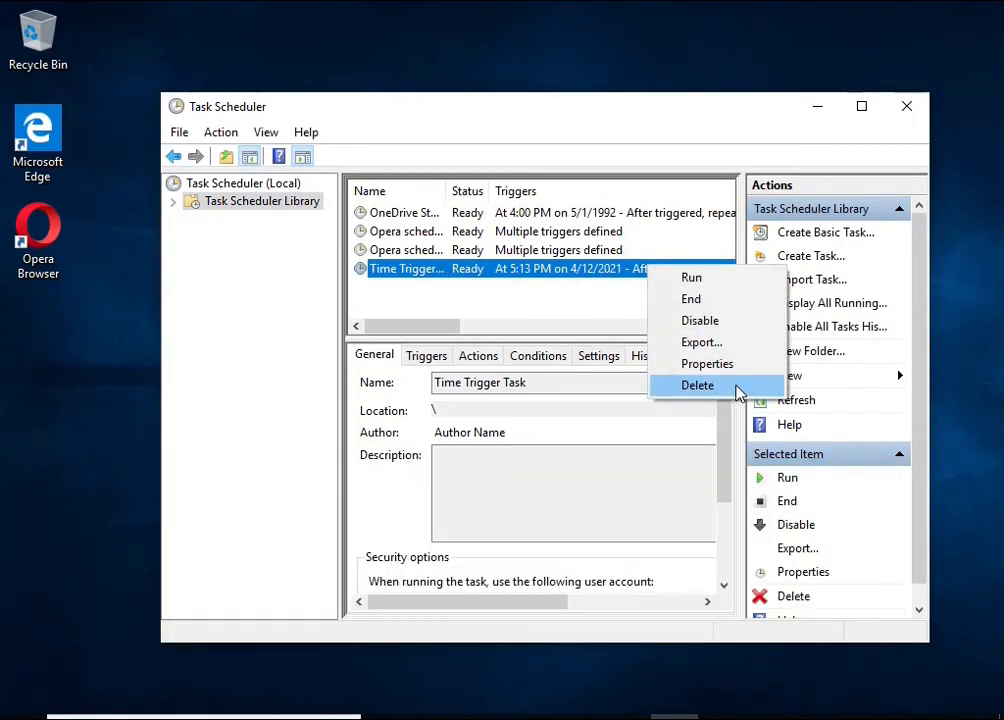
click(697, 385)
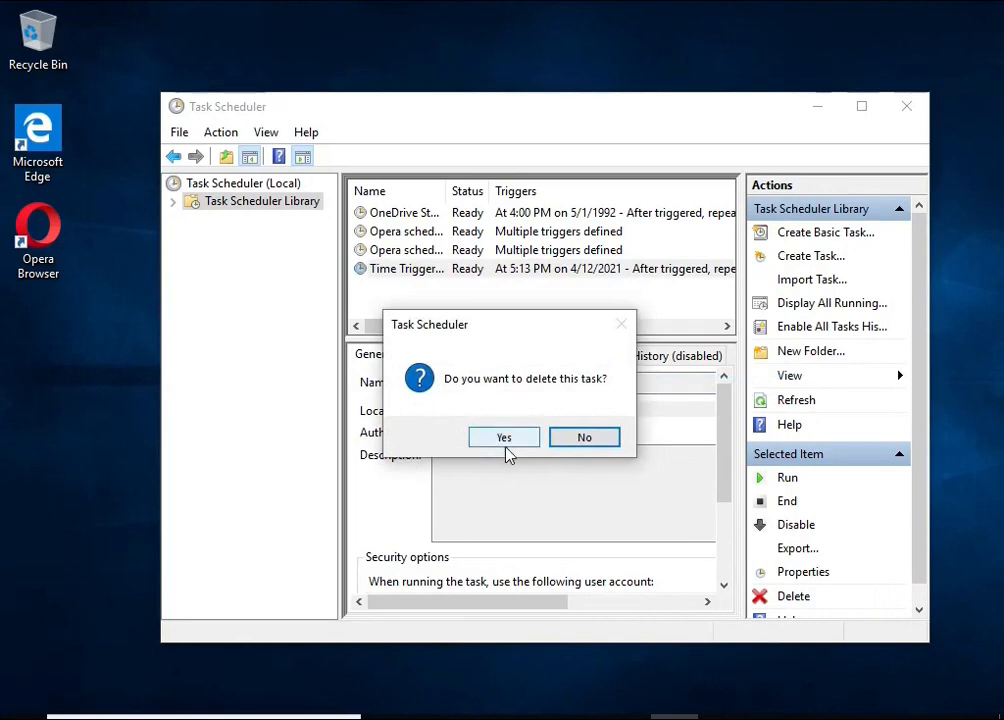
click(503, 436)
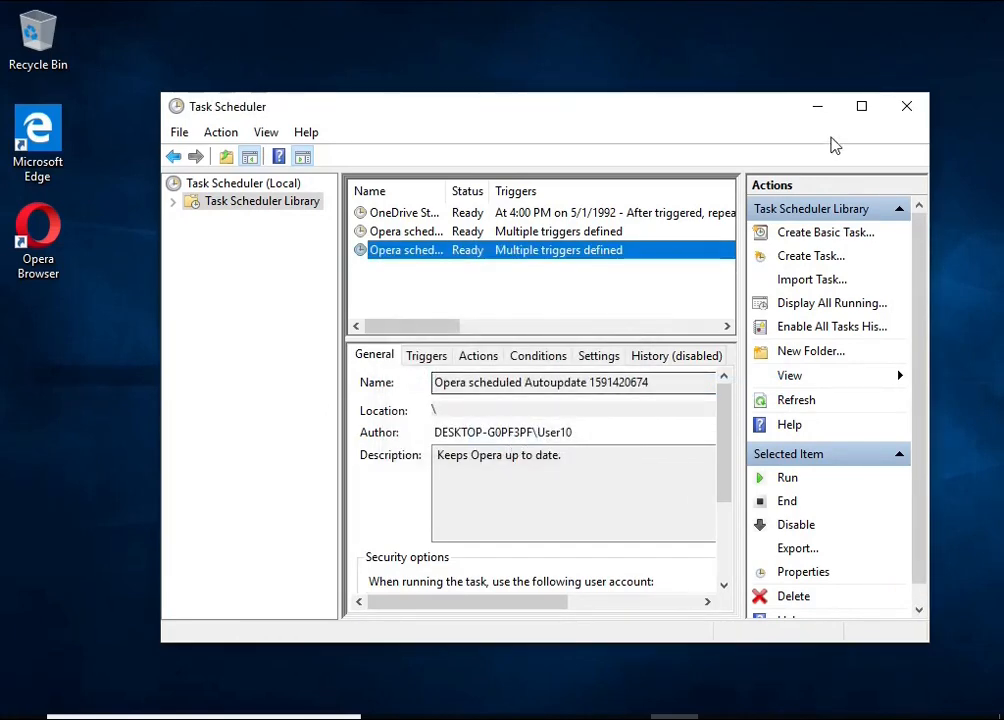
click(906, 106)
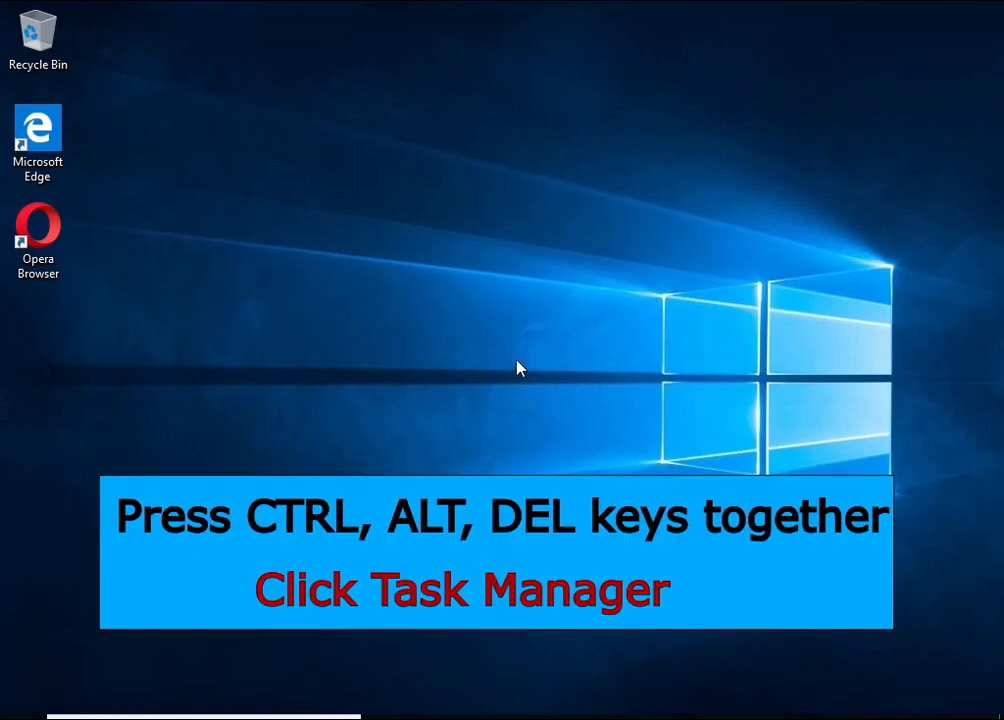
- Open DB07.exe's file location from Task Manager's Start-up tab, then minimize Task Manager
key(Ctrl+Alt+Delete)
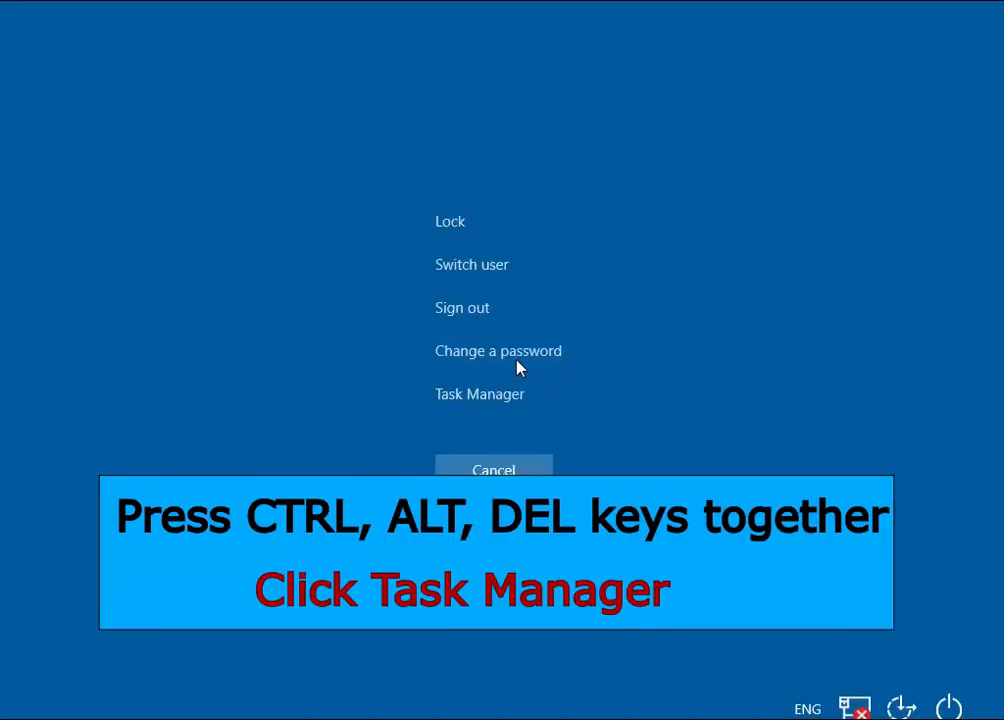
click(479, 394)
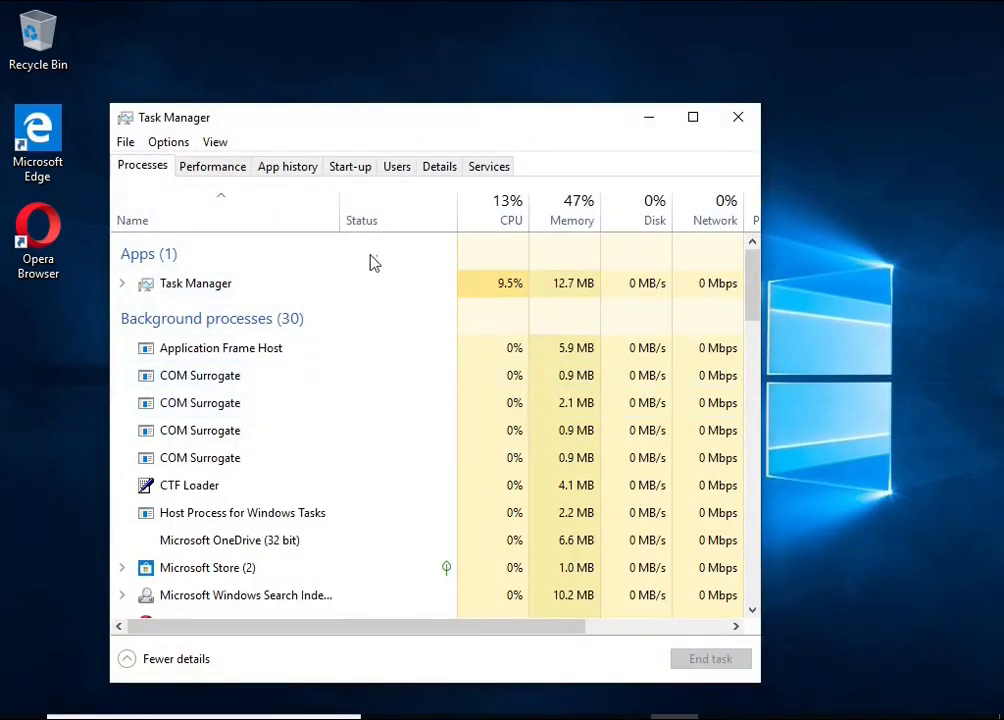
click(349, 166)
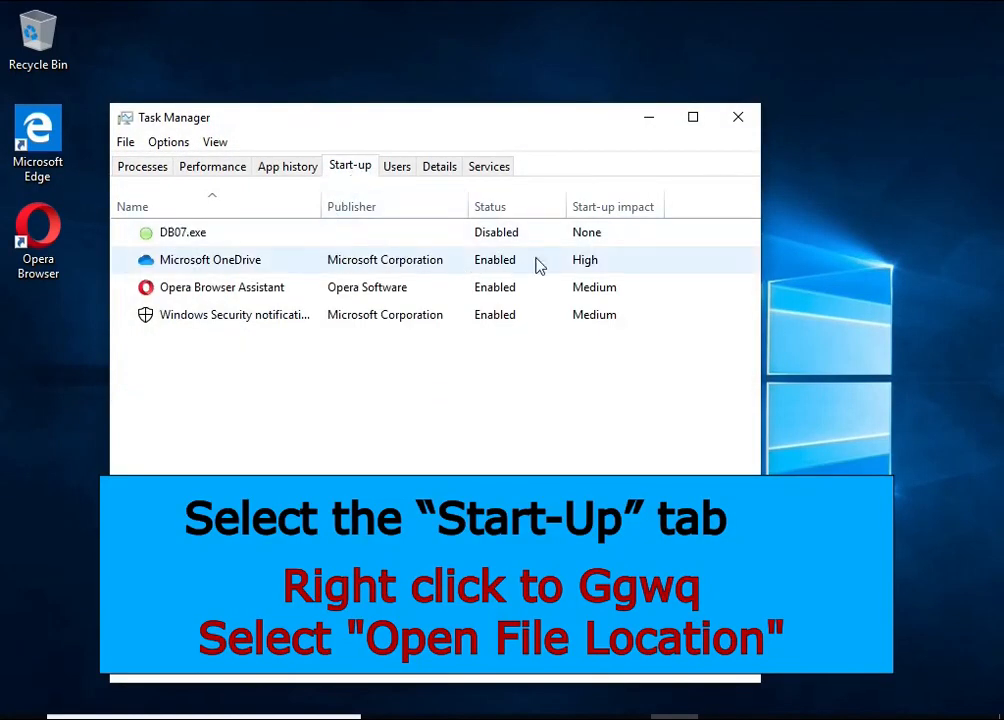
right_click(183, 231)
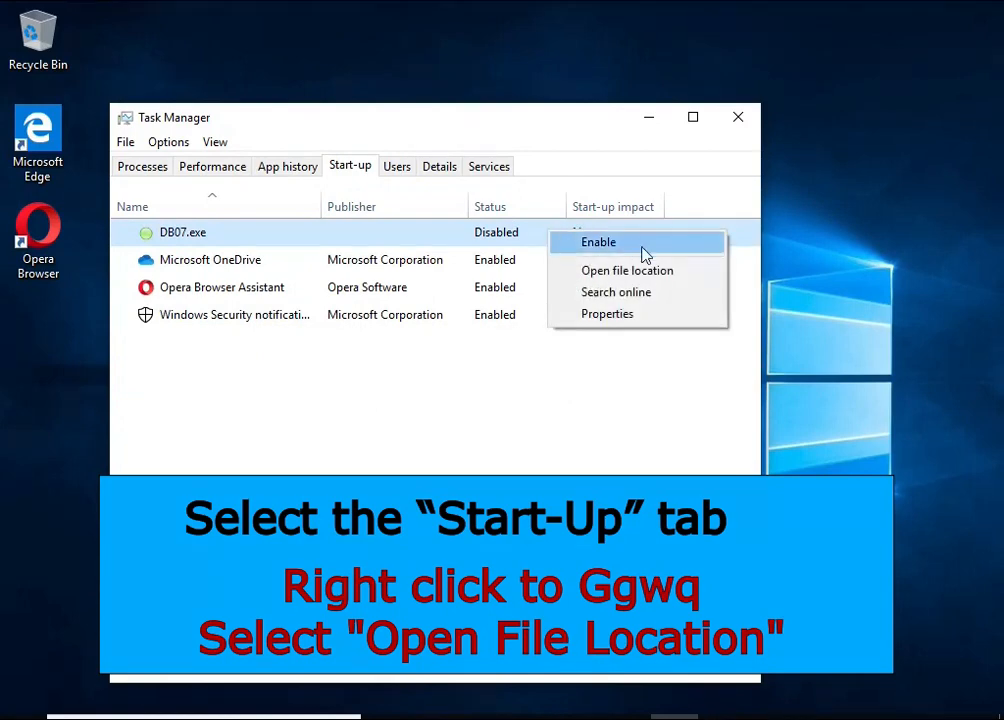
click(627, 270)
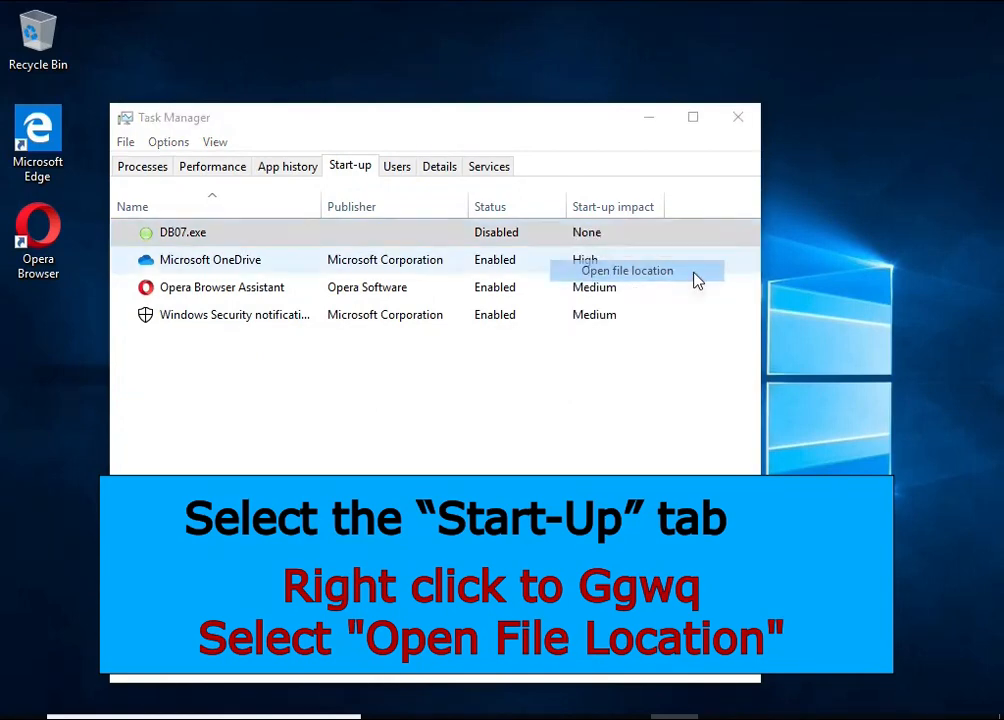
click(626, 270)
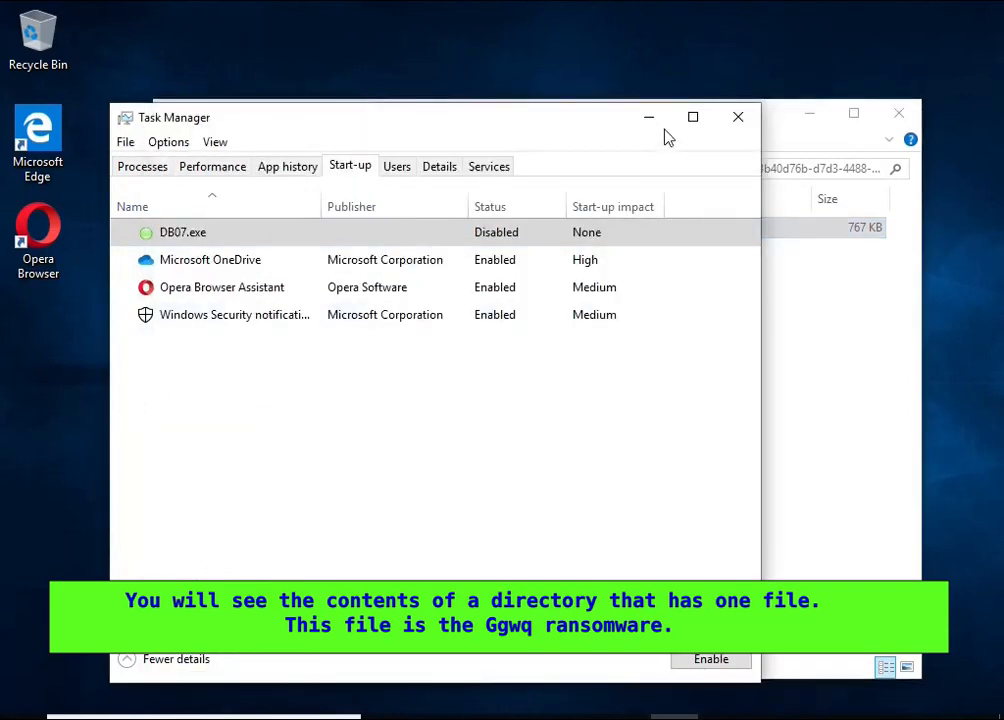
click(737, 117)
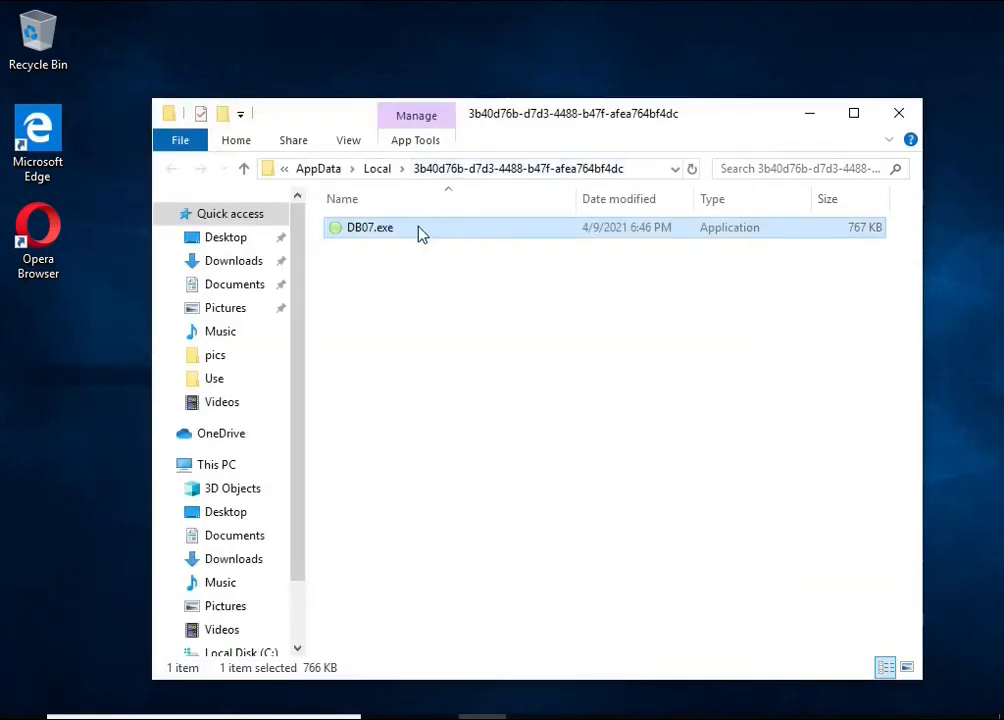
right_click(370, 227)
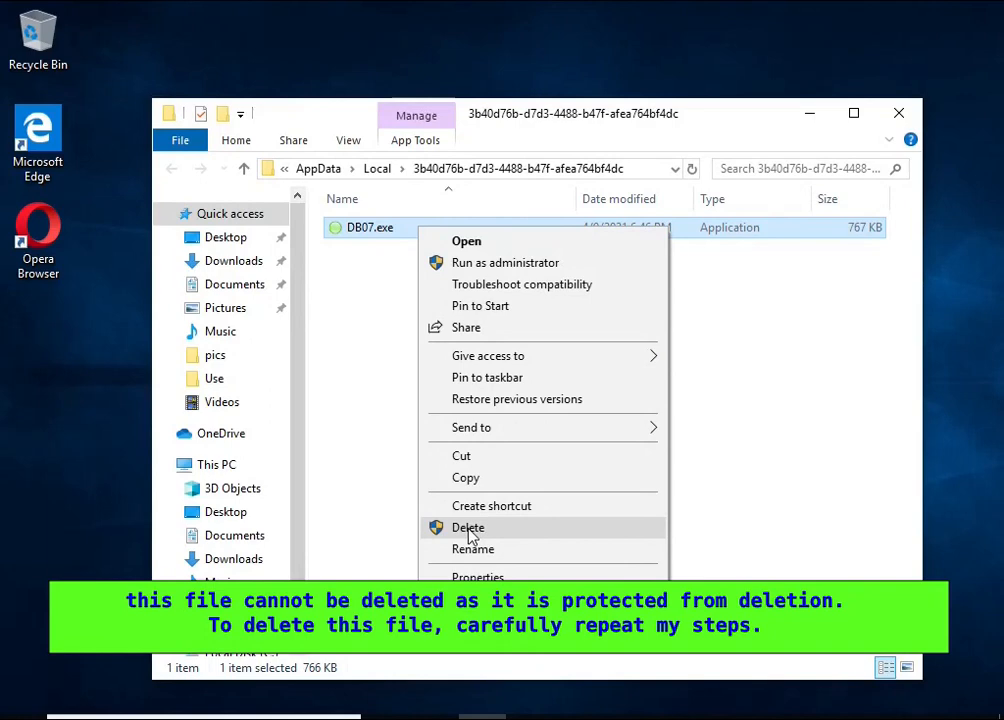
click(468, 527)
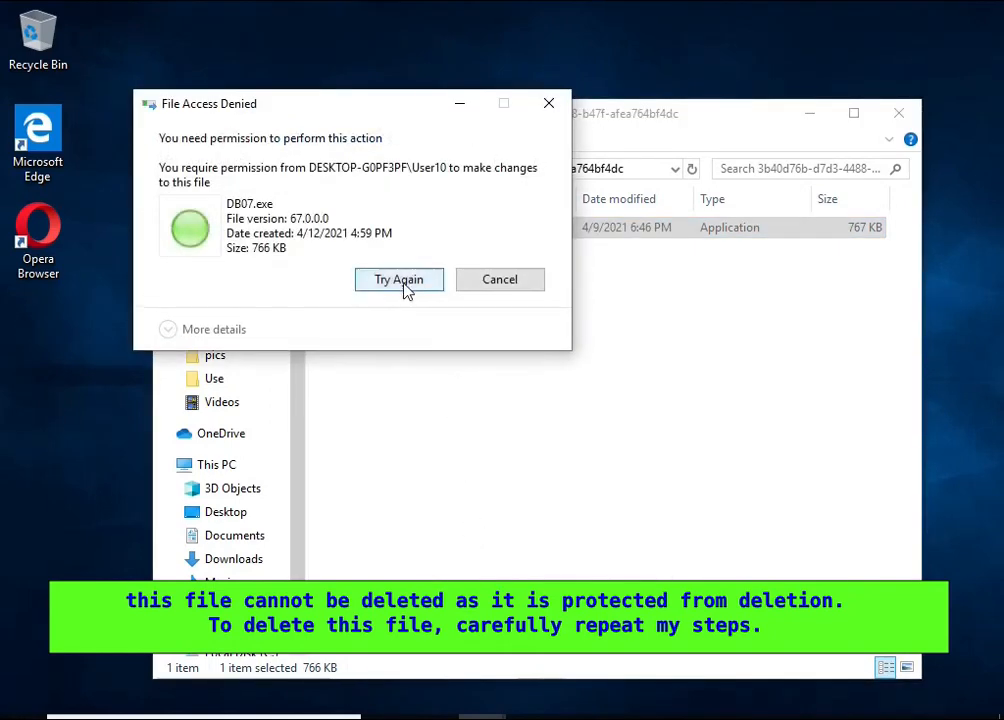
mouse_move(507, 292)
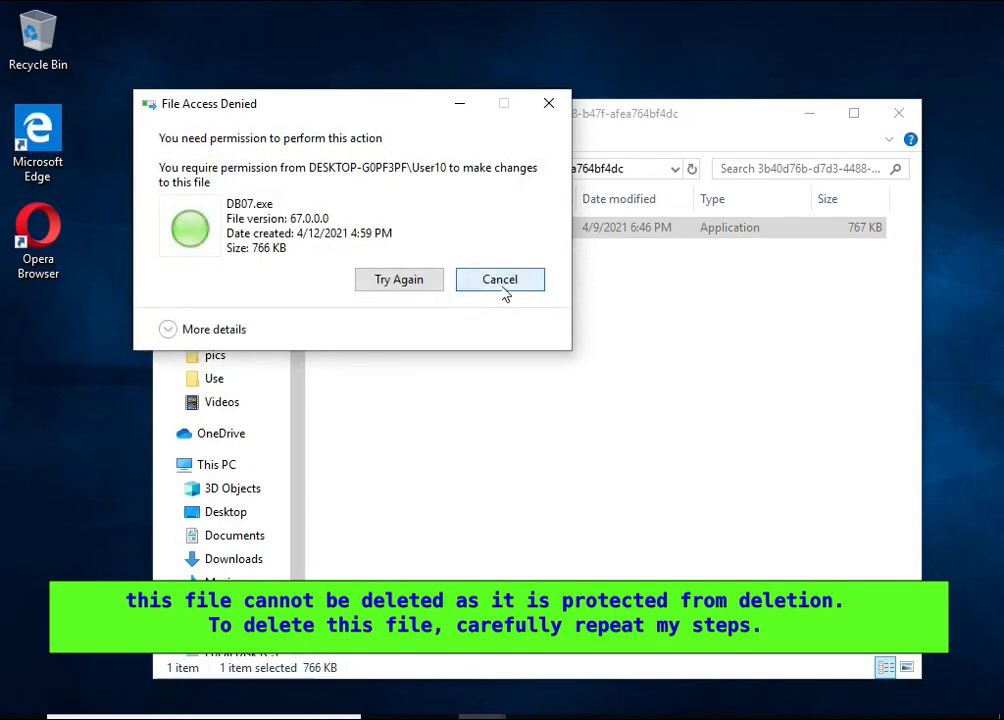
right_click(368, 227)
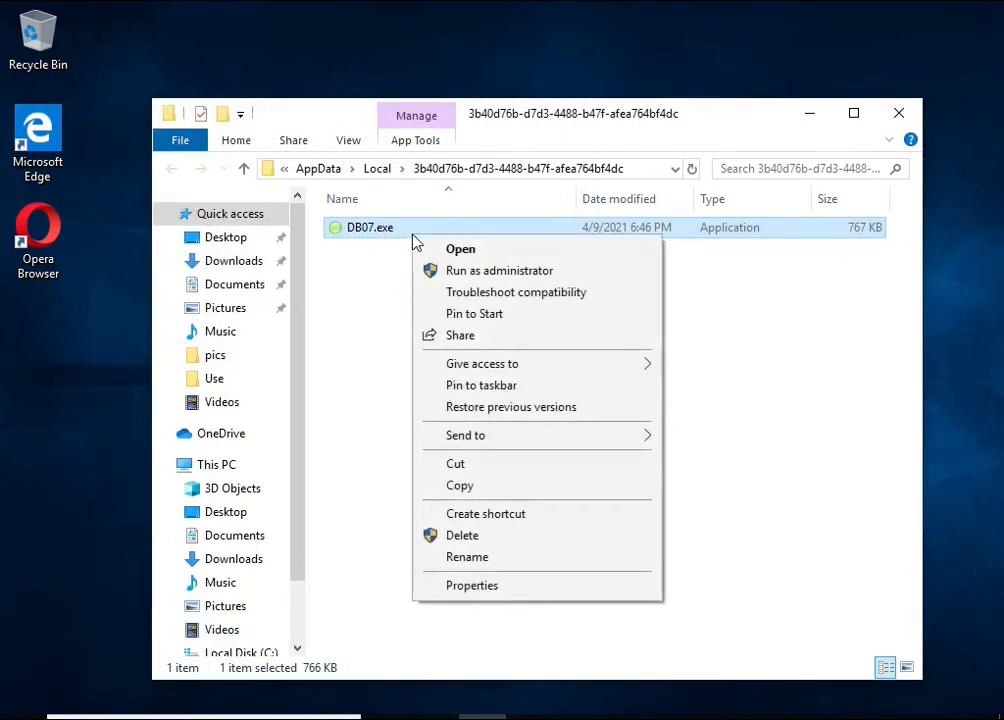
mouse_move(565, 593)
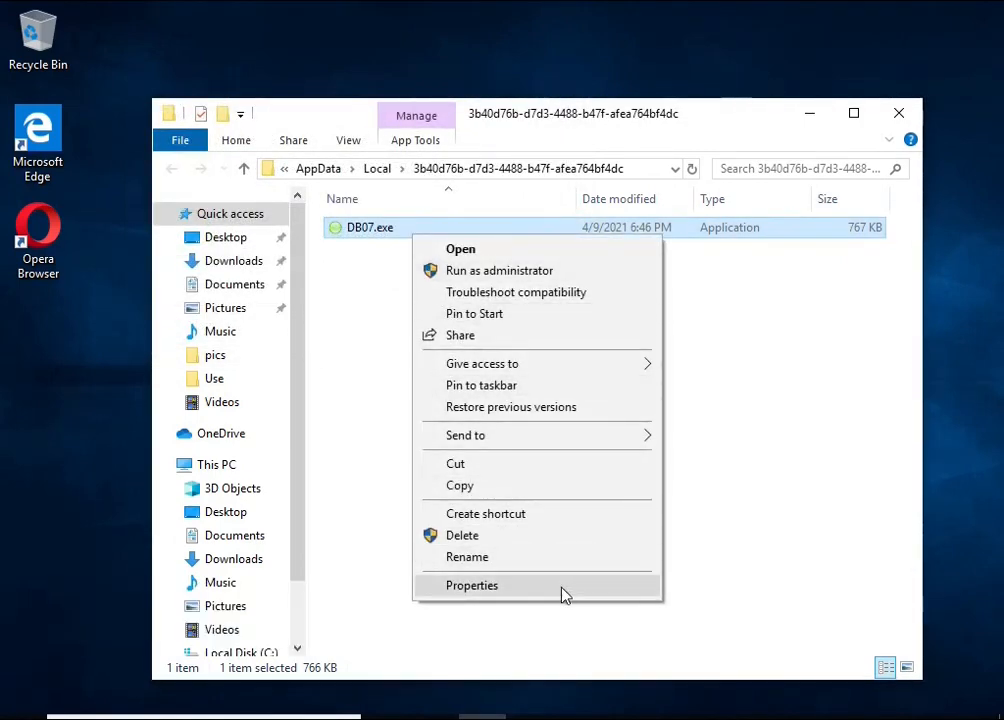
- Disable DB07.exe's inheritance, convert permissions to explicit, and remove the Deny Everyone entry
click(471, 585)
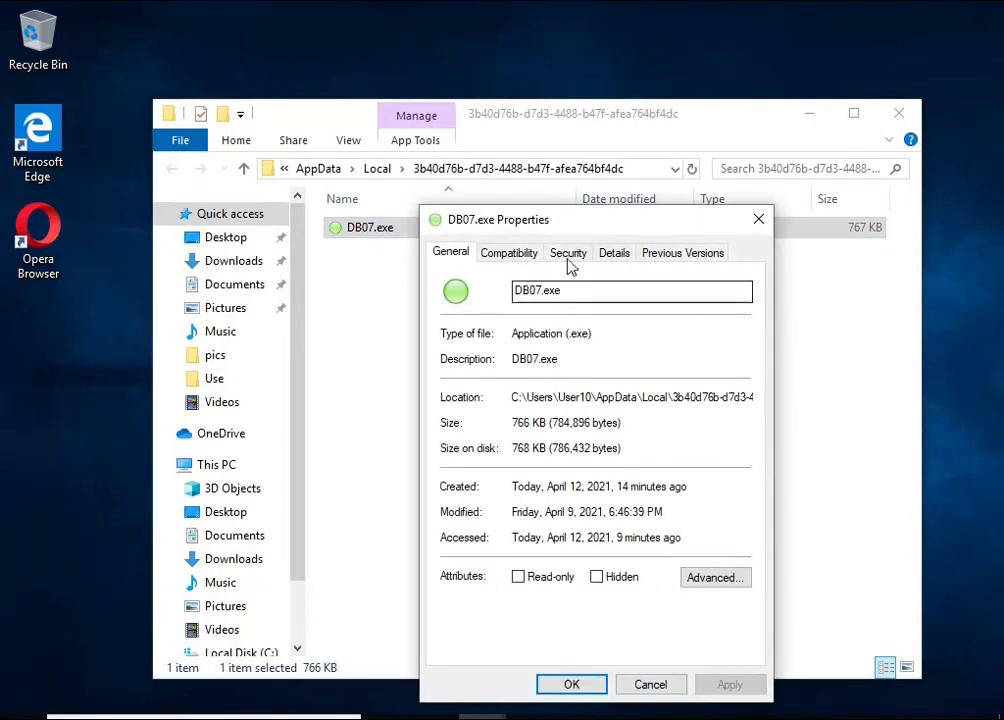
click(568, 252)
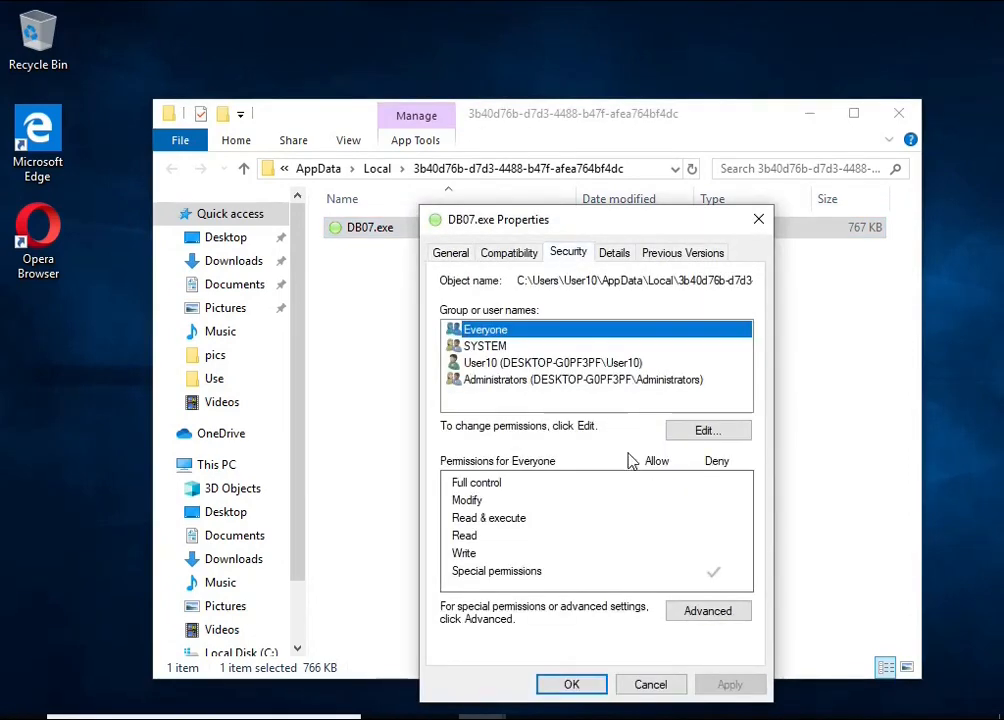
click(708, 610)
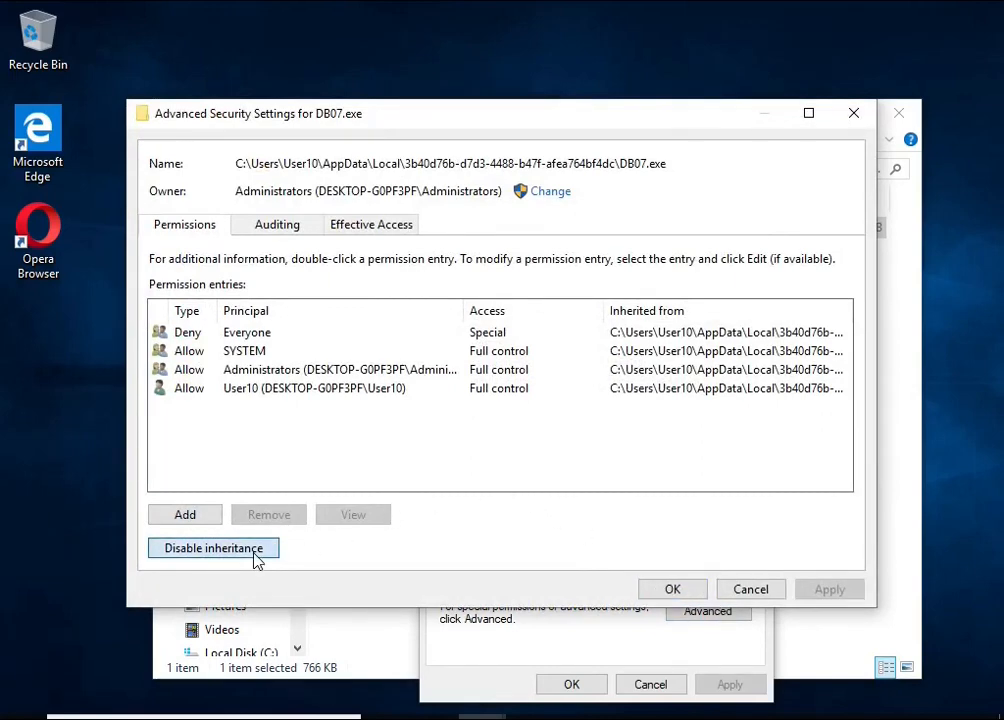
click(213, 548)
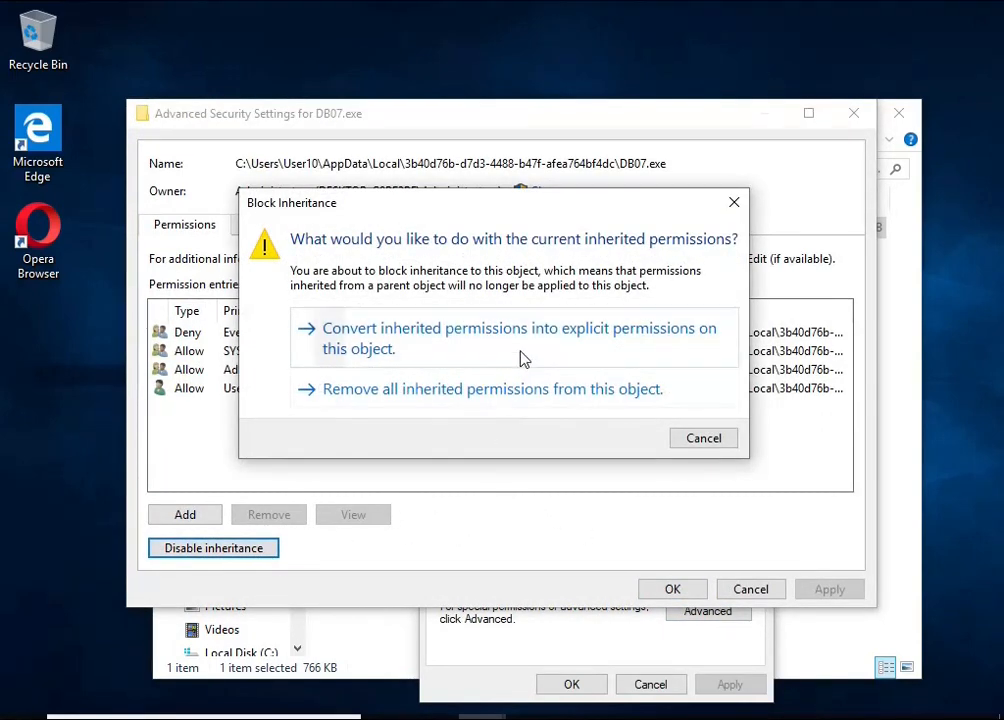
click(526, 338)
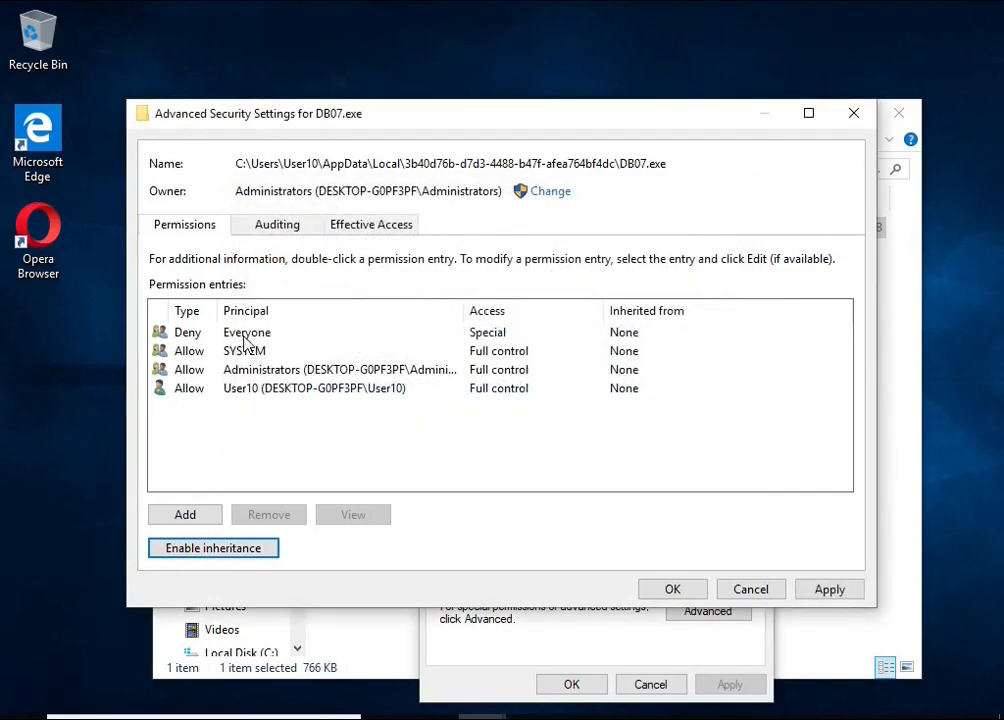
click(247, 332)
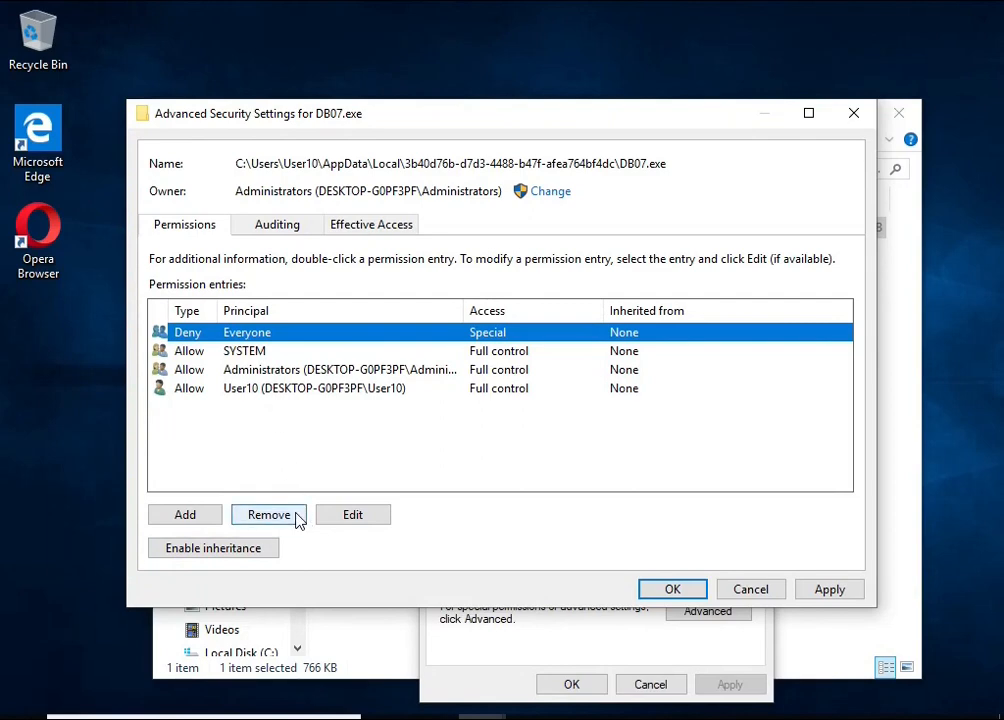
click(268, 514)
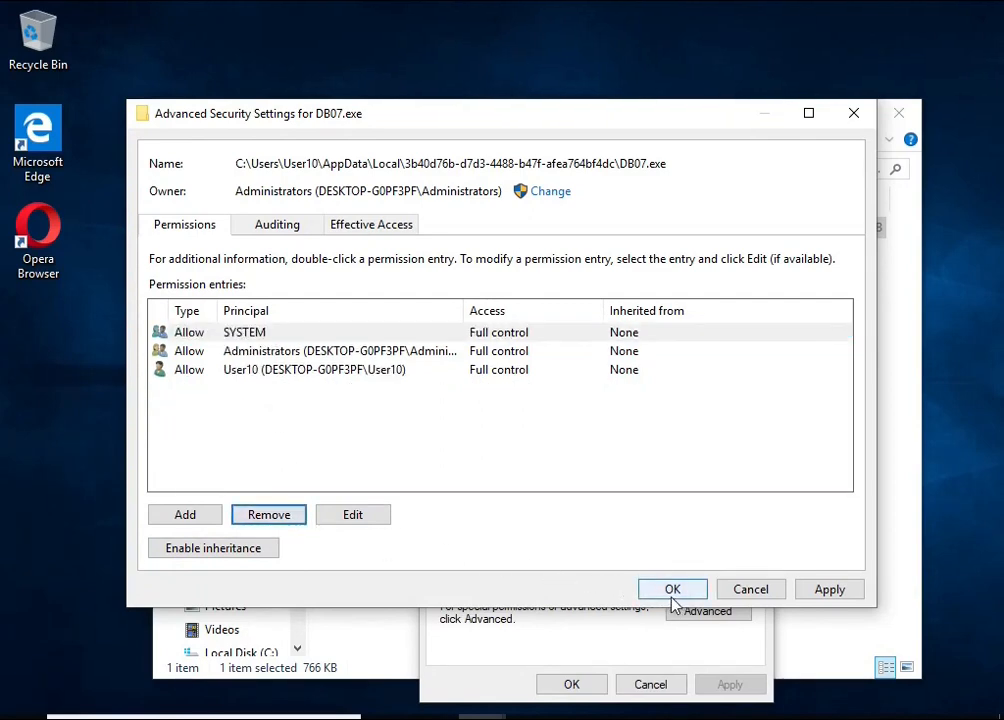
click(672, 588)
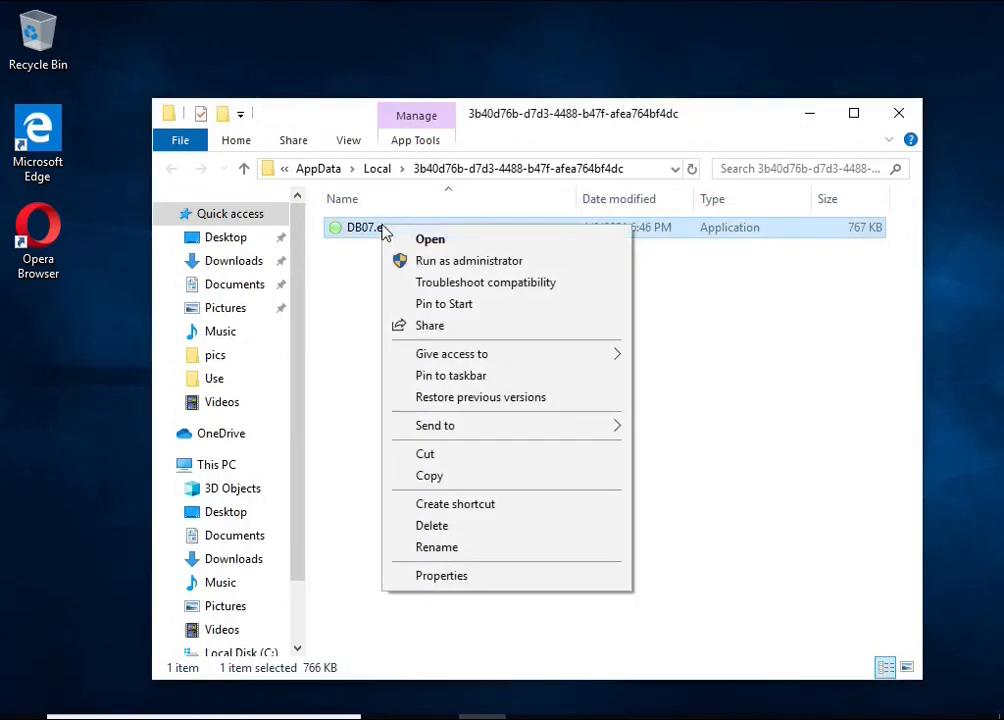
- Delete DB07.exe and close the now-empty AppData folder window
click(432, 525)
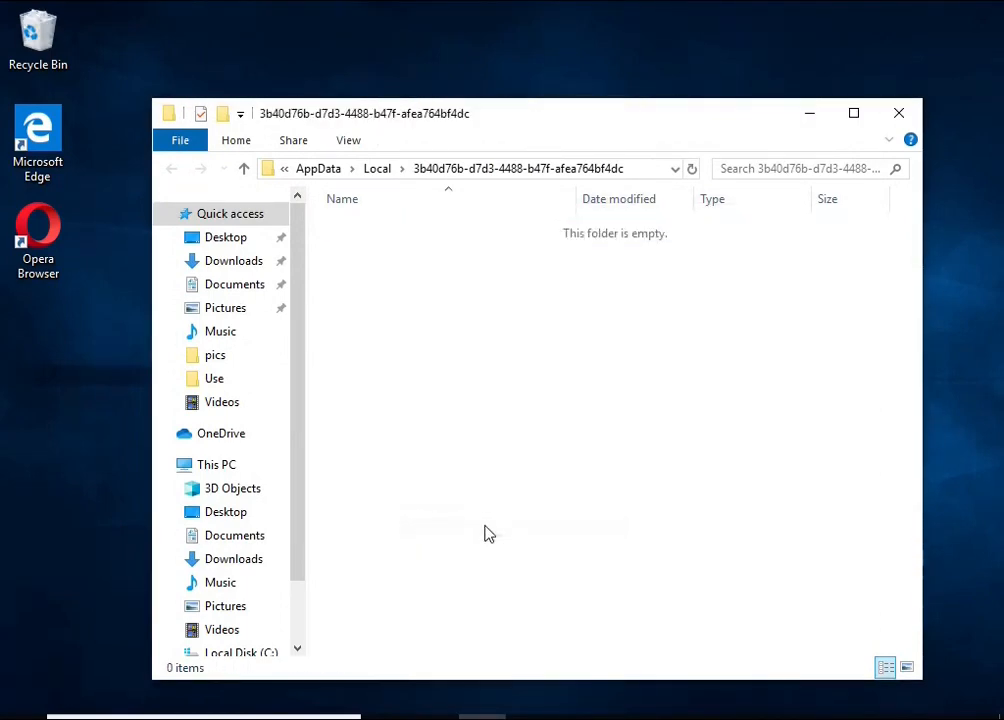
mouse_move(401, 238)
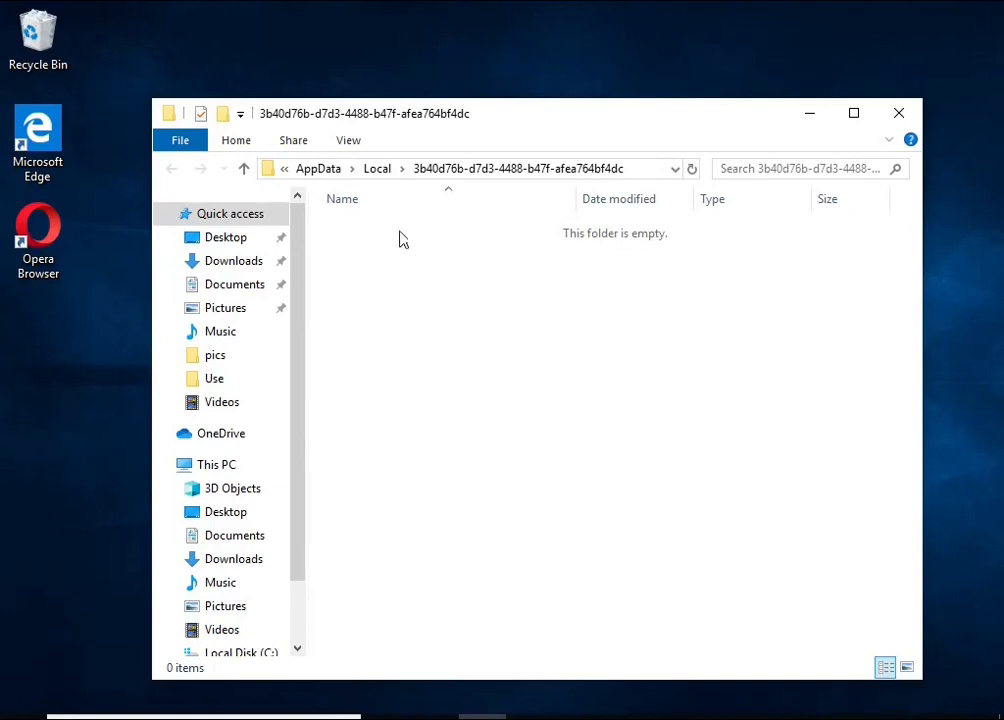
mouse_move(899, 115)
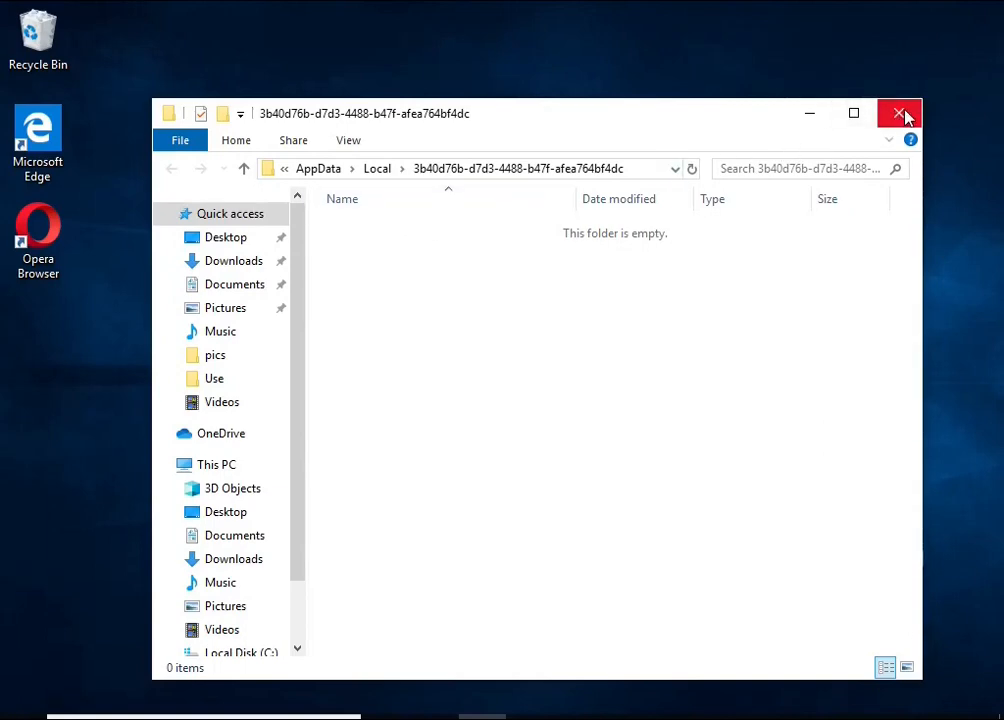
click(898, 114)
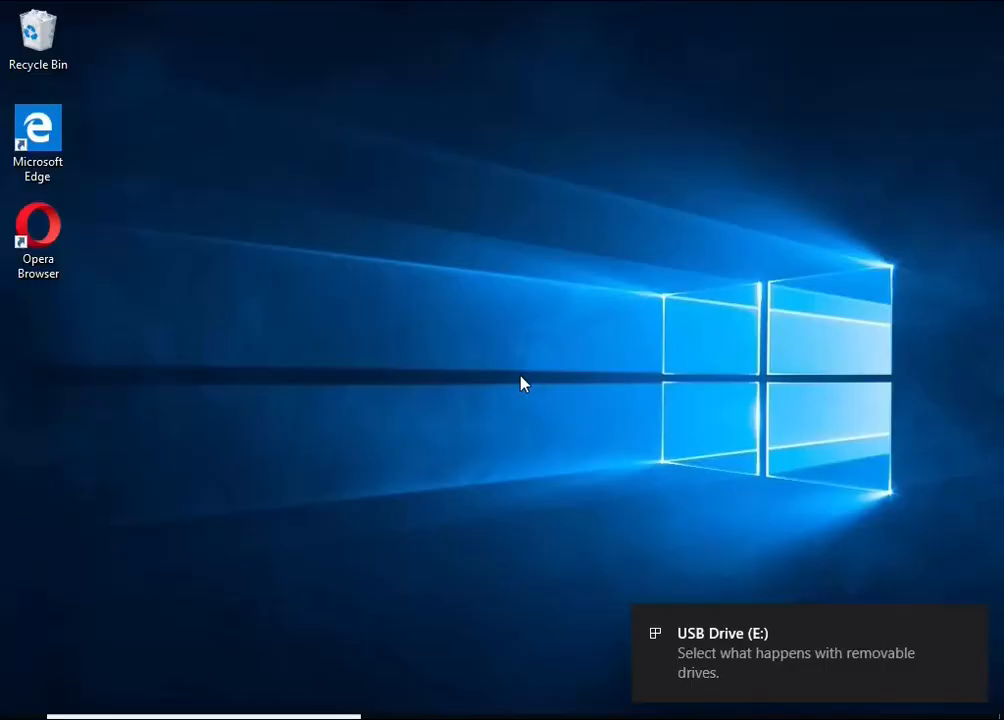
- Open USB Drive (E:) from its notification and run decrypt_STOPDjvu.exe
click(790, 652)
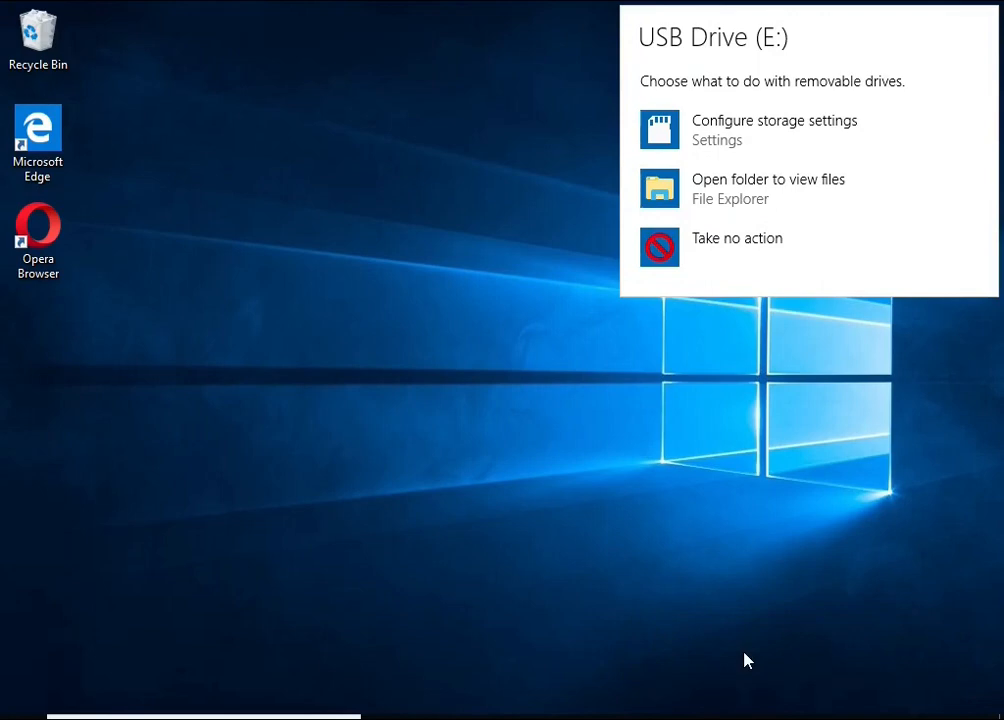
mouse_move(752, 190)
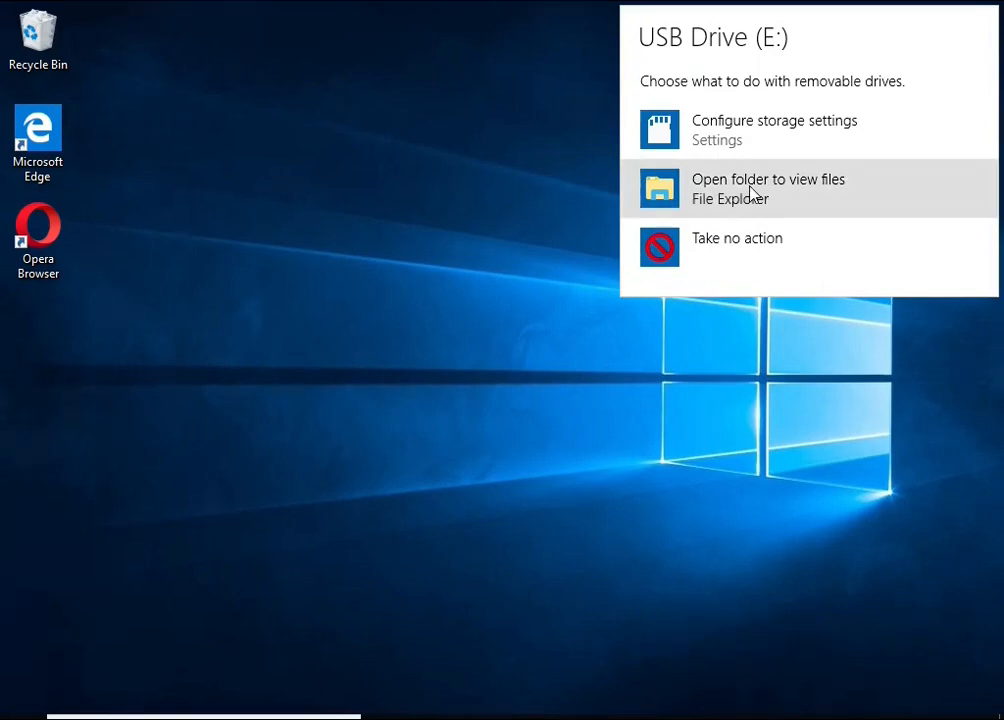
click(769, 188)
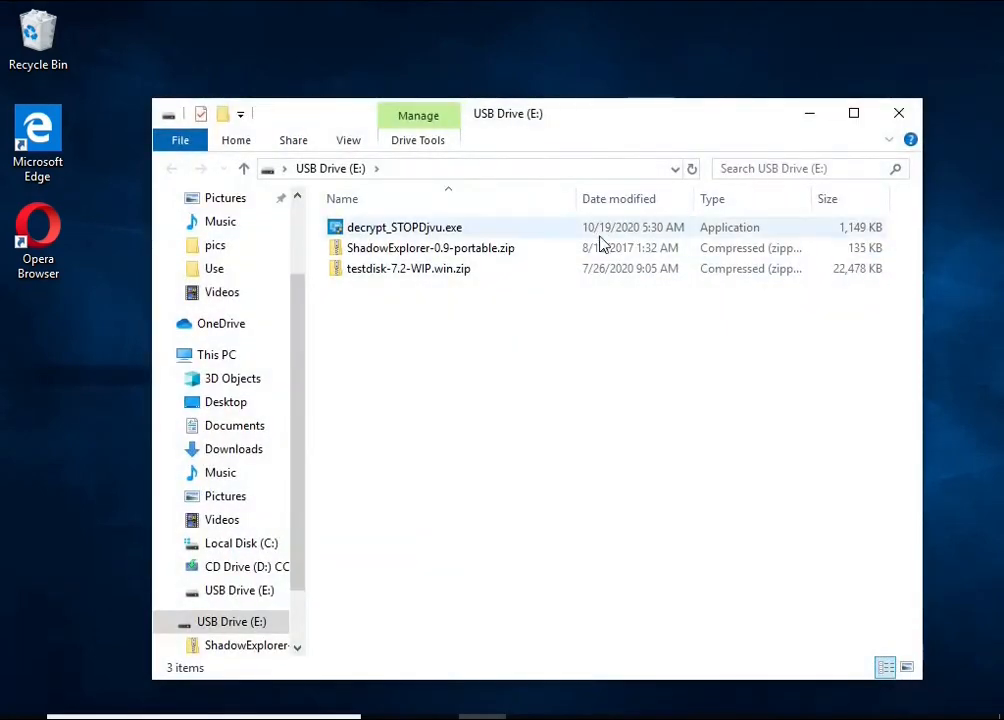
click(404, 227)
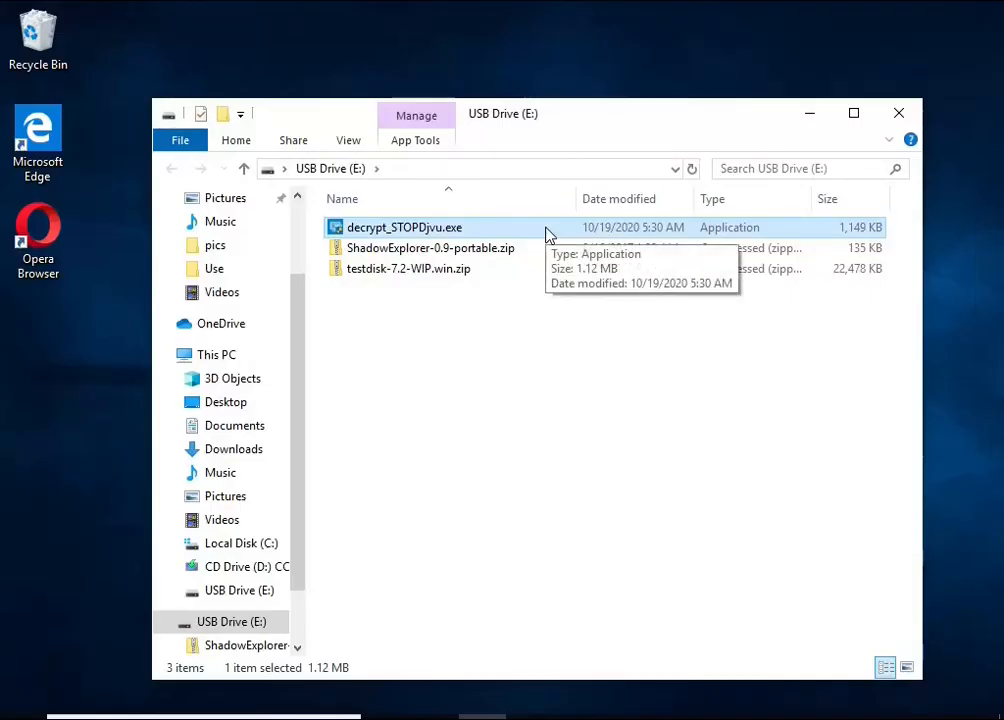
double_click(404, 227)
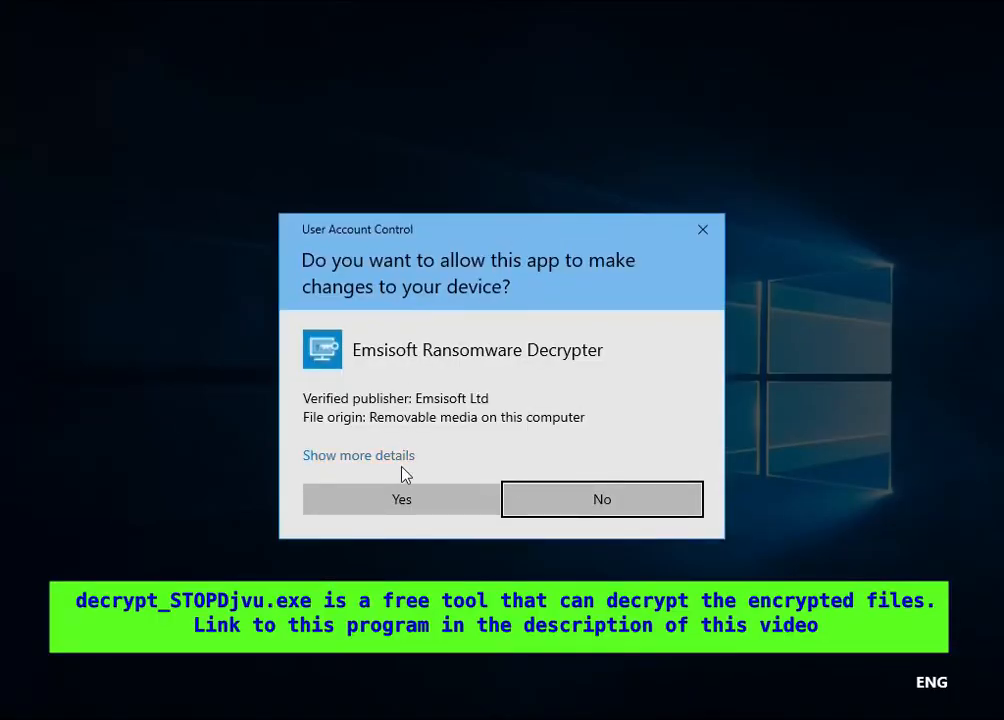
- Launch Emsisoft Decryptor for STOP Djvu past the UAC, disclaimer and malware warning prompts
click(401, 499)
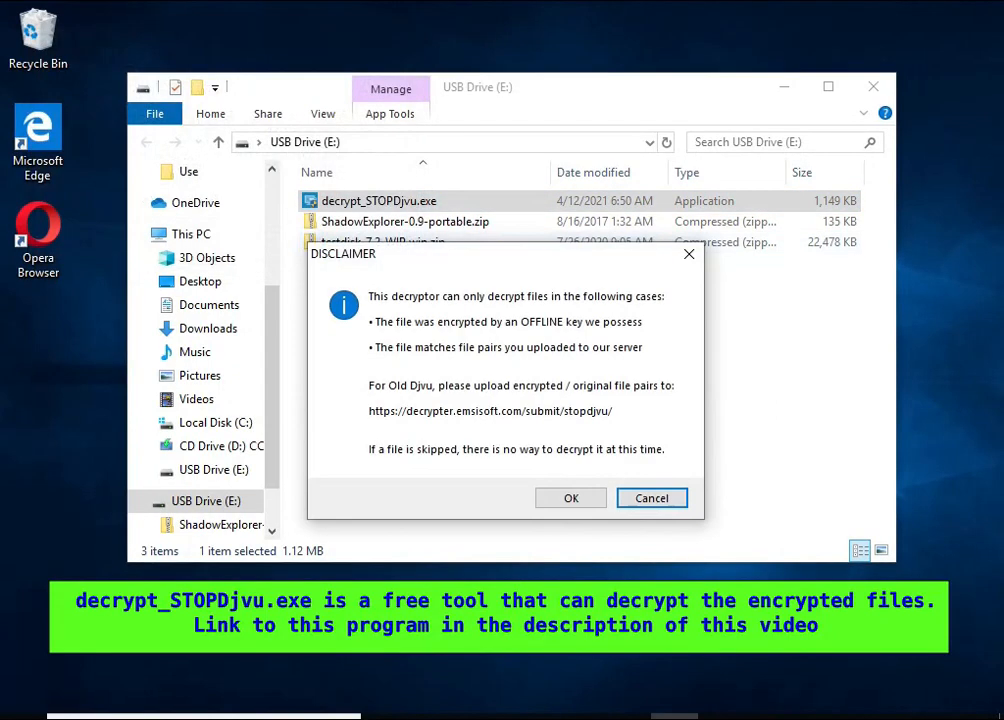
click(570, 498)
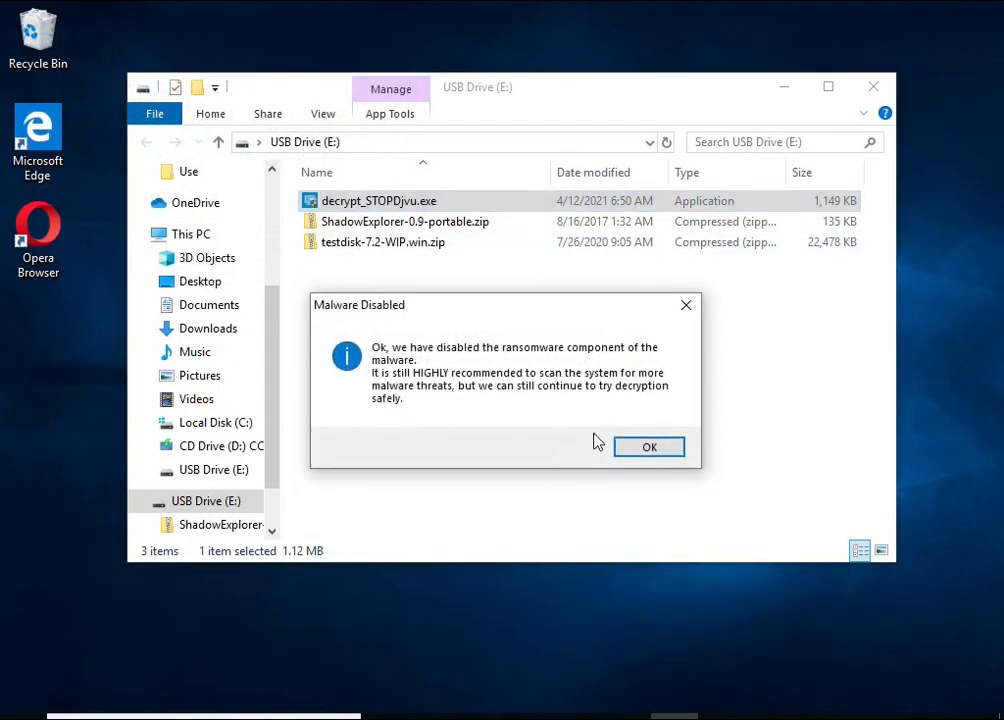
click(648, 446)
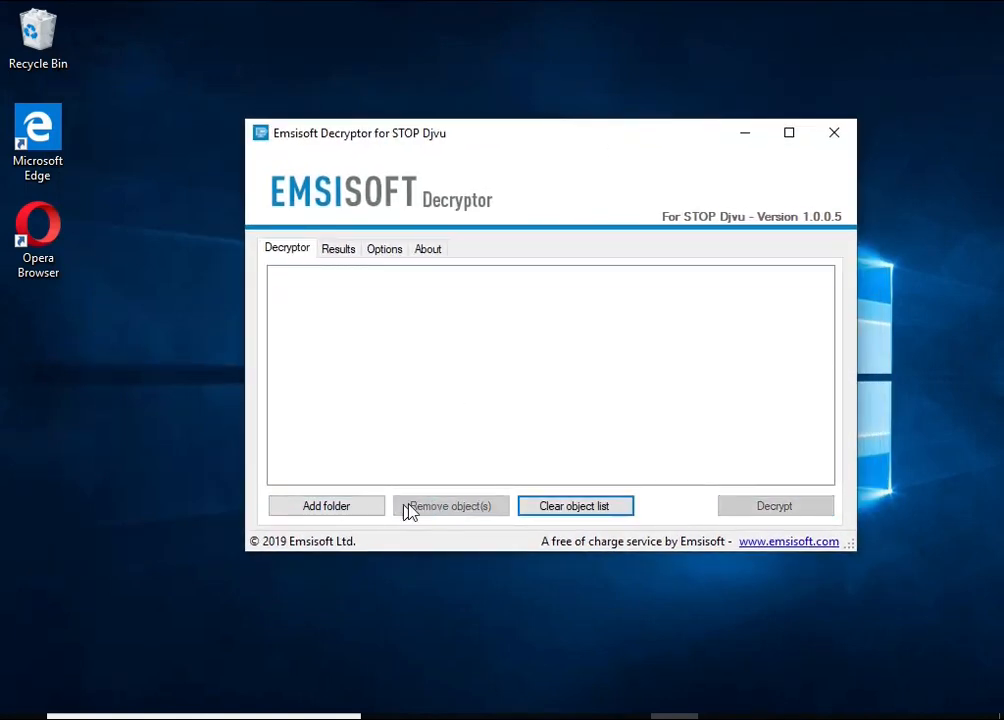
- Add the Documents and Pictures folders, run decryption, and select the offline ID in the results
click(326, 505)
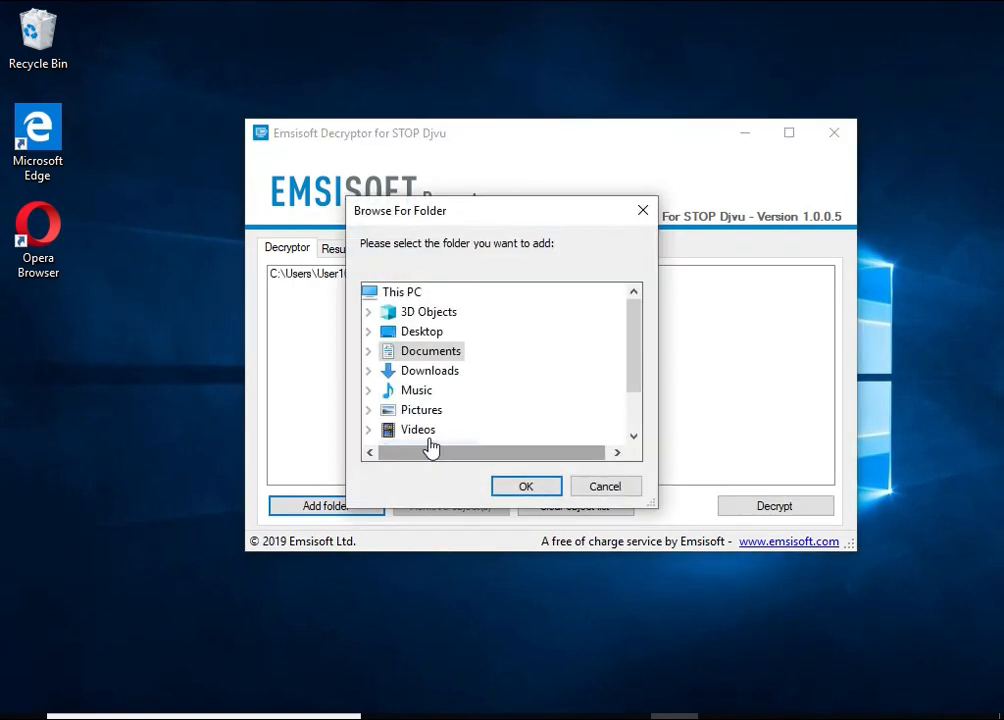
click(526, 486)
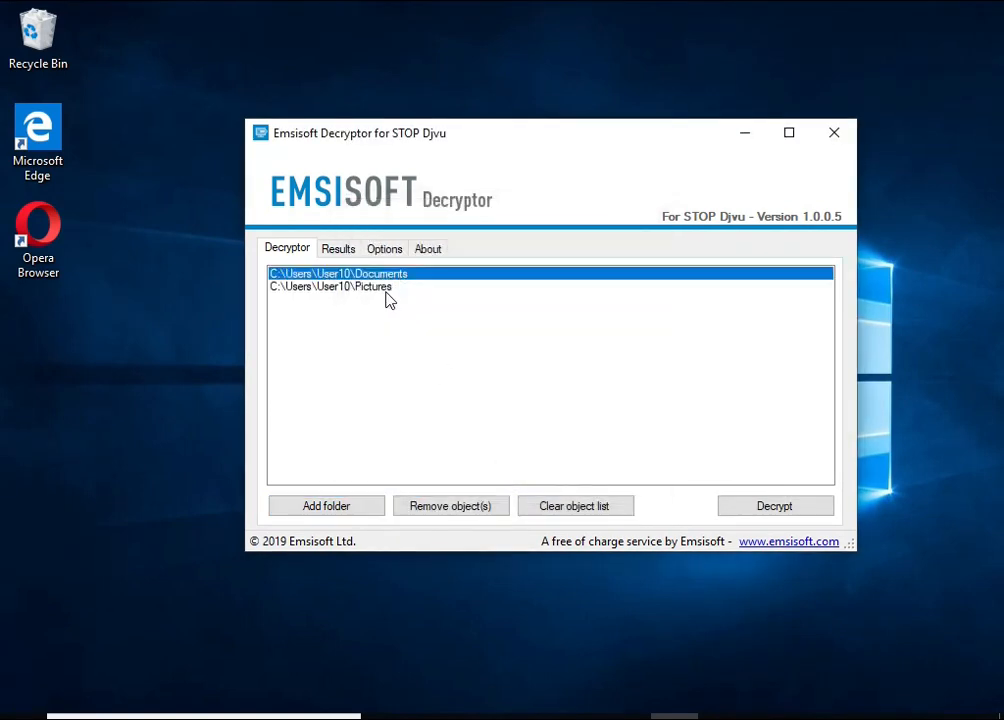
click(775, 505)
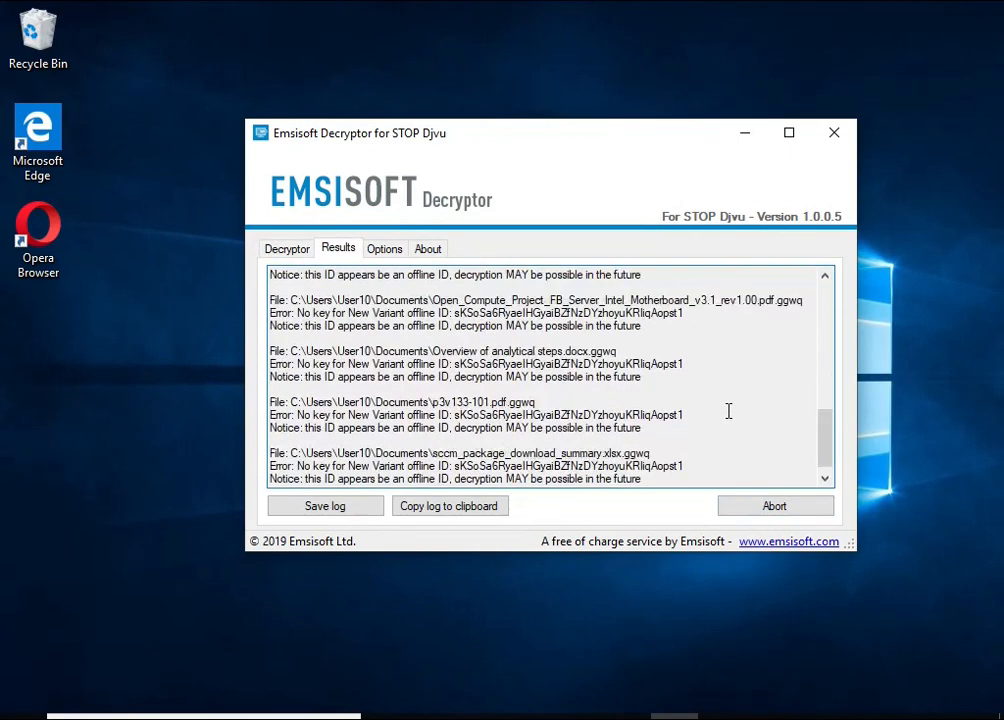
scroll(down, 3)
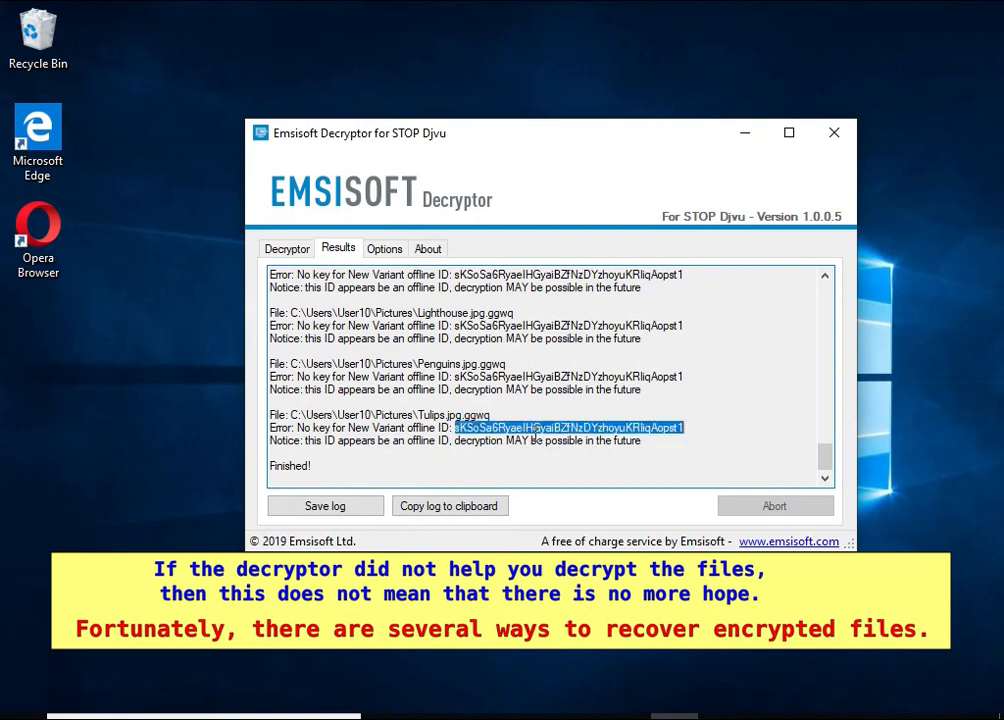
double_click(477, 440)
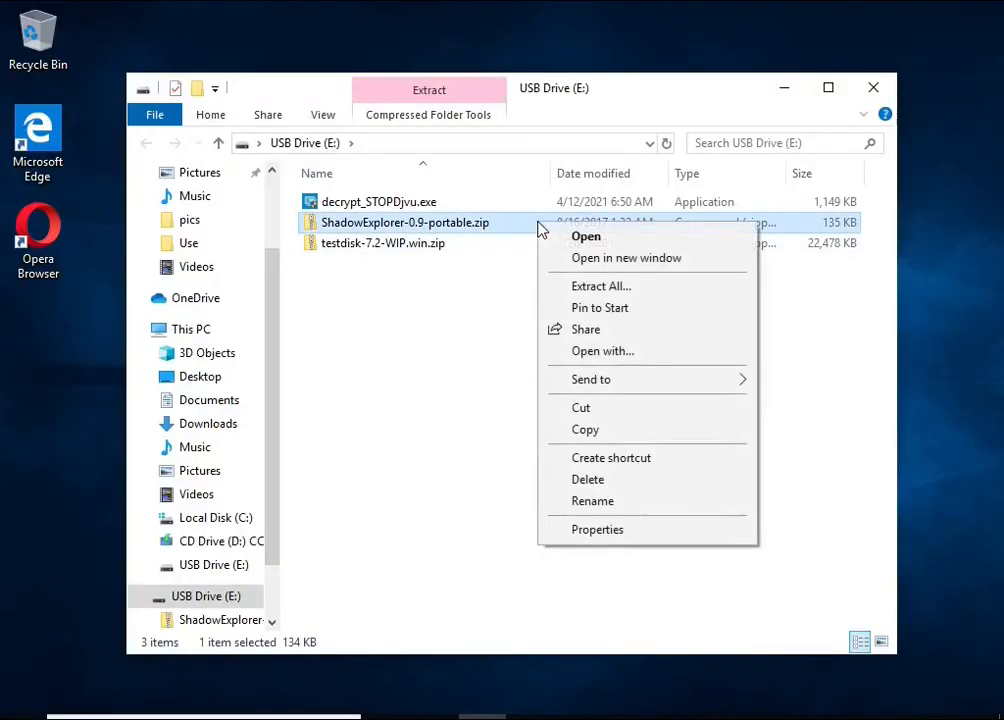
- Extract ShadowExplorer-0.9-portable.zip to its default folder and launch ShadowExplorerPortable.exe
click(600, 285)
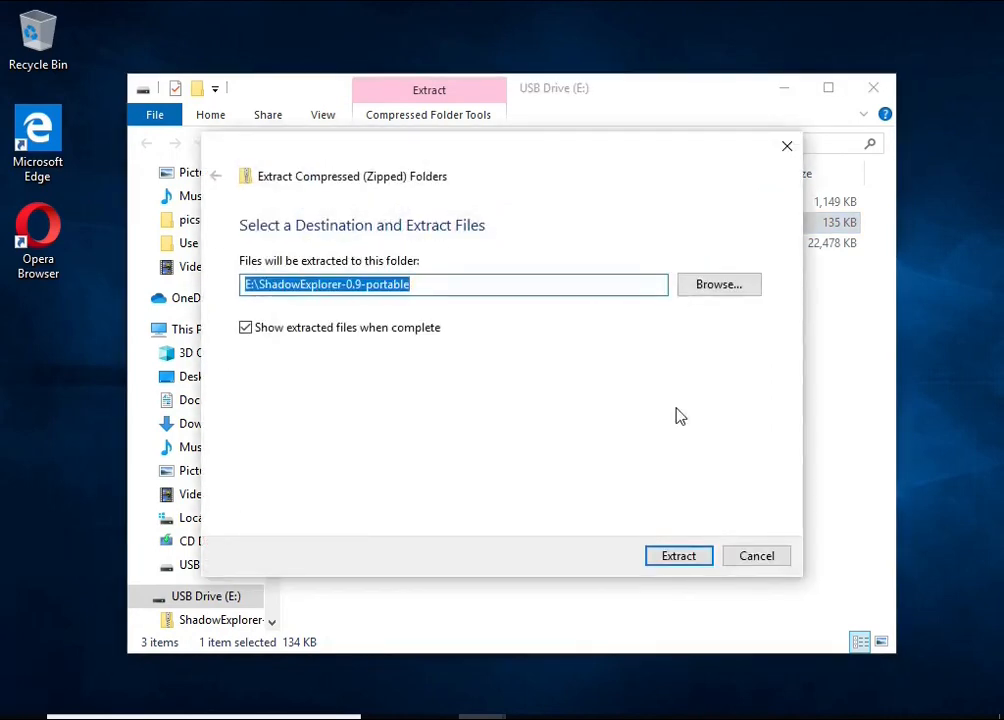
click(678, 555)
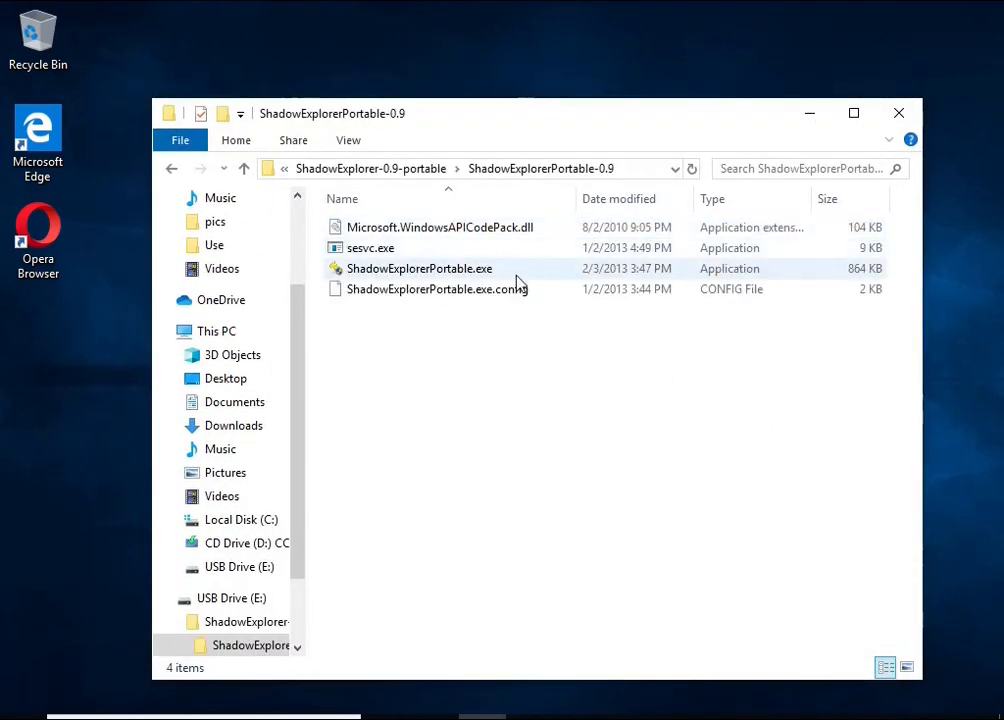
double_click(419, 268)
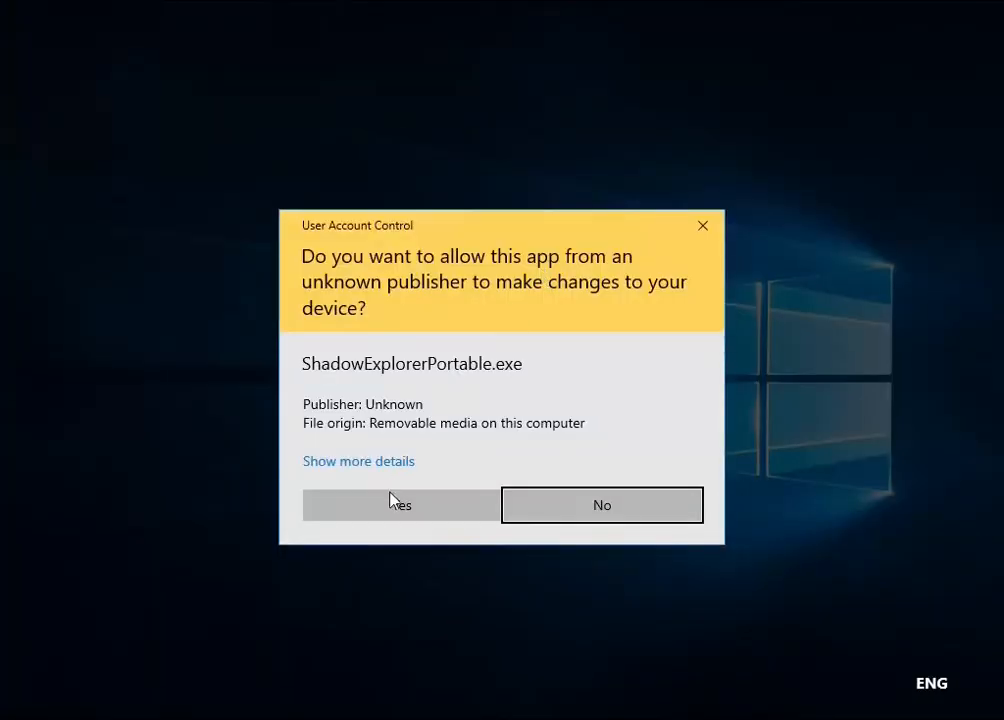
- Approve the UAC prompt so ShadowExplorer shows the 4/12/2021 C: shadow copy
click(399, 505)
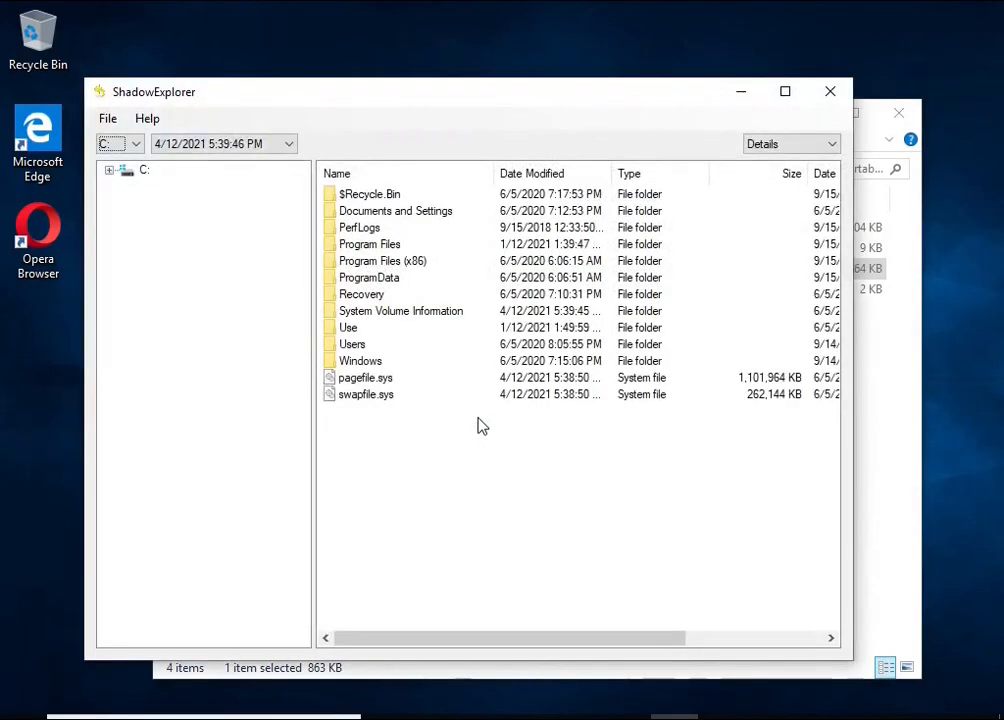
click(133, 143)
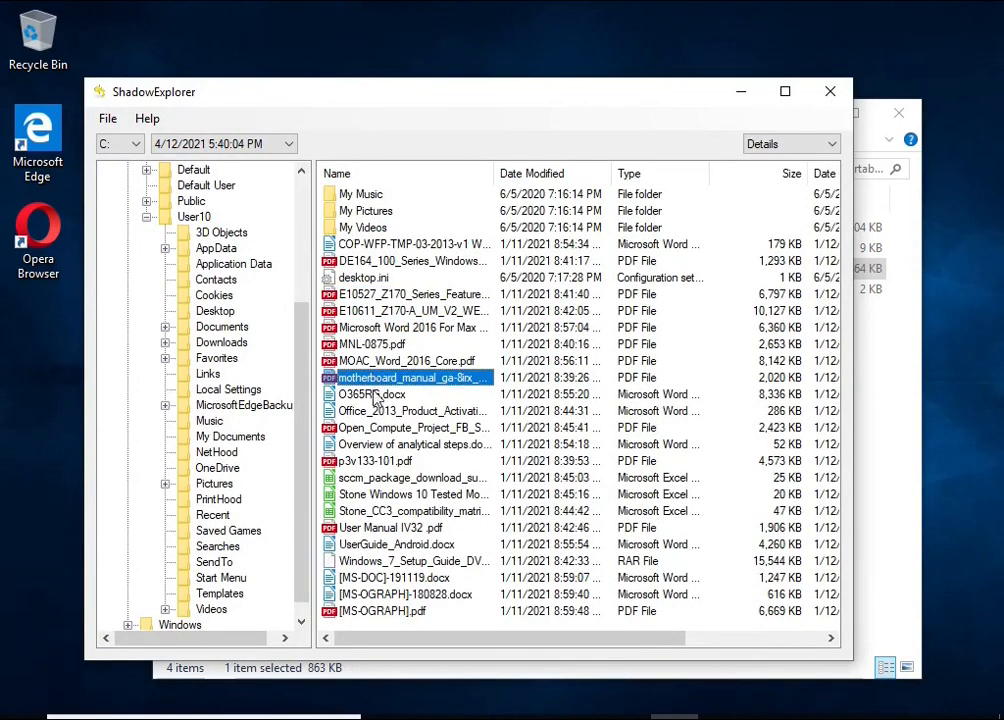
- Export shadow-copy versions of a PDF, a Word document and Chrysanthemum.jpg to USB Drive (E:)
click(410, 327)
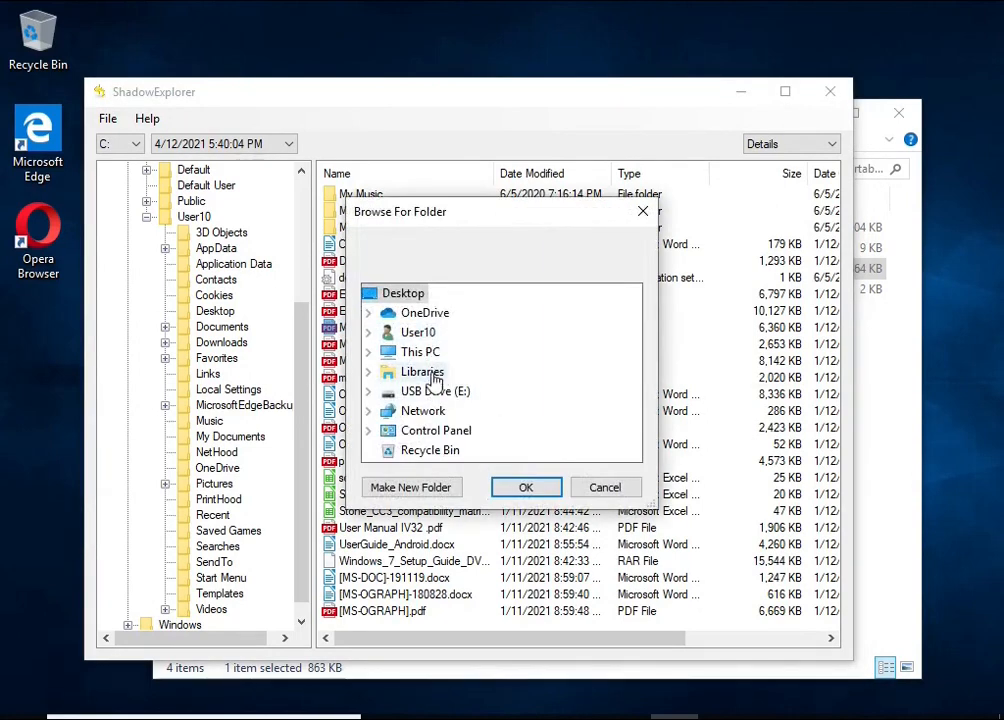
click(605, 487)
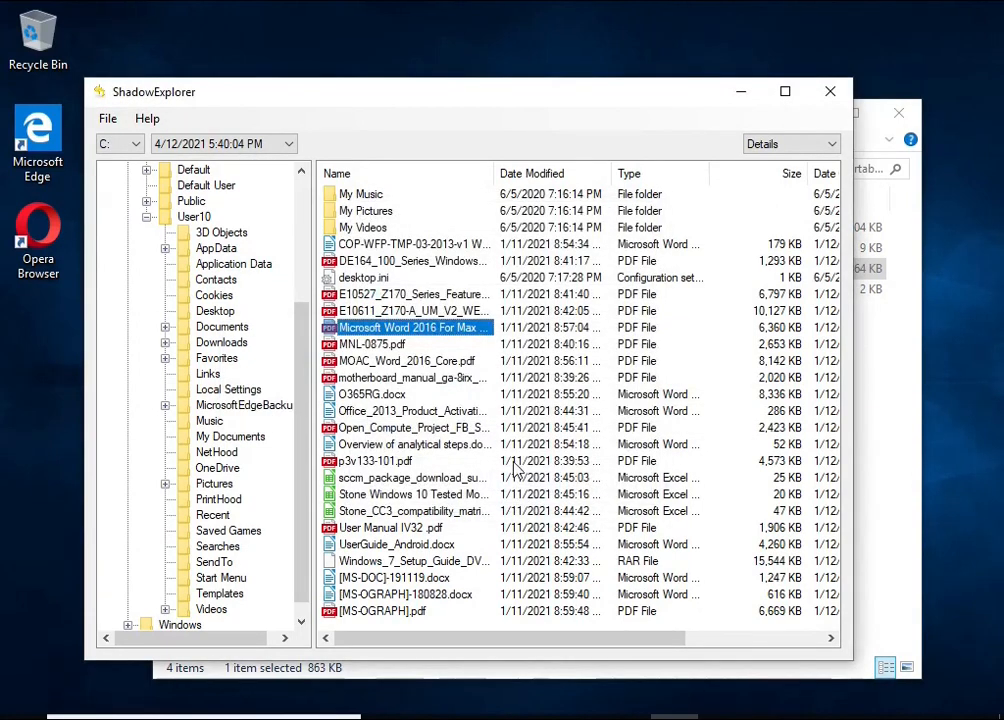
click(396, 544)
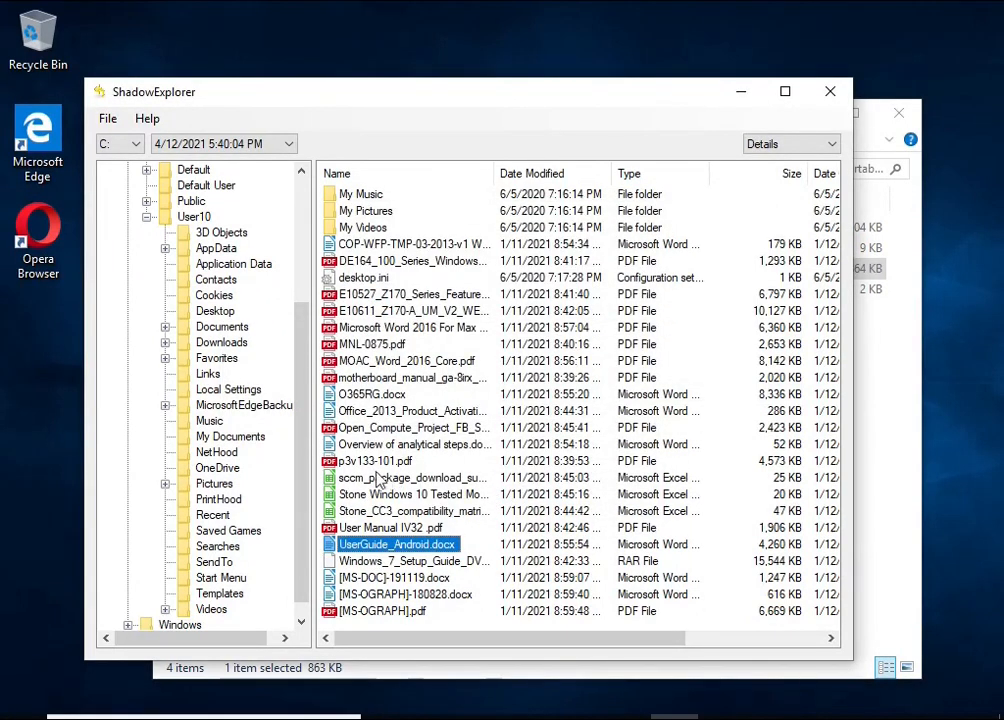
mouse_move(234, 515)
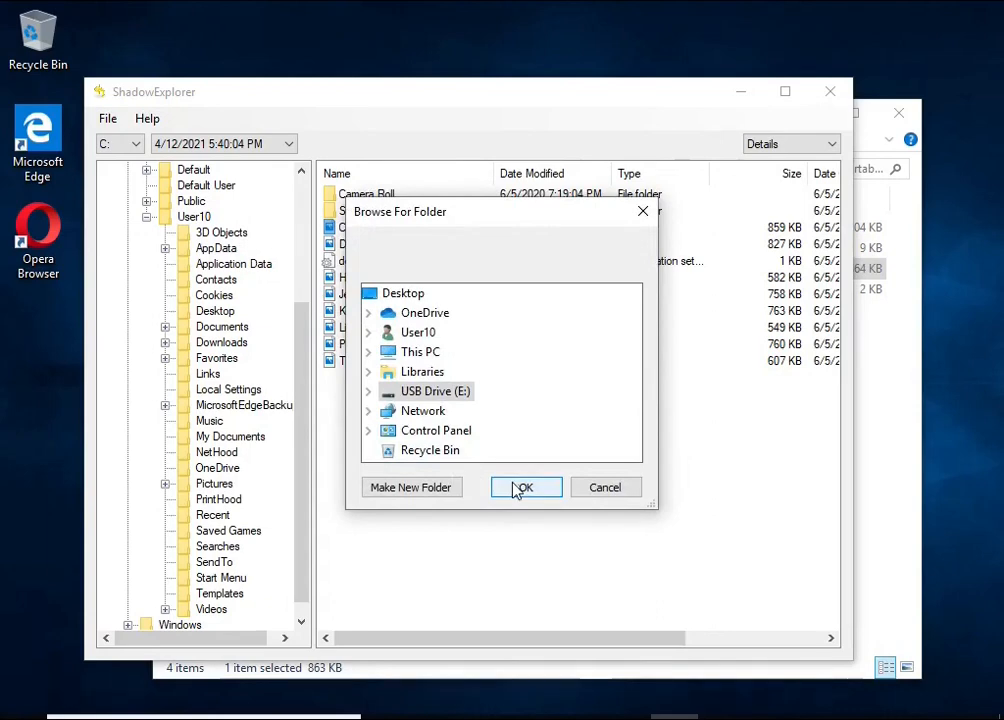
click(525, 487)
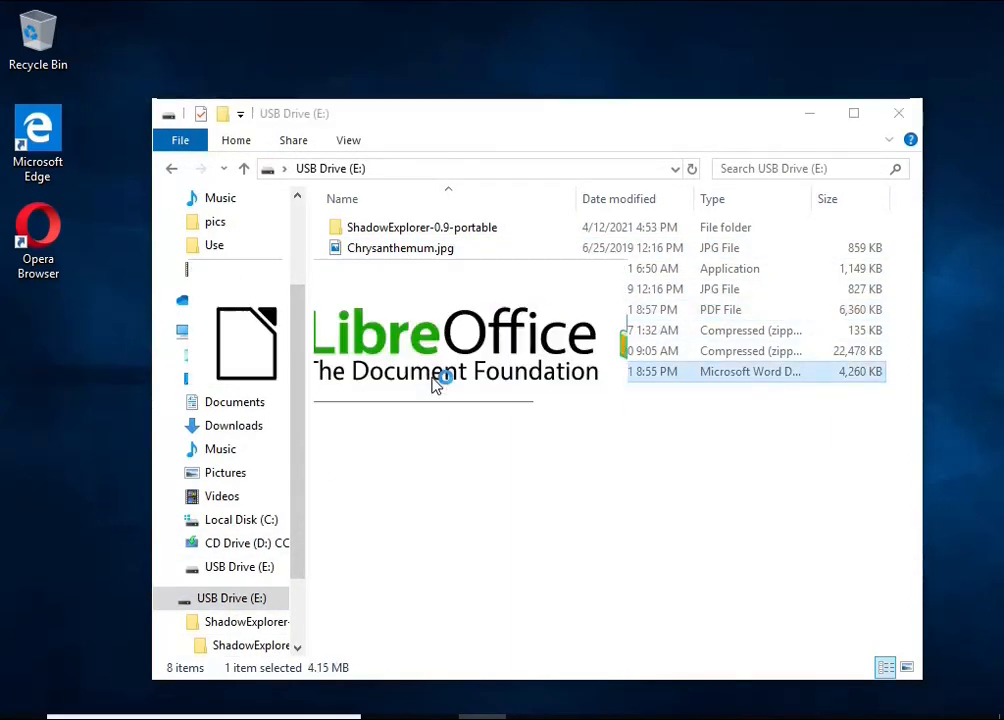
- Open the recovered UserGuide_Android.docx and Microsoft Word 2016 PDF from USB Drive (E:)
double_click(750, 371)
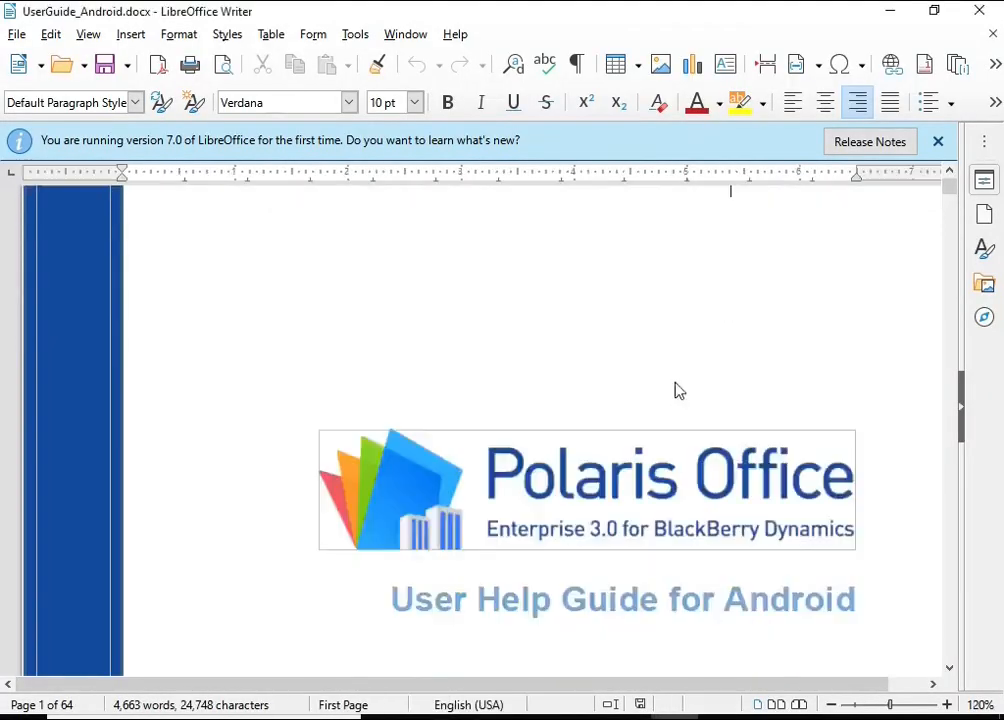
scroll(down, 3)
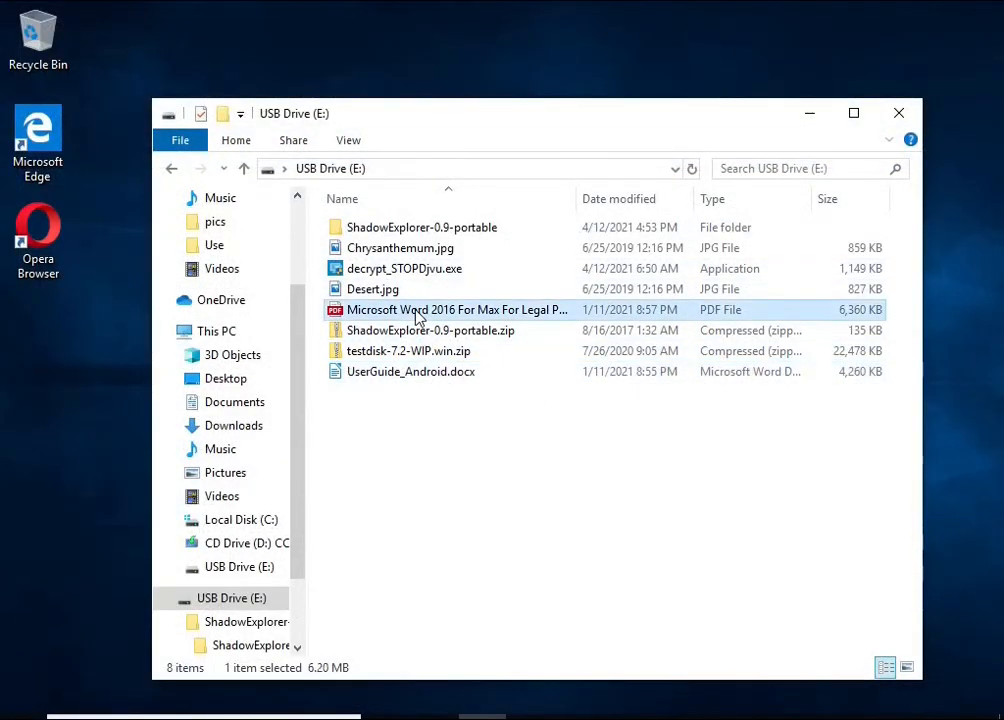
double_click(426, 309)
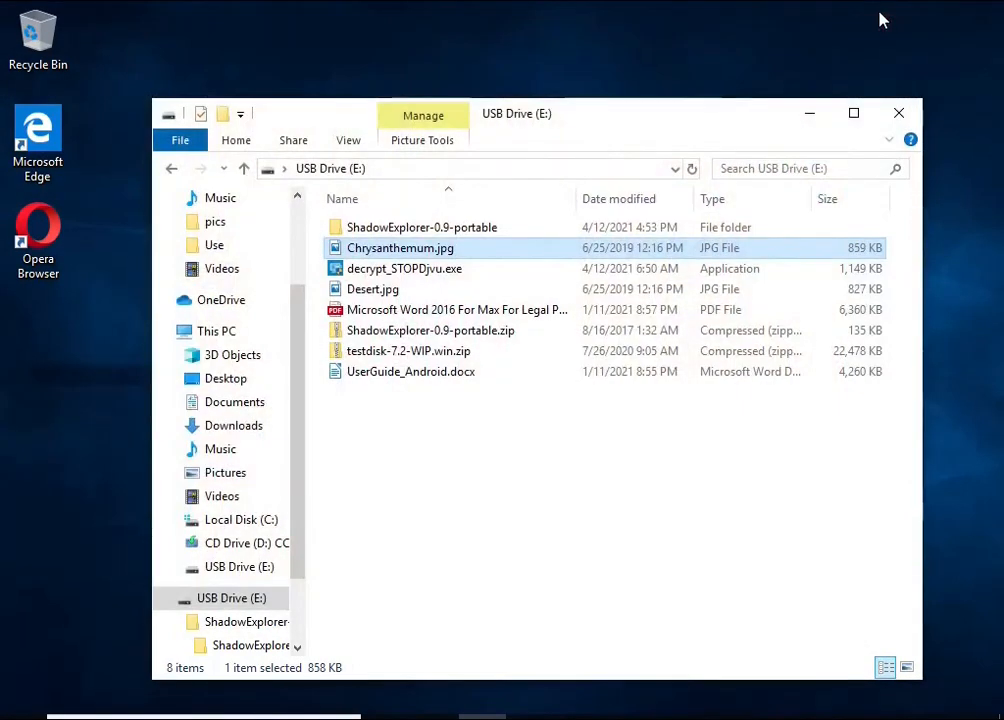
- Extract testdisk-7.2-WIP.win.zip into E:\testdisk-7.2-WIP.win
click(898, 112)
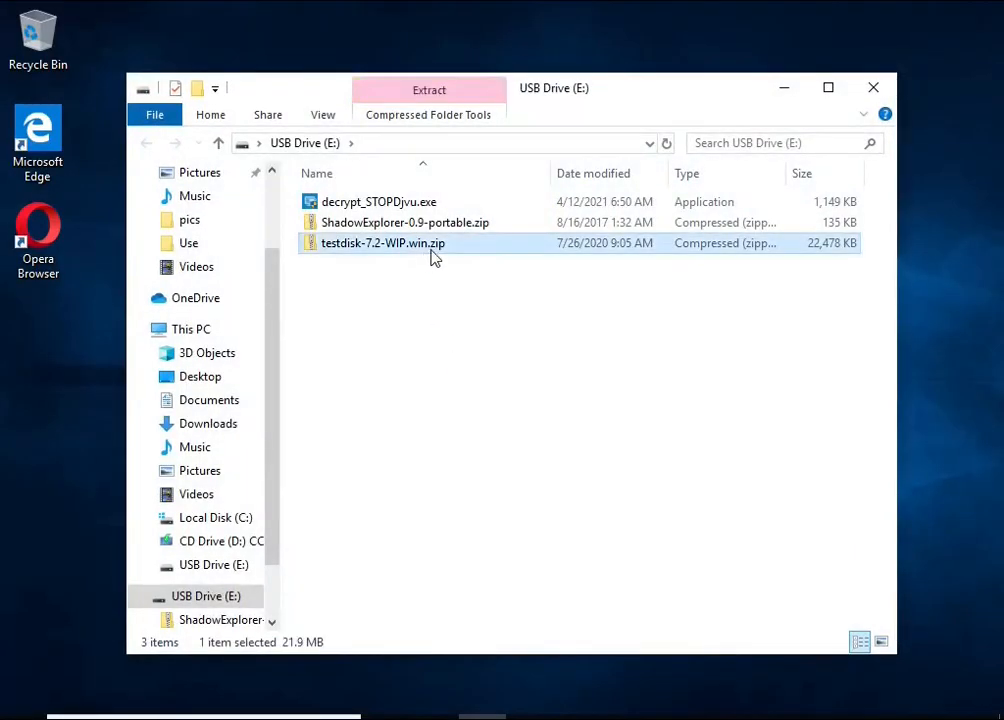
click(428, 89)
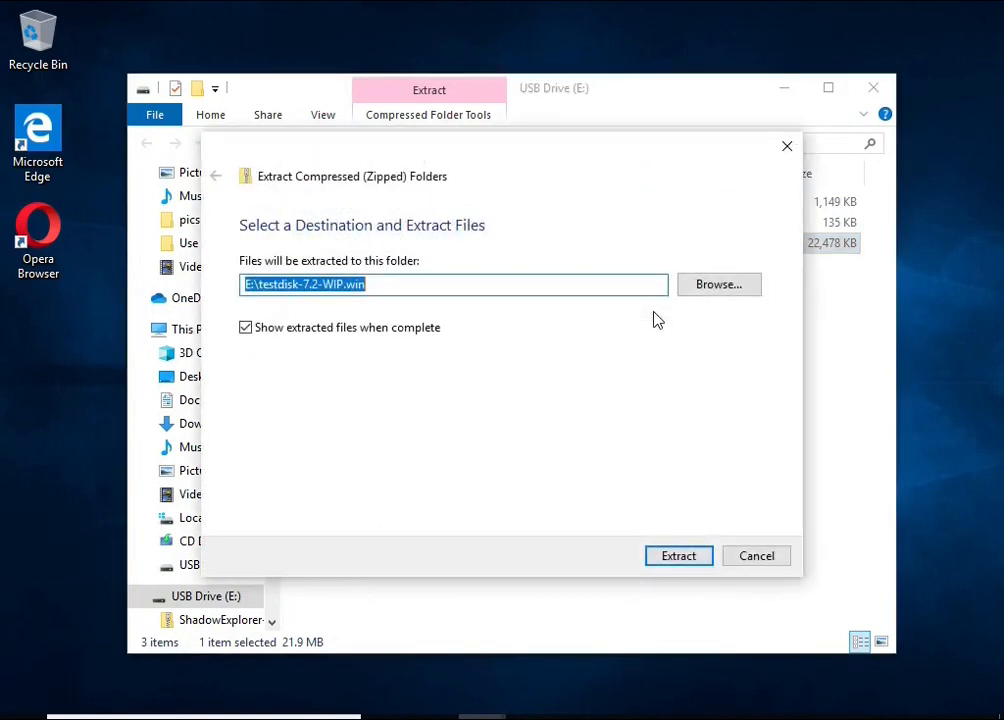
click(678, 555)
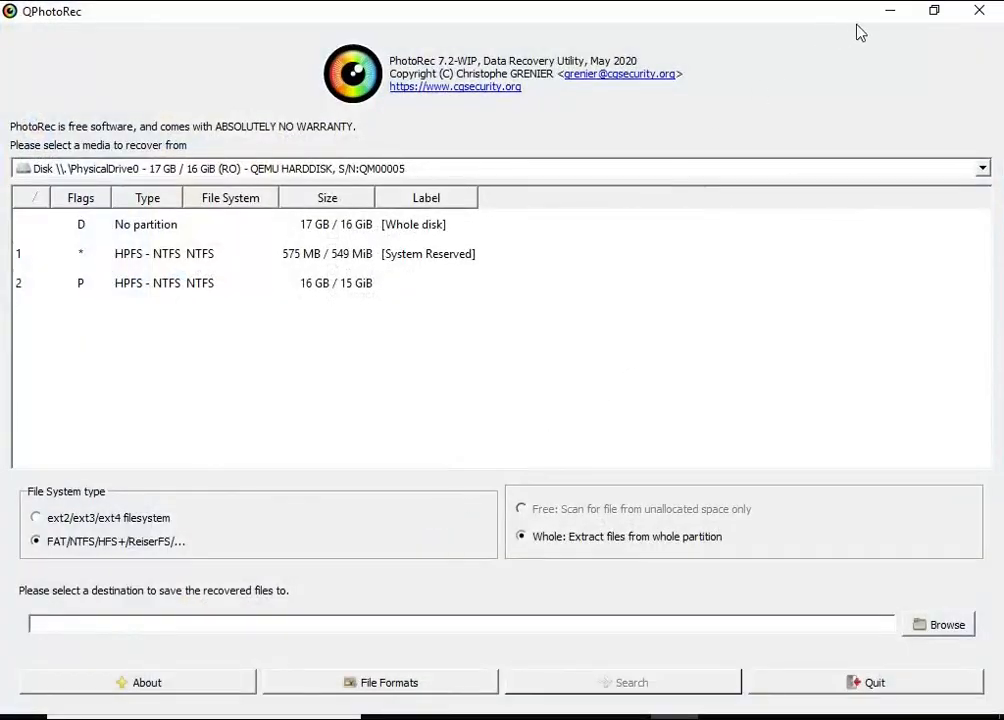
- Restore the QPhotoRec window and show the File Formats list for the 16 GB NTFS partition
click(934, 11)
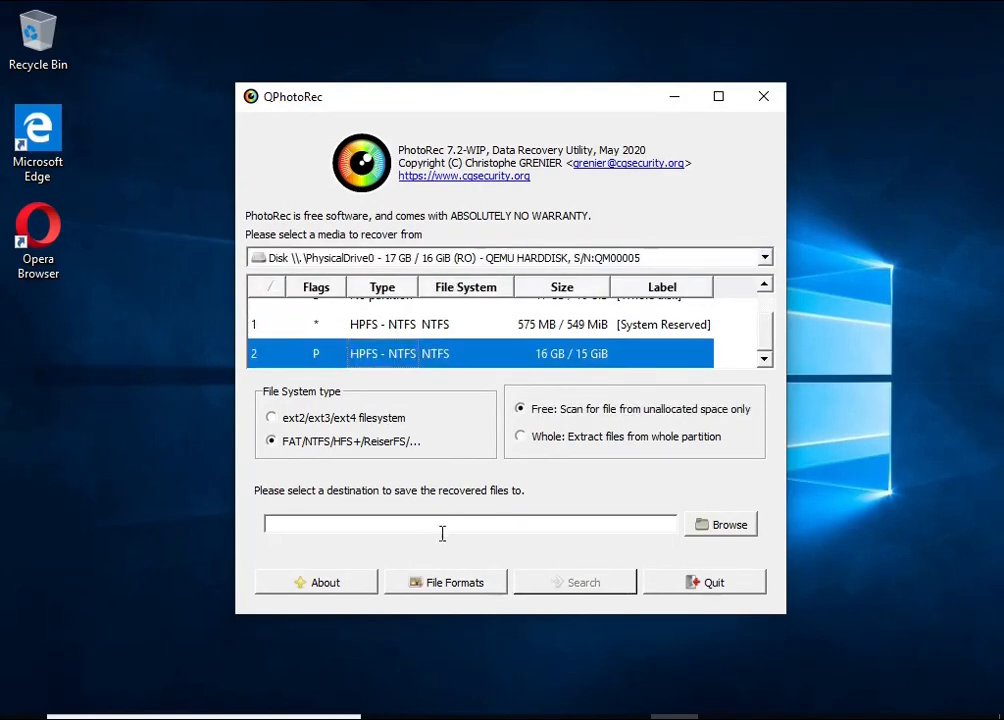
click(444, 581)
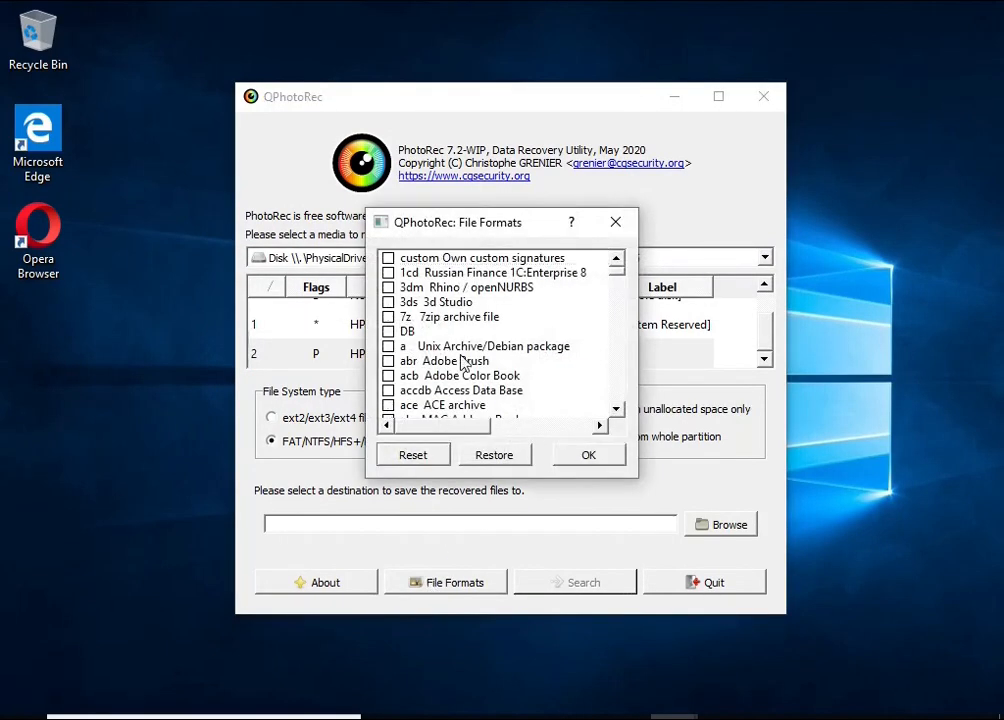
- Tick the jpg and zip formats in QPhotoRec's File Formats list and confirm
scroll(down, 3)
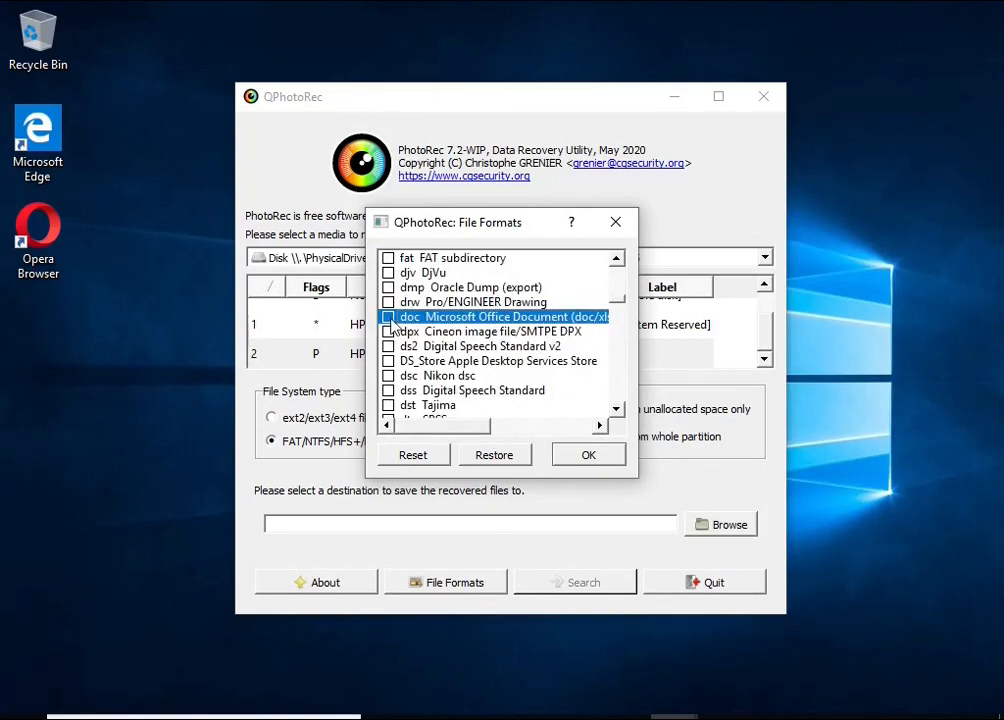
scroll(down, 3)
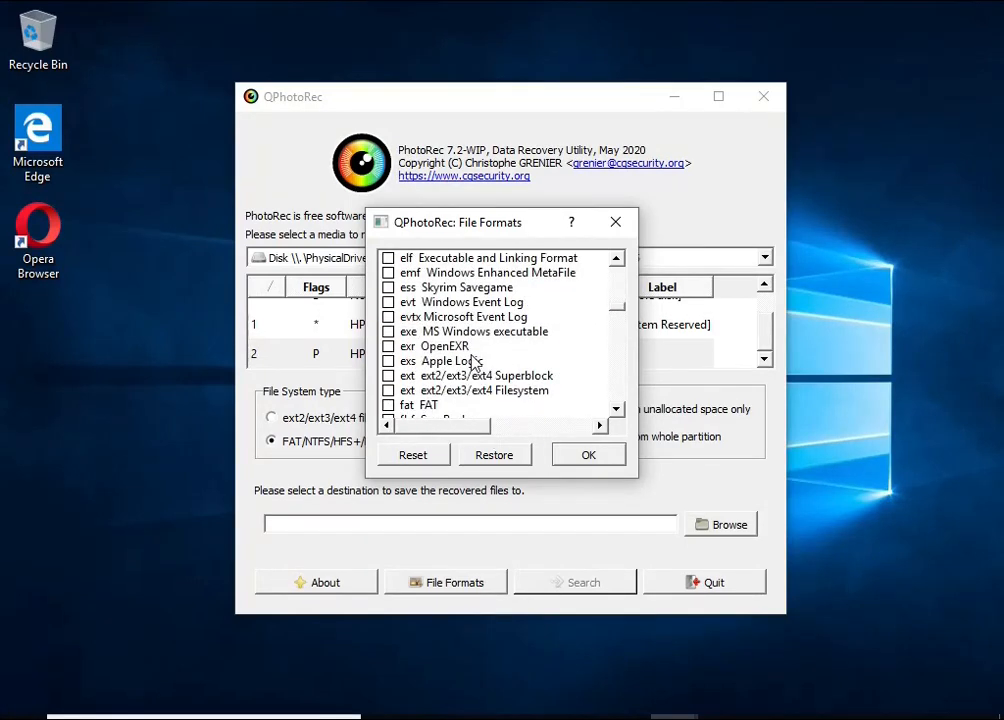
scroll(down, 3)
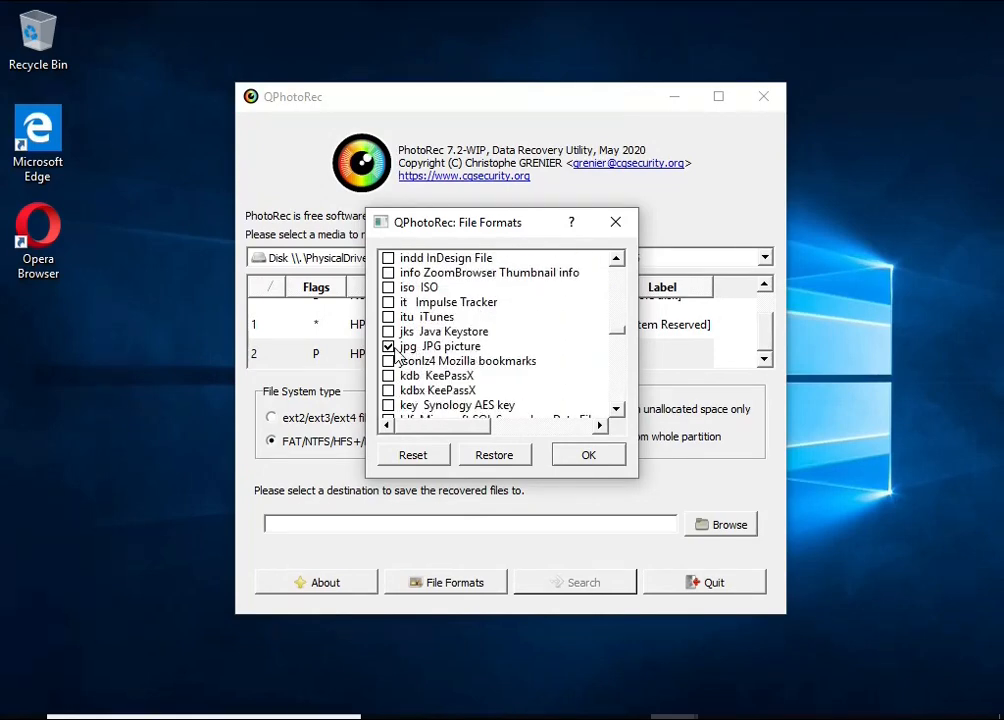
scroll(down, 3)
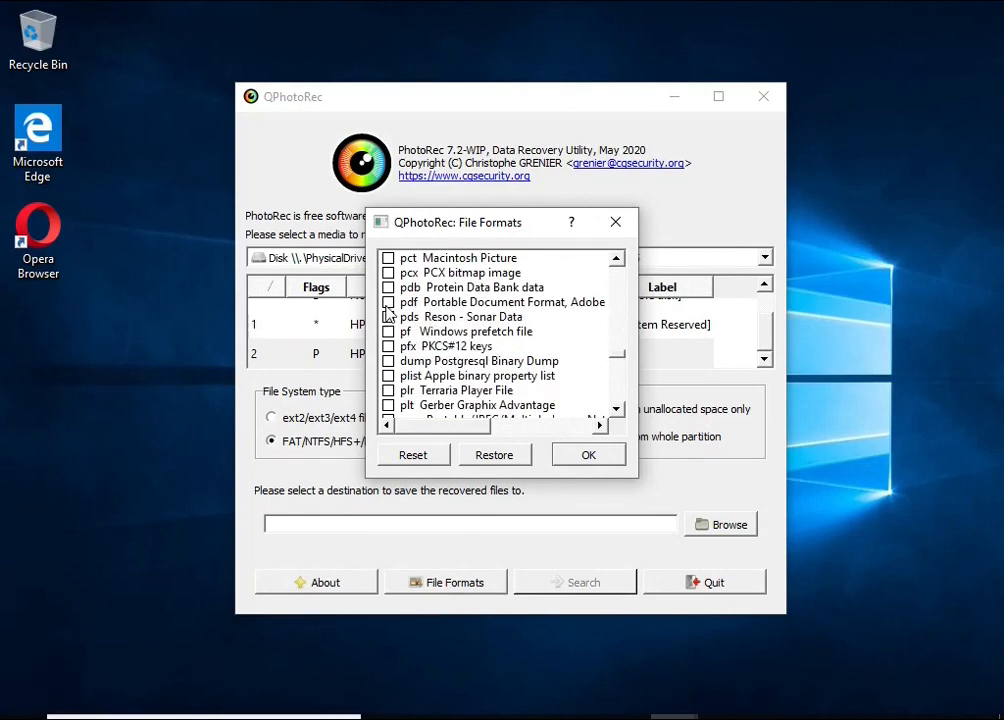
scroll(down, 3)
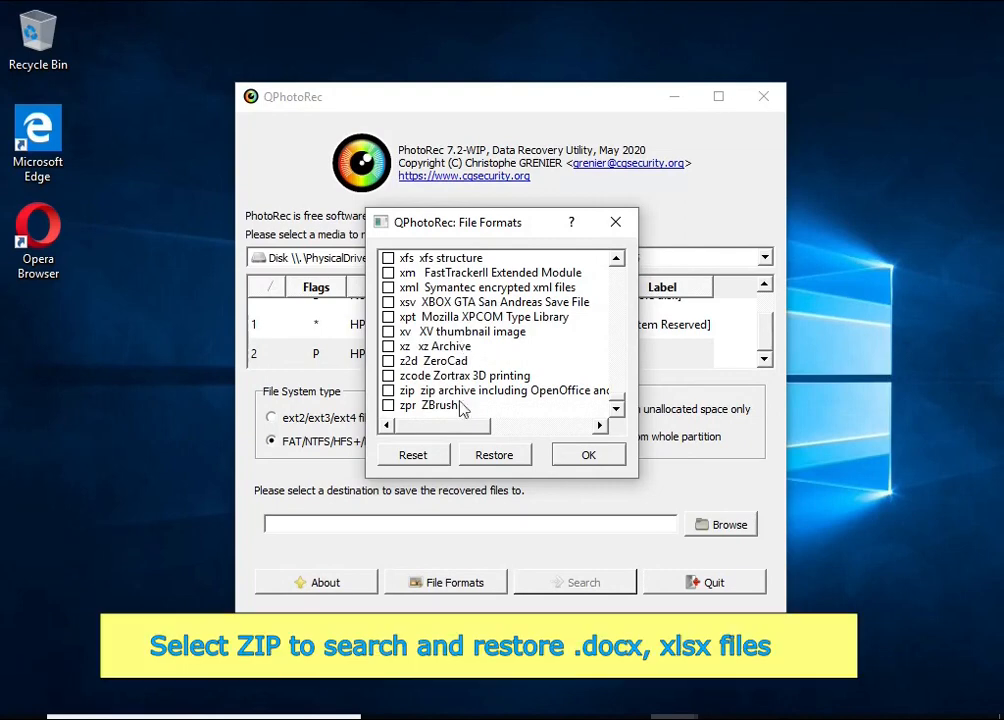
drag(434, 425, 510, 425)
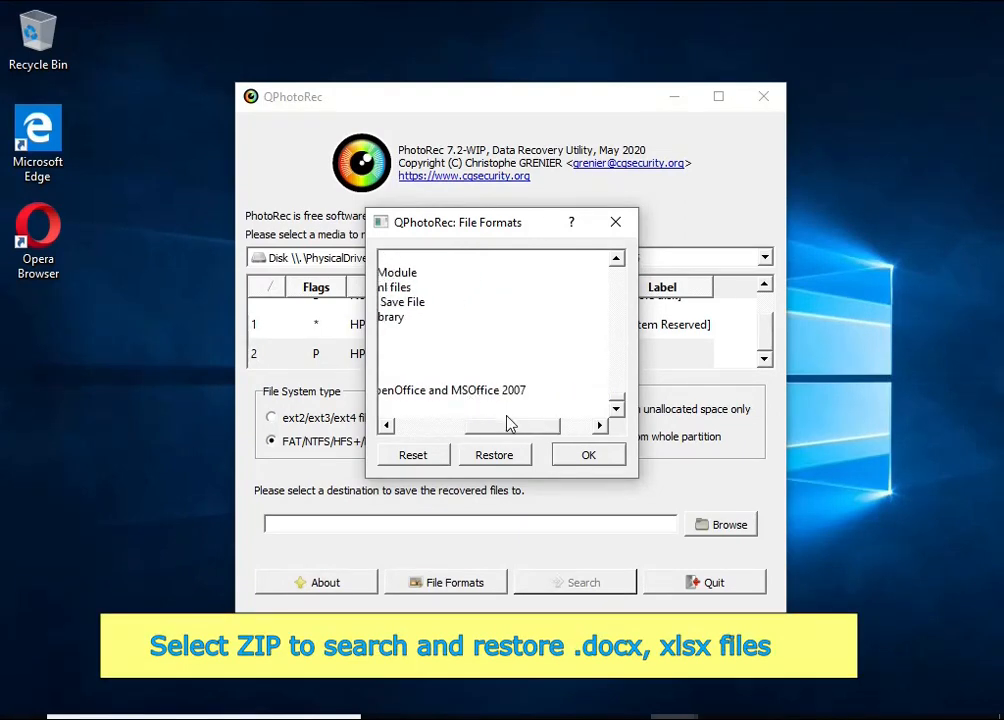
click(388, 390)
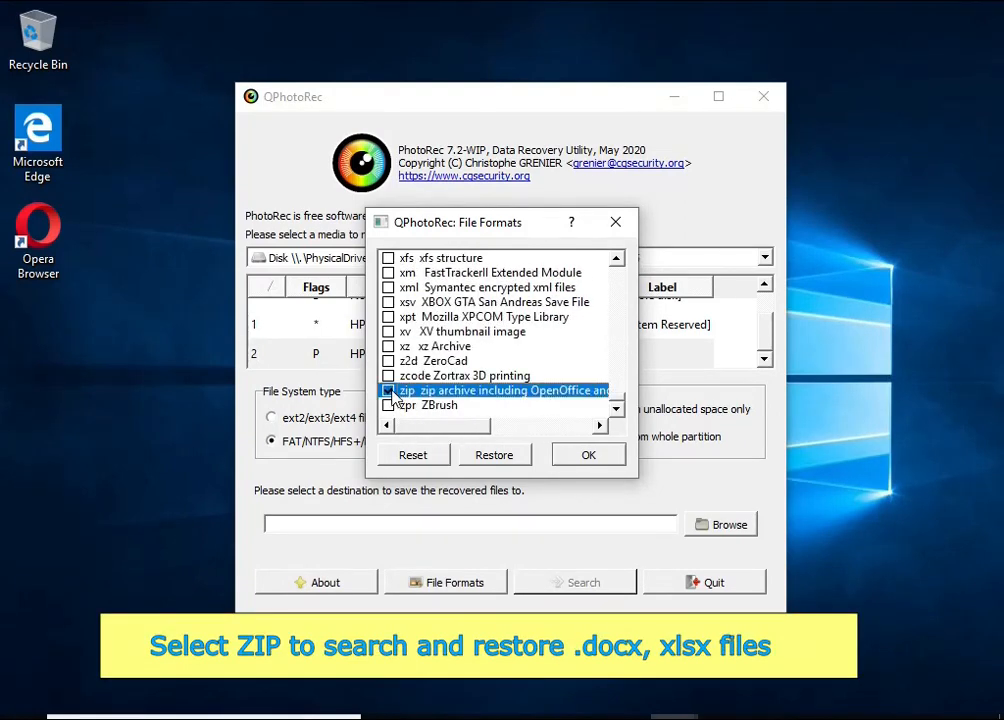
click(588, 454)
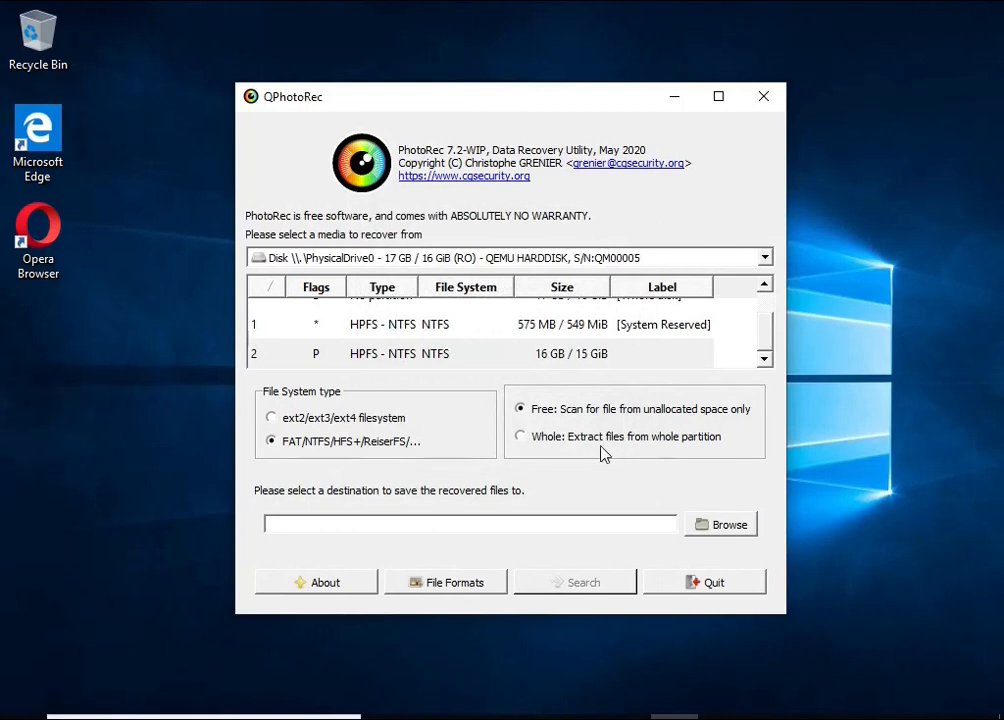
- Set USB Drive (E:) as the recovery destination and start the QPhotoRec search
click(728, 523)
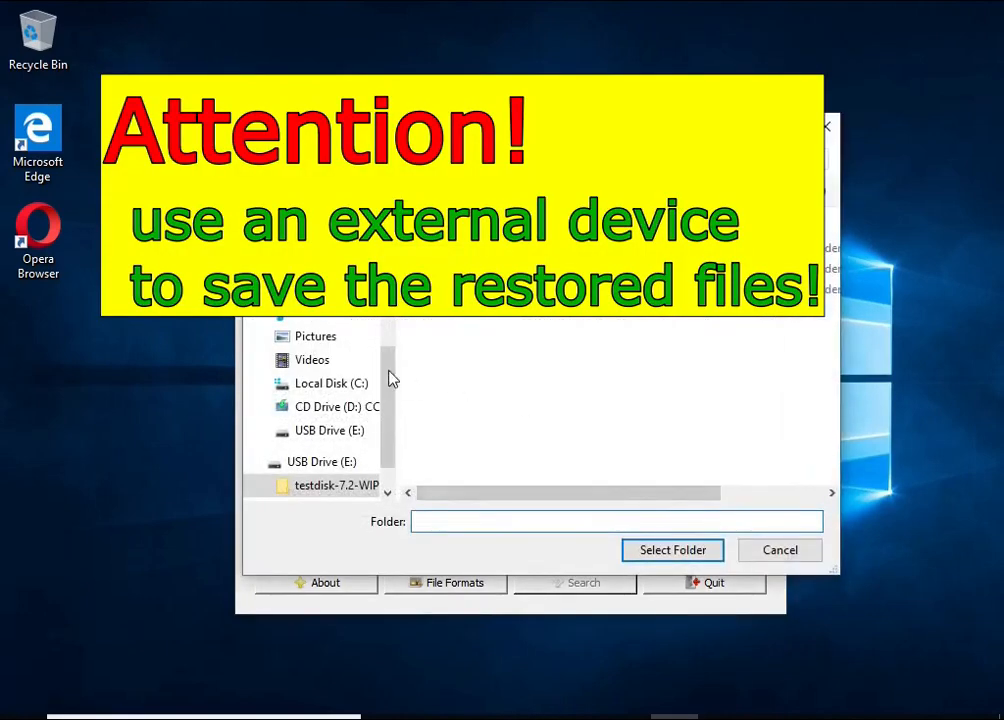
click(672, 550)
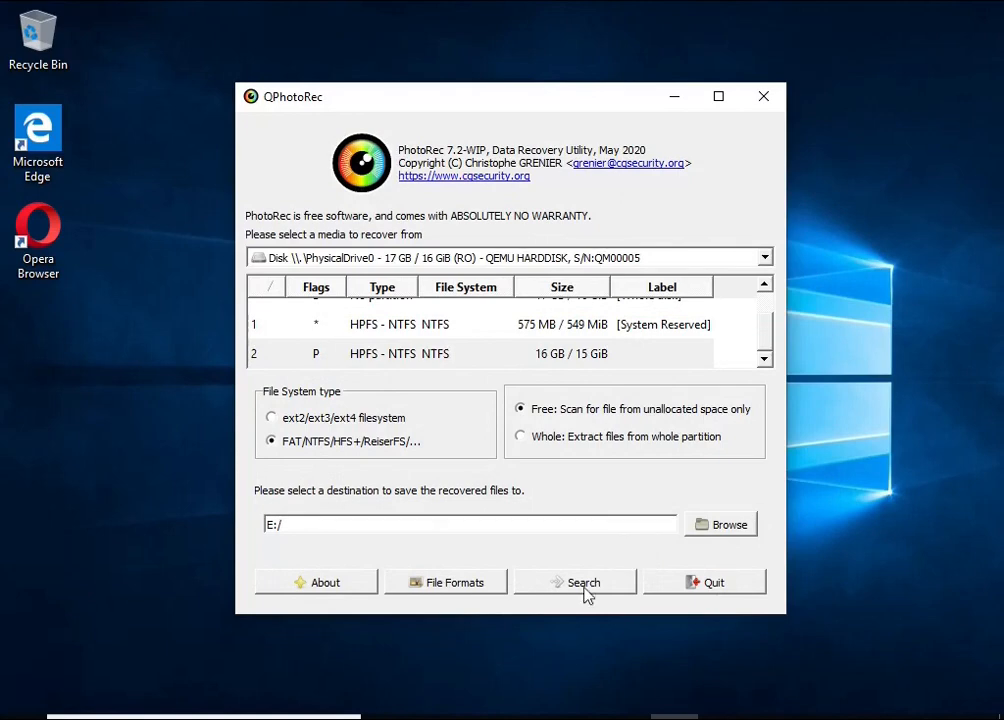
click(575, 581)
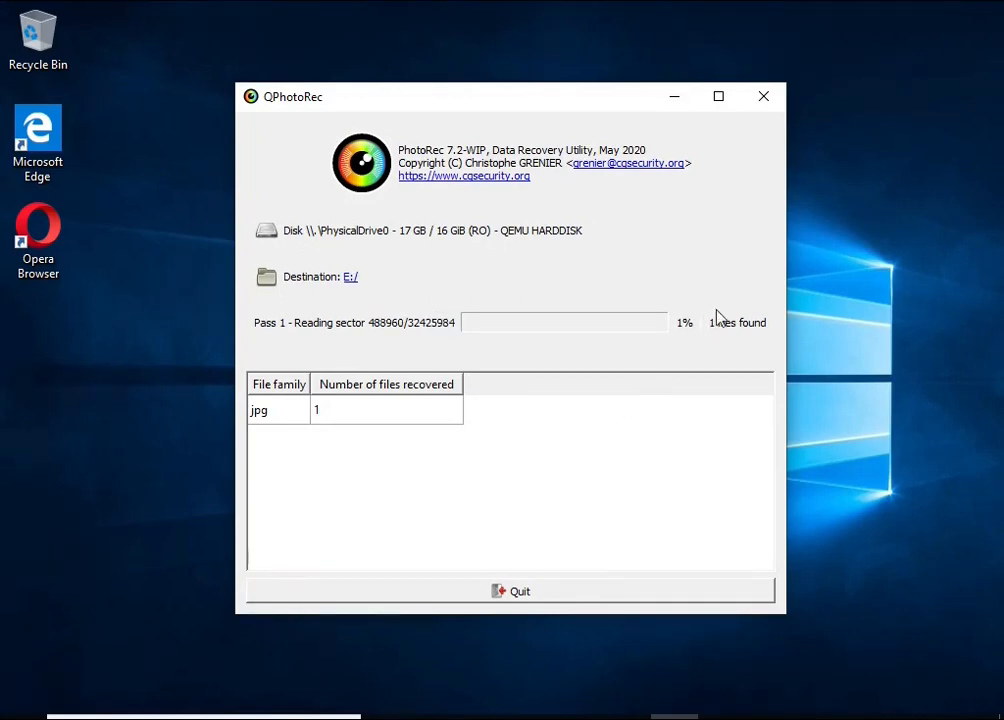
mouse_move(417, 335)
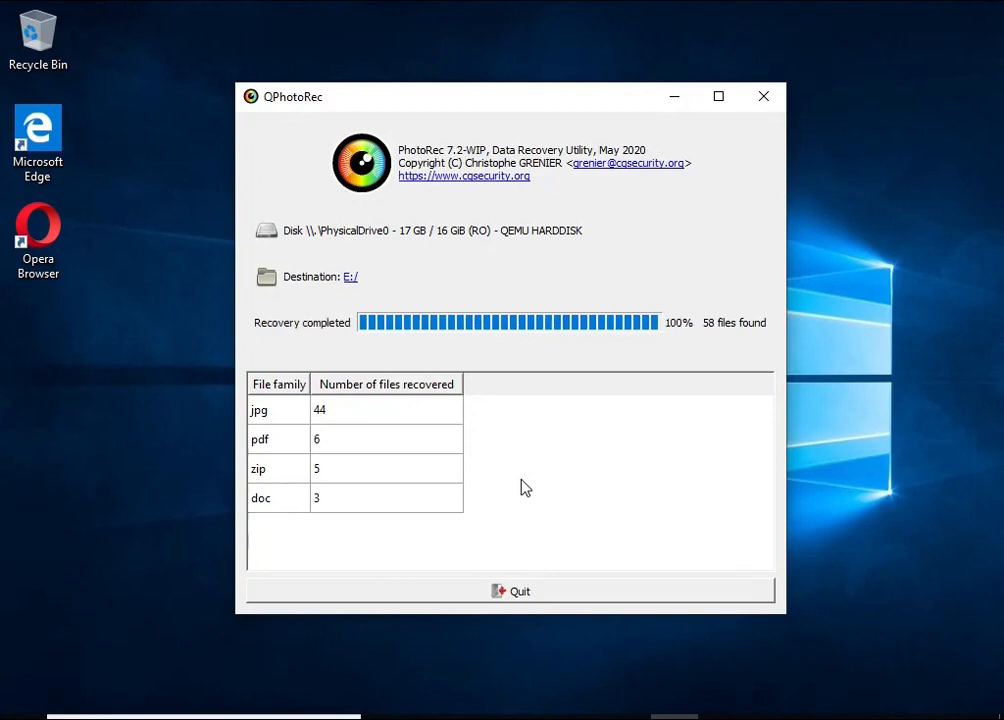
mouse_move(648, 318)
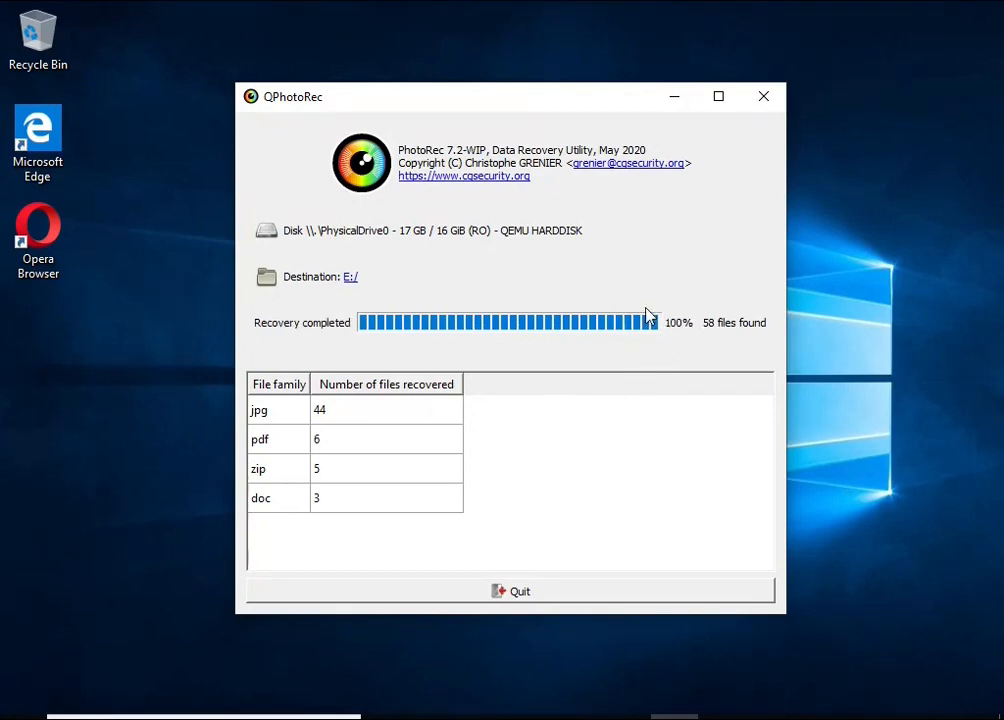
mouse_move(356, 462)
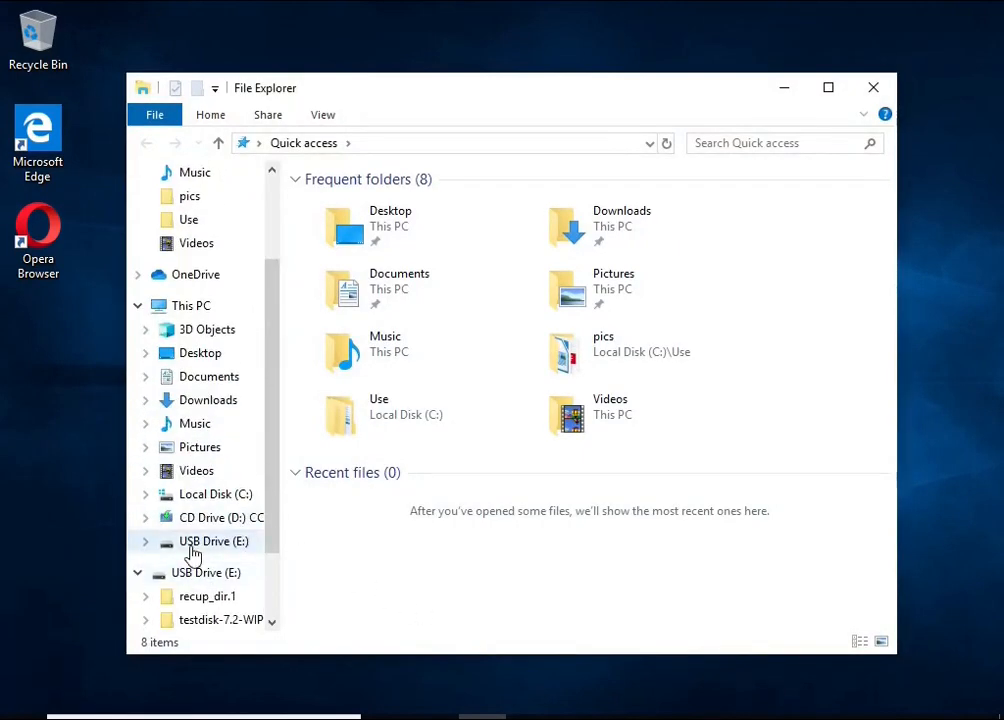
- Open the recovered IV32 manual PDF, a koala photo and the product key card document from recup_dir.1
click(213, 541)
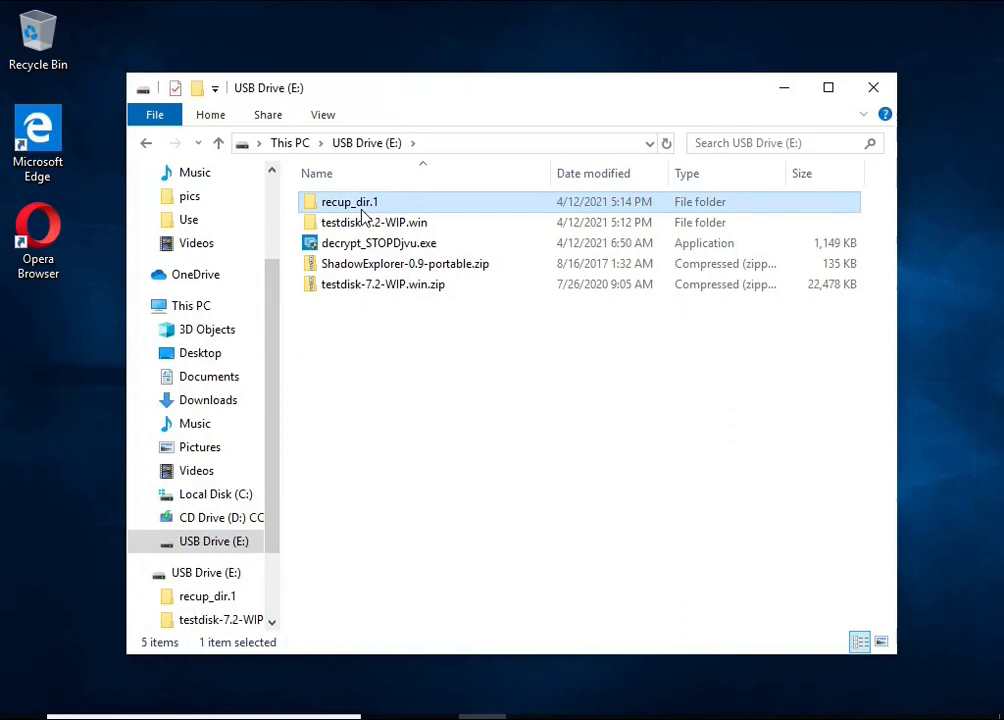
double_click(349, 201)
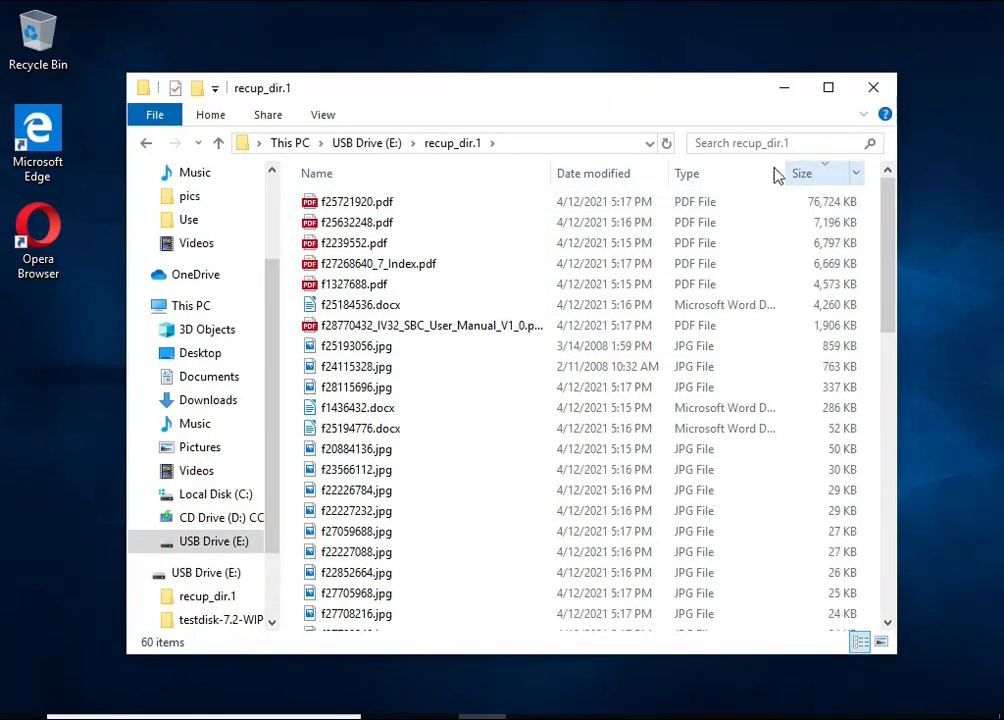
double_click(420, 325)
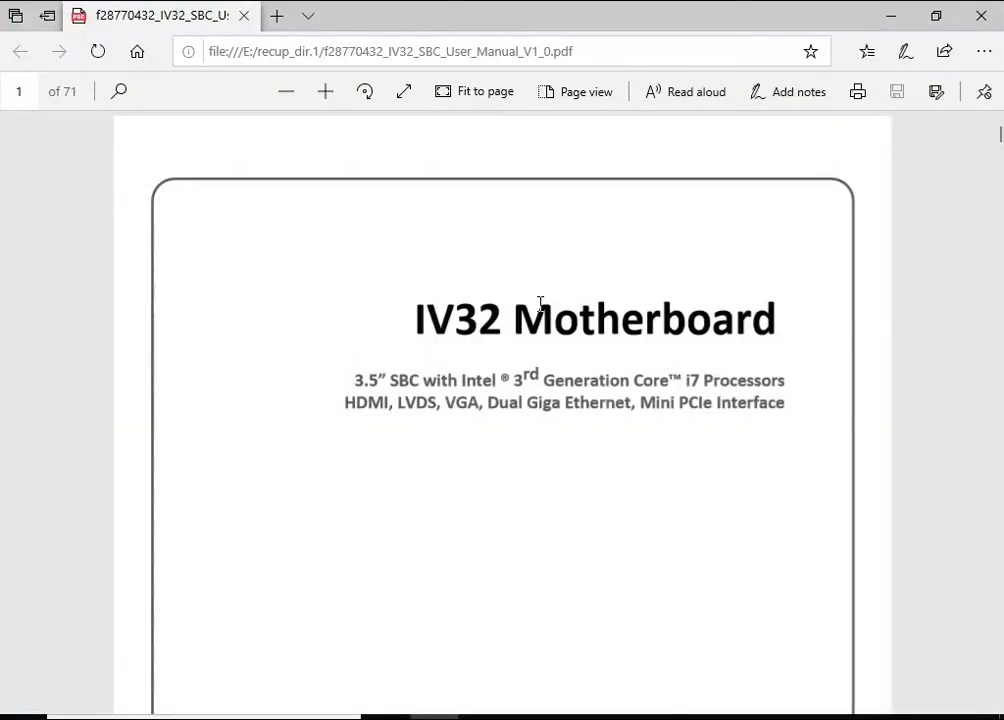
scroll(down, 3)
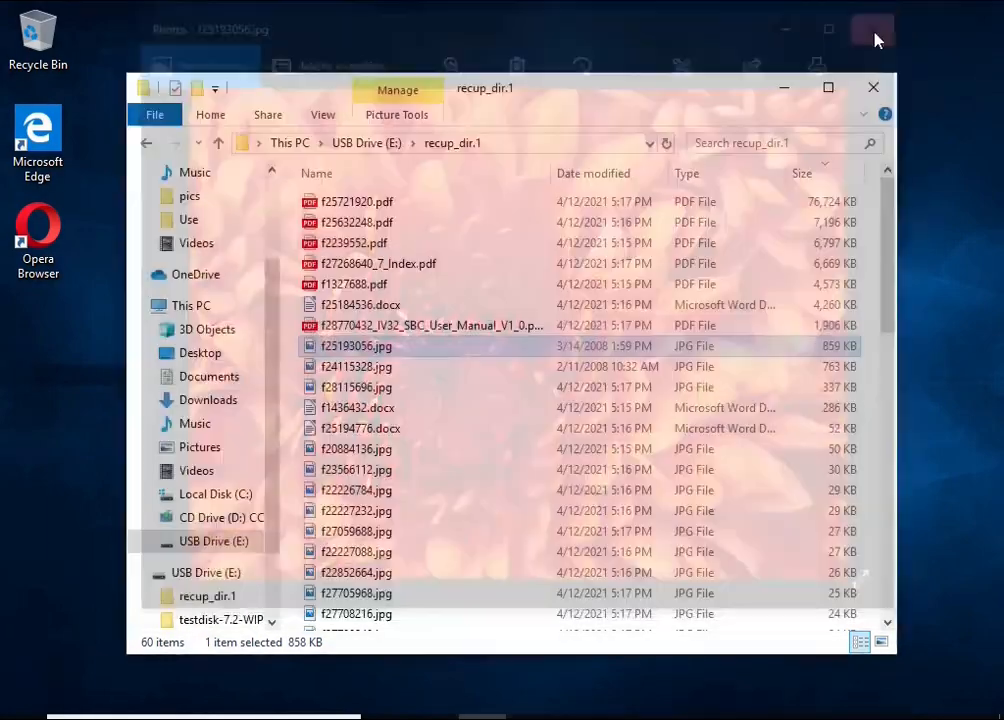
double_click(357, 366)
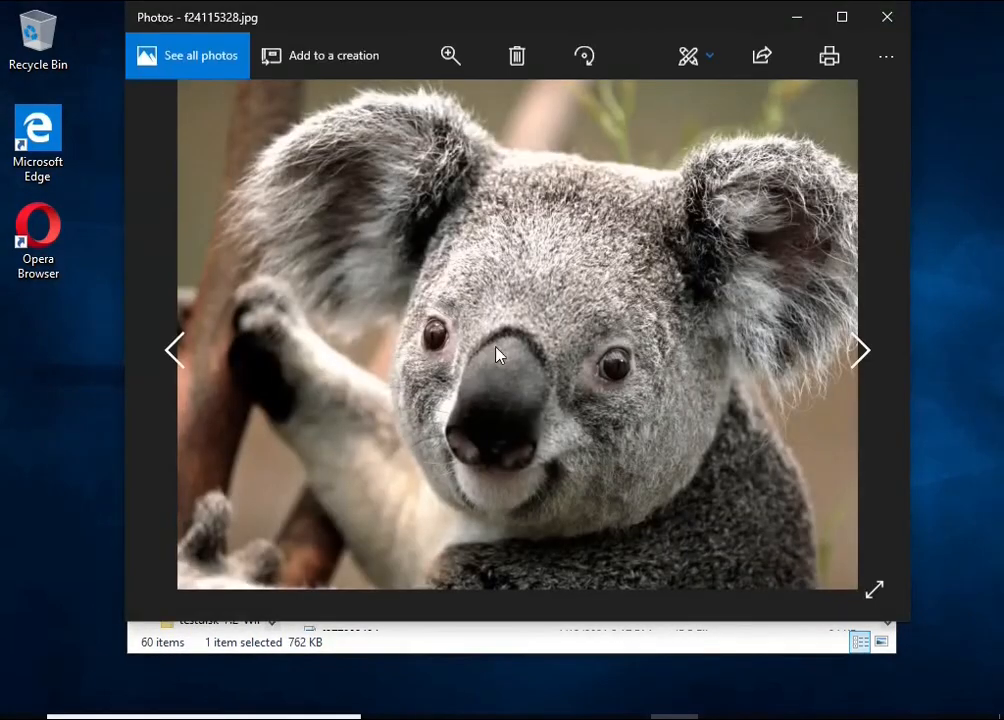
click(886, 18)
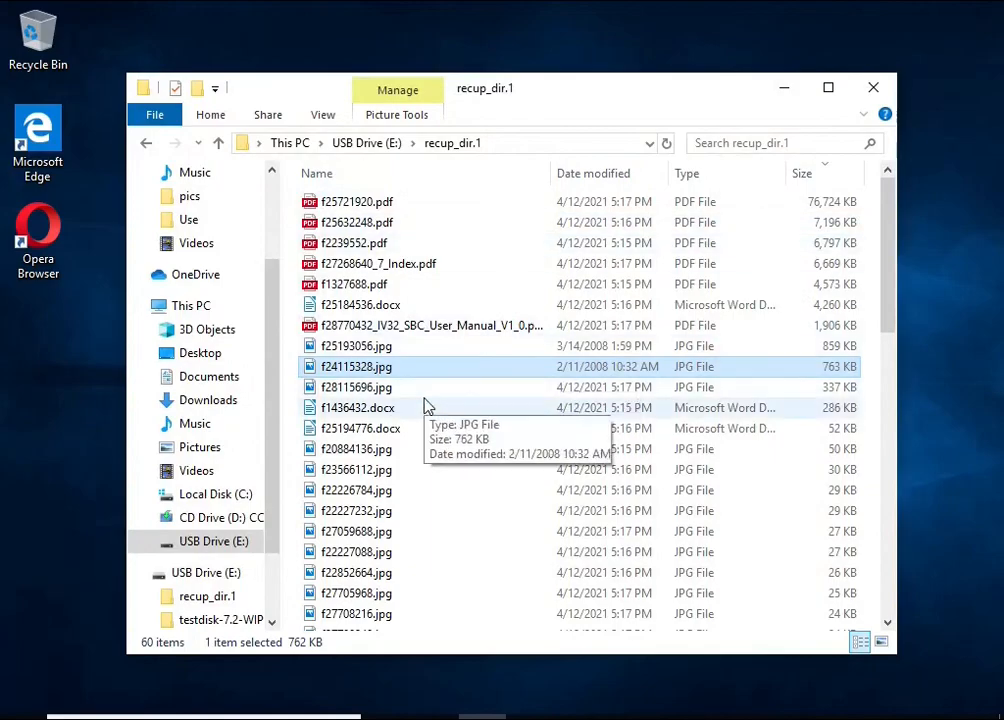
double_click(357, 407)
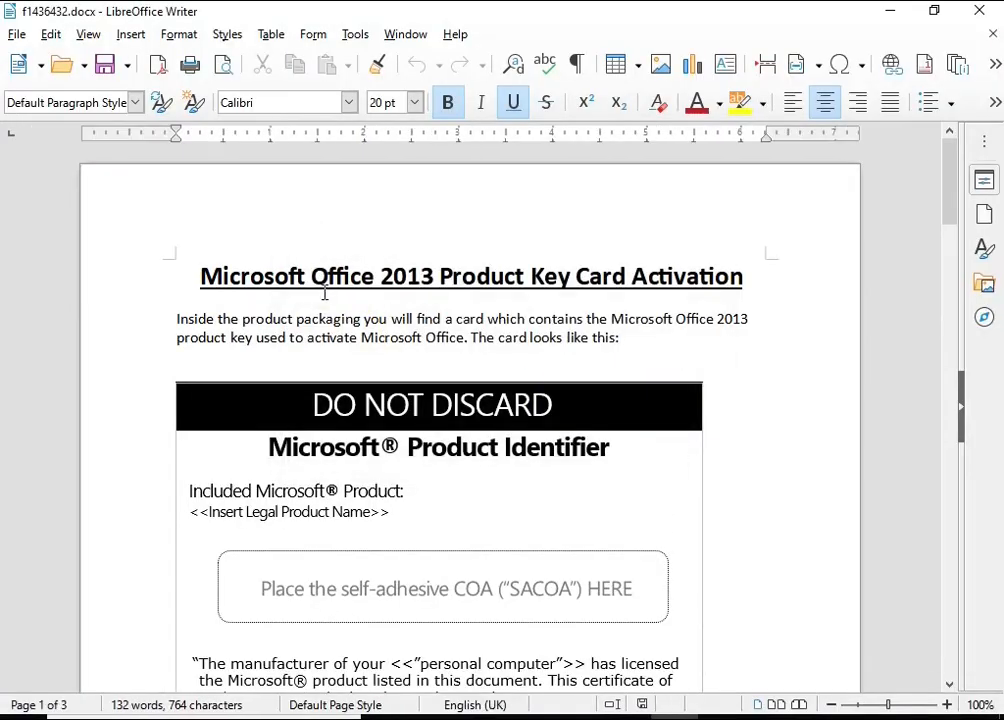
scroll(down, 3)
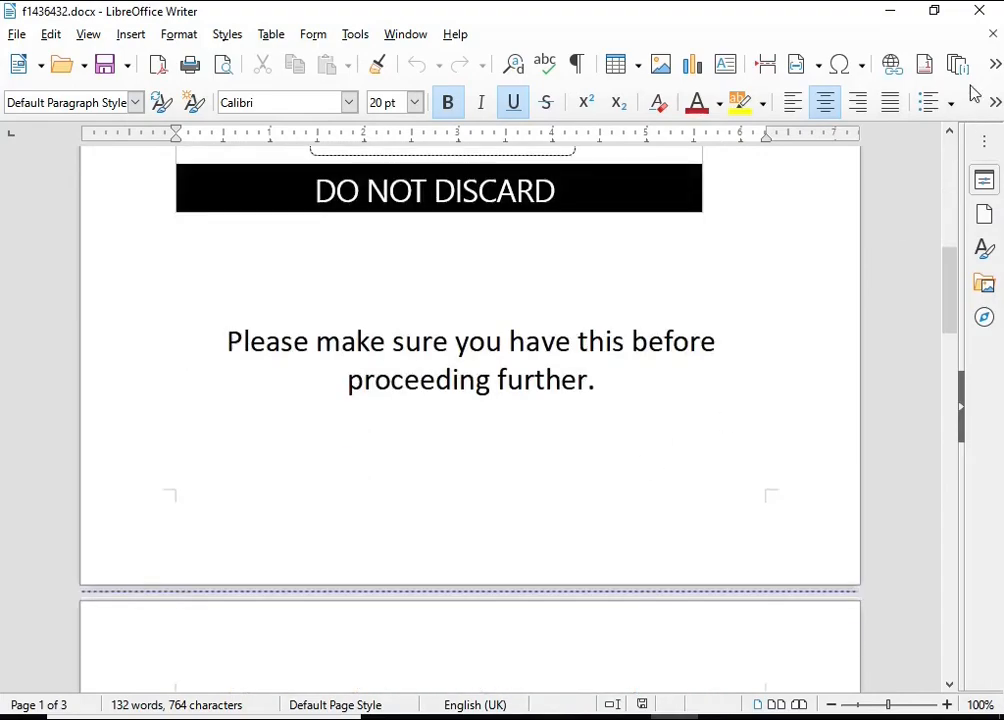